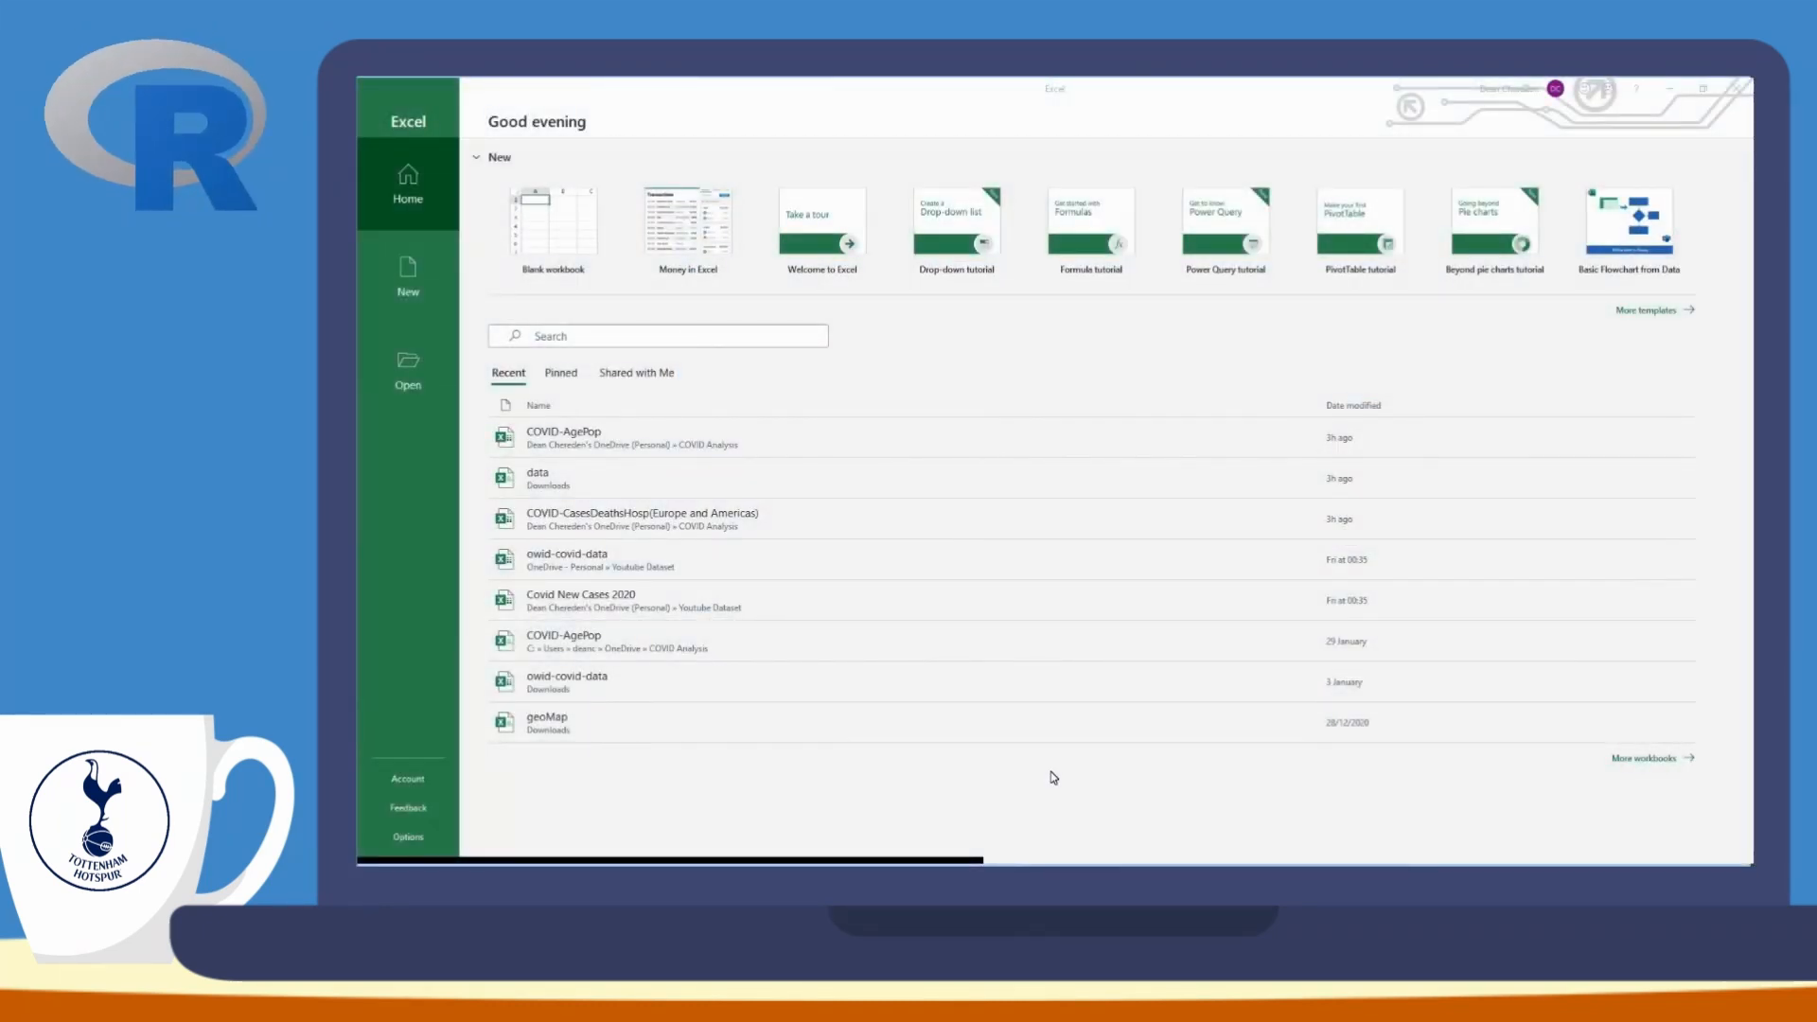
pyautogui.moveTo(669, 545)
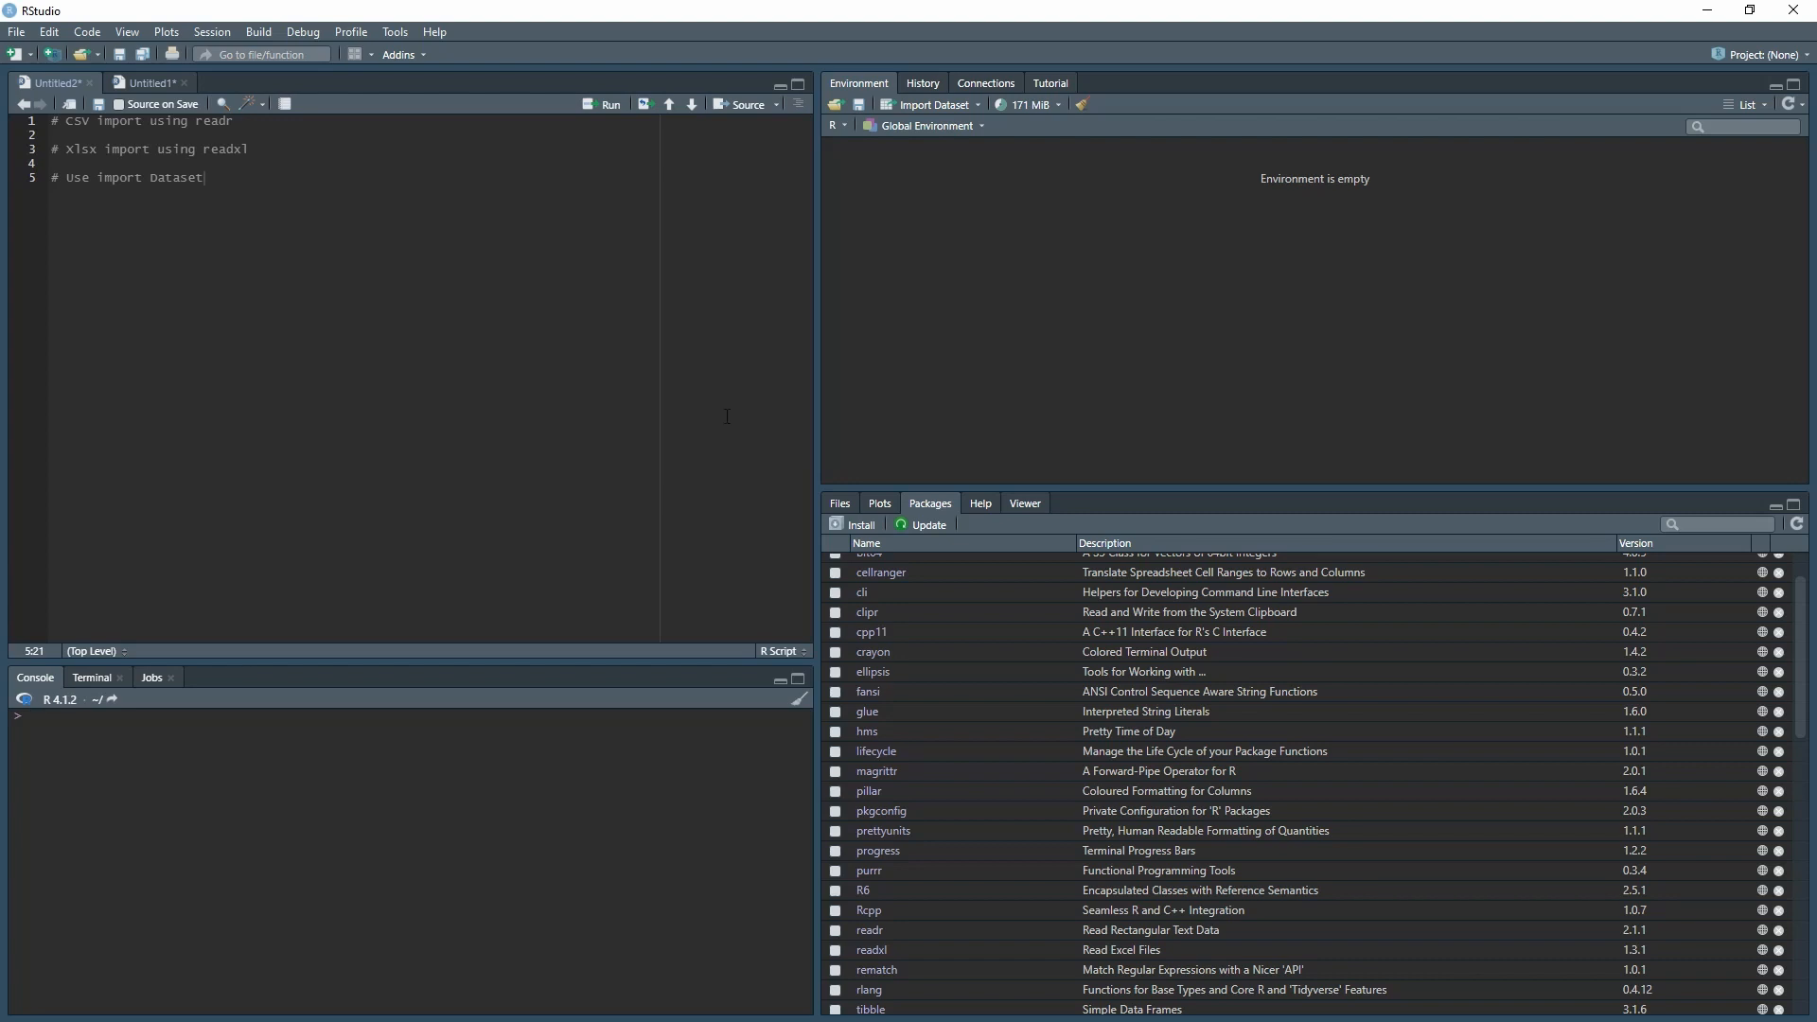
# Check the Import Dataset menus, then open the From Text (readr) import dialog
pyautogui.click(934, 104)
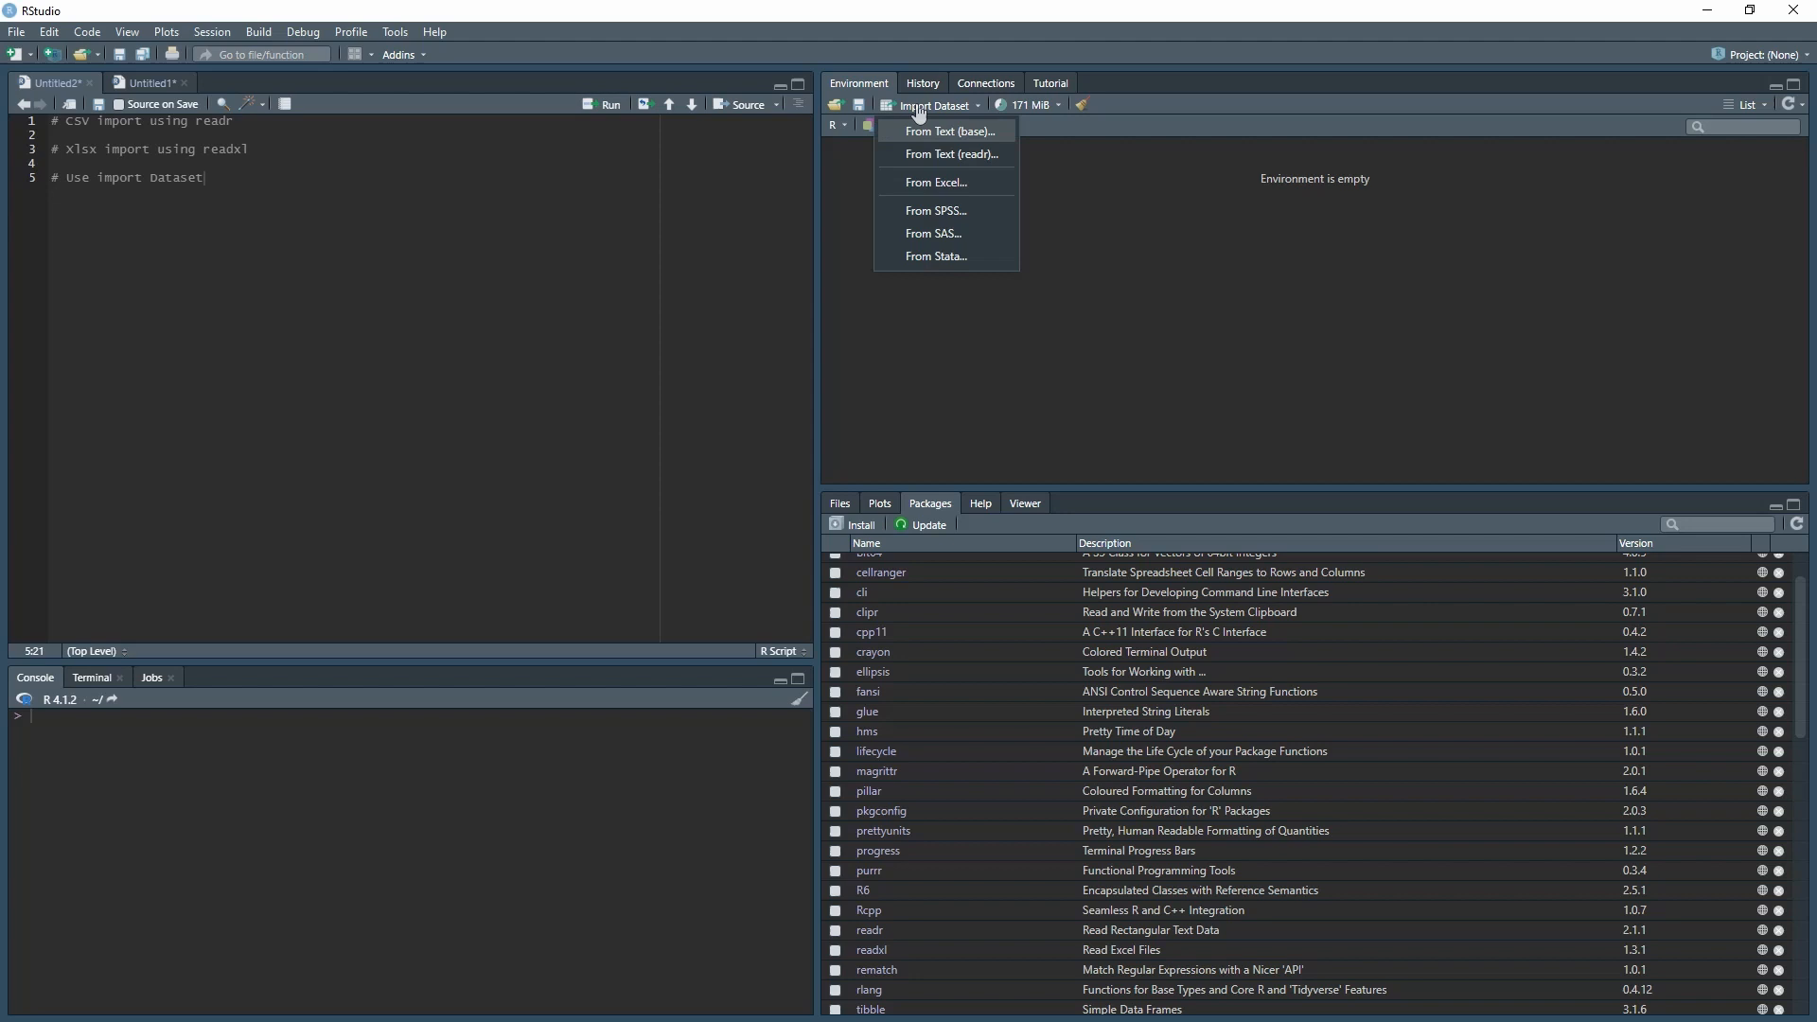
pyautogui.click(16, 31)
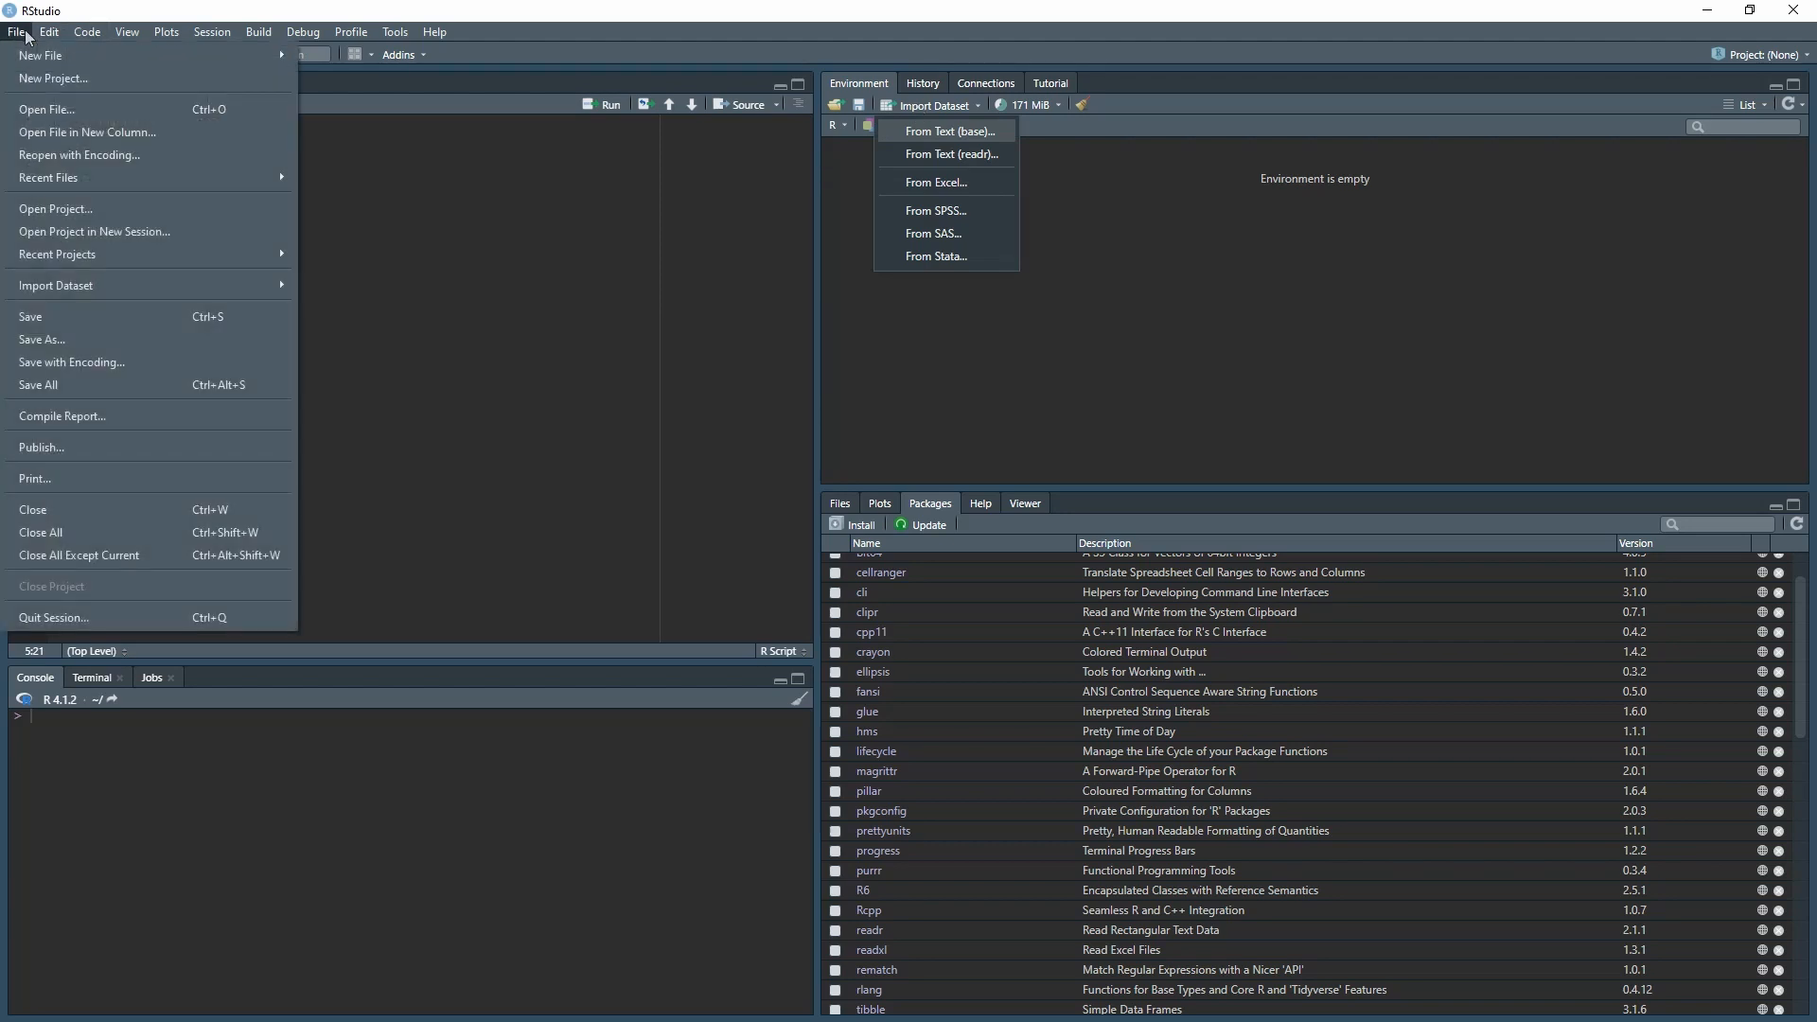
pyautogui.moveTo(56, 285)
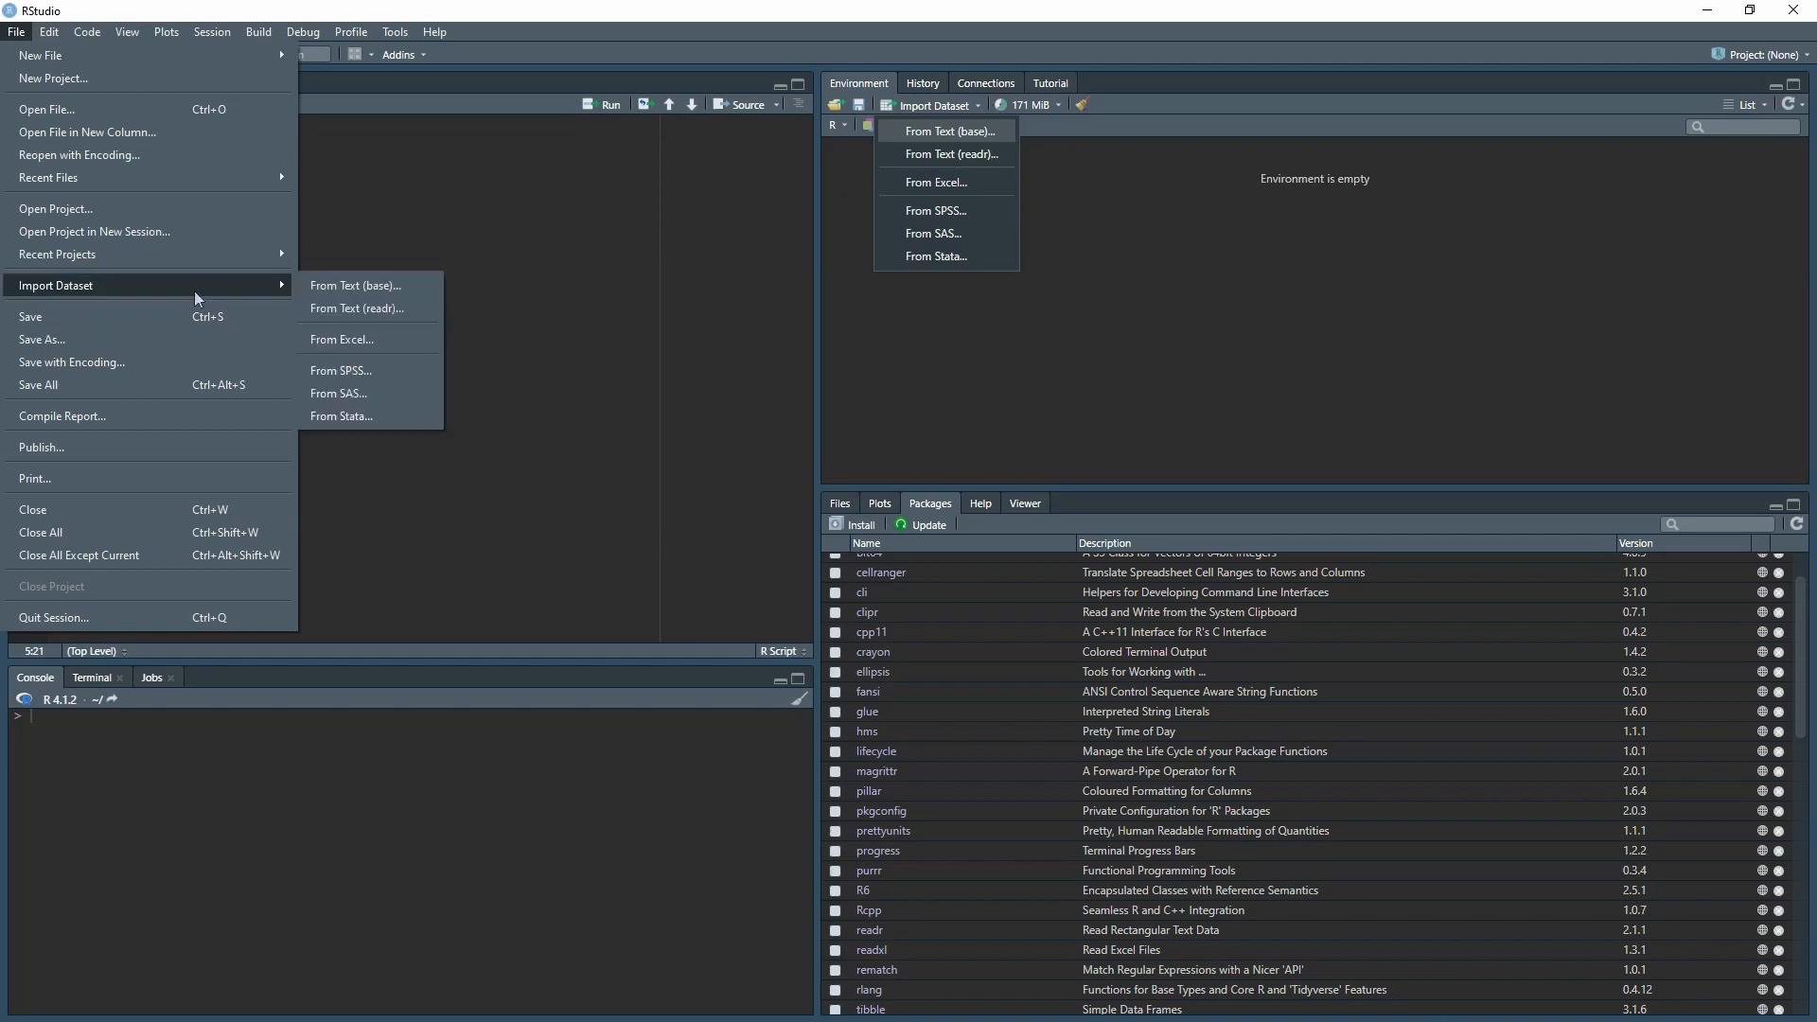
pyautogui.moveTo(366, 393)
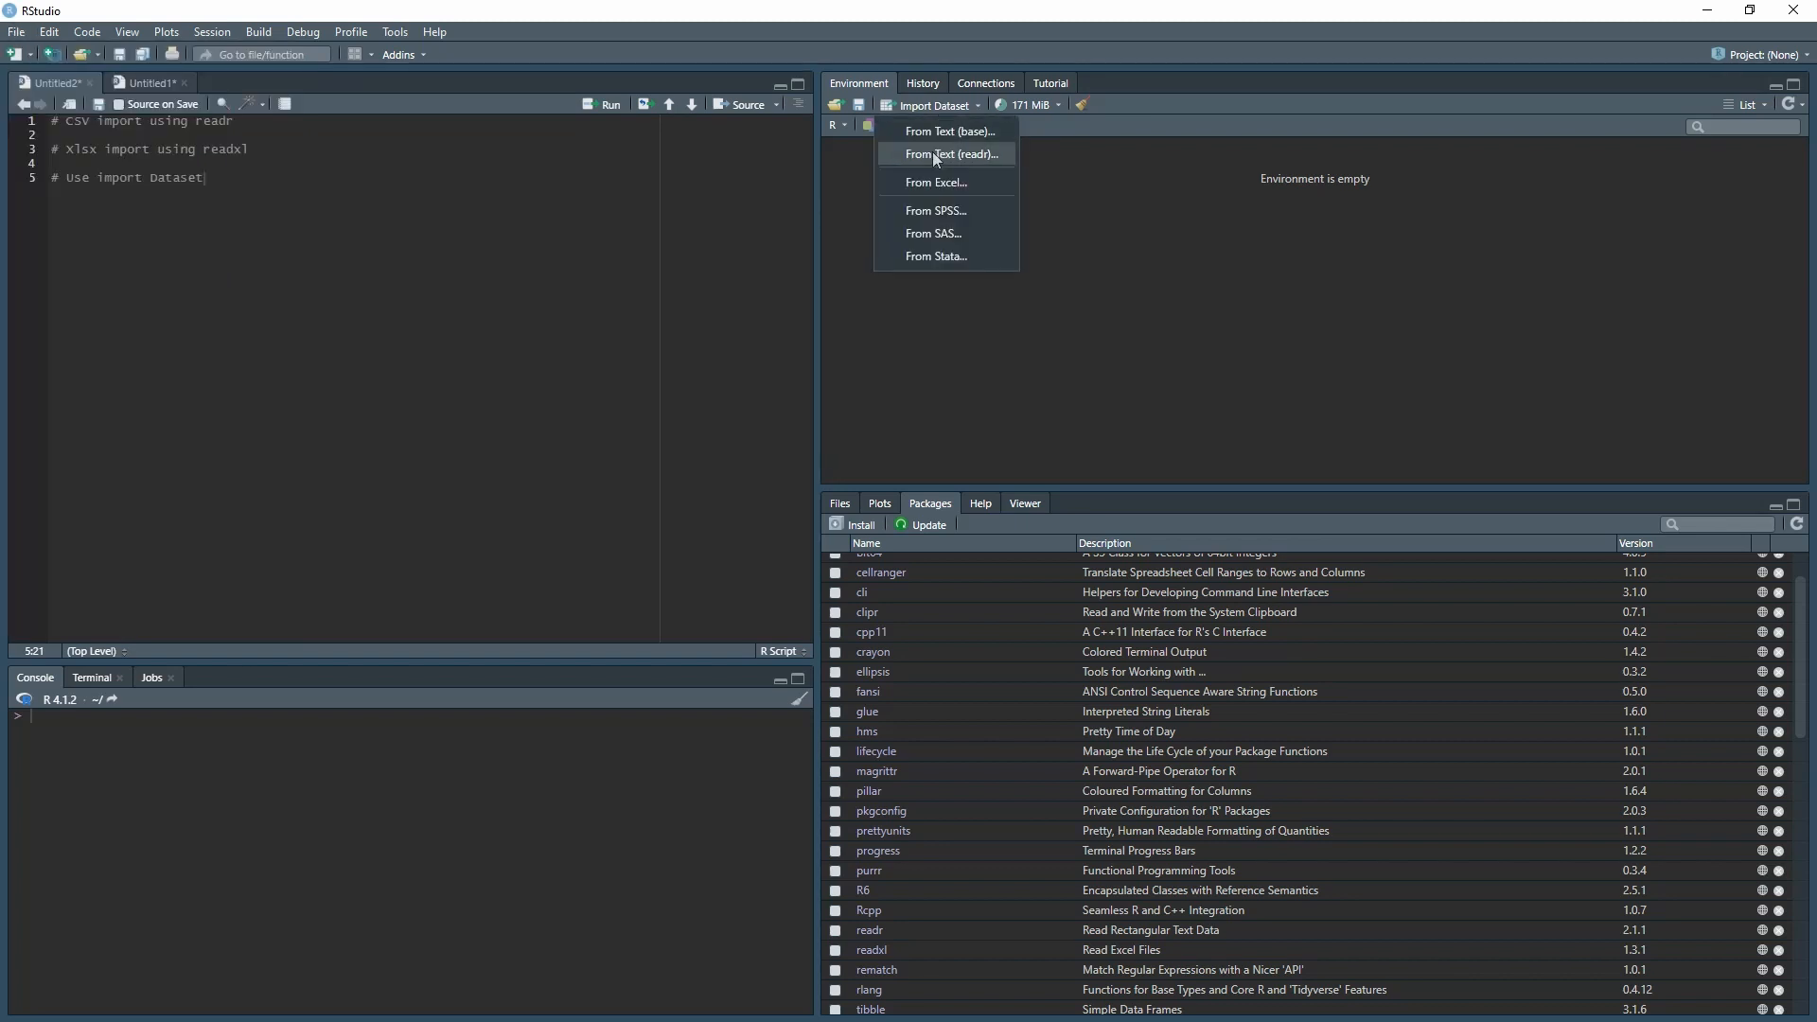
pyautogui.moveTo(957, 160)
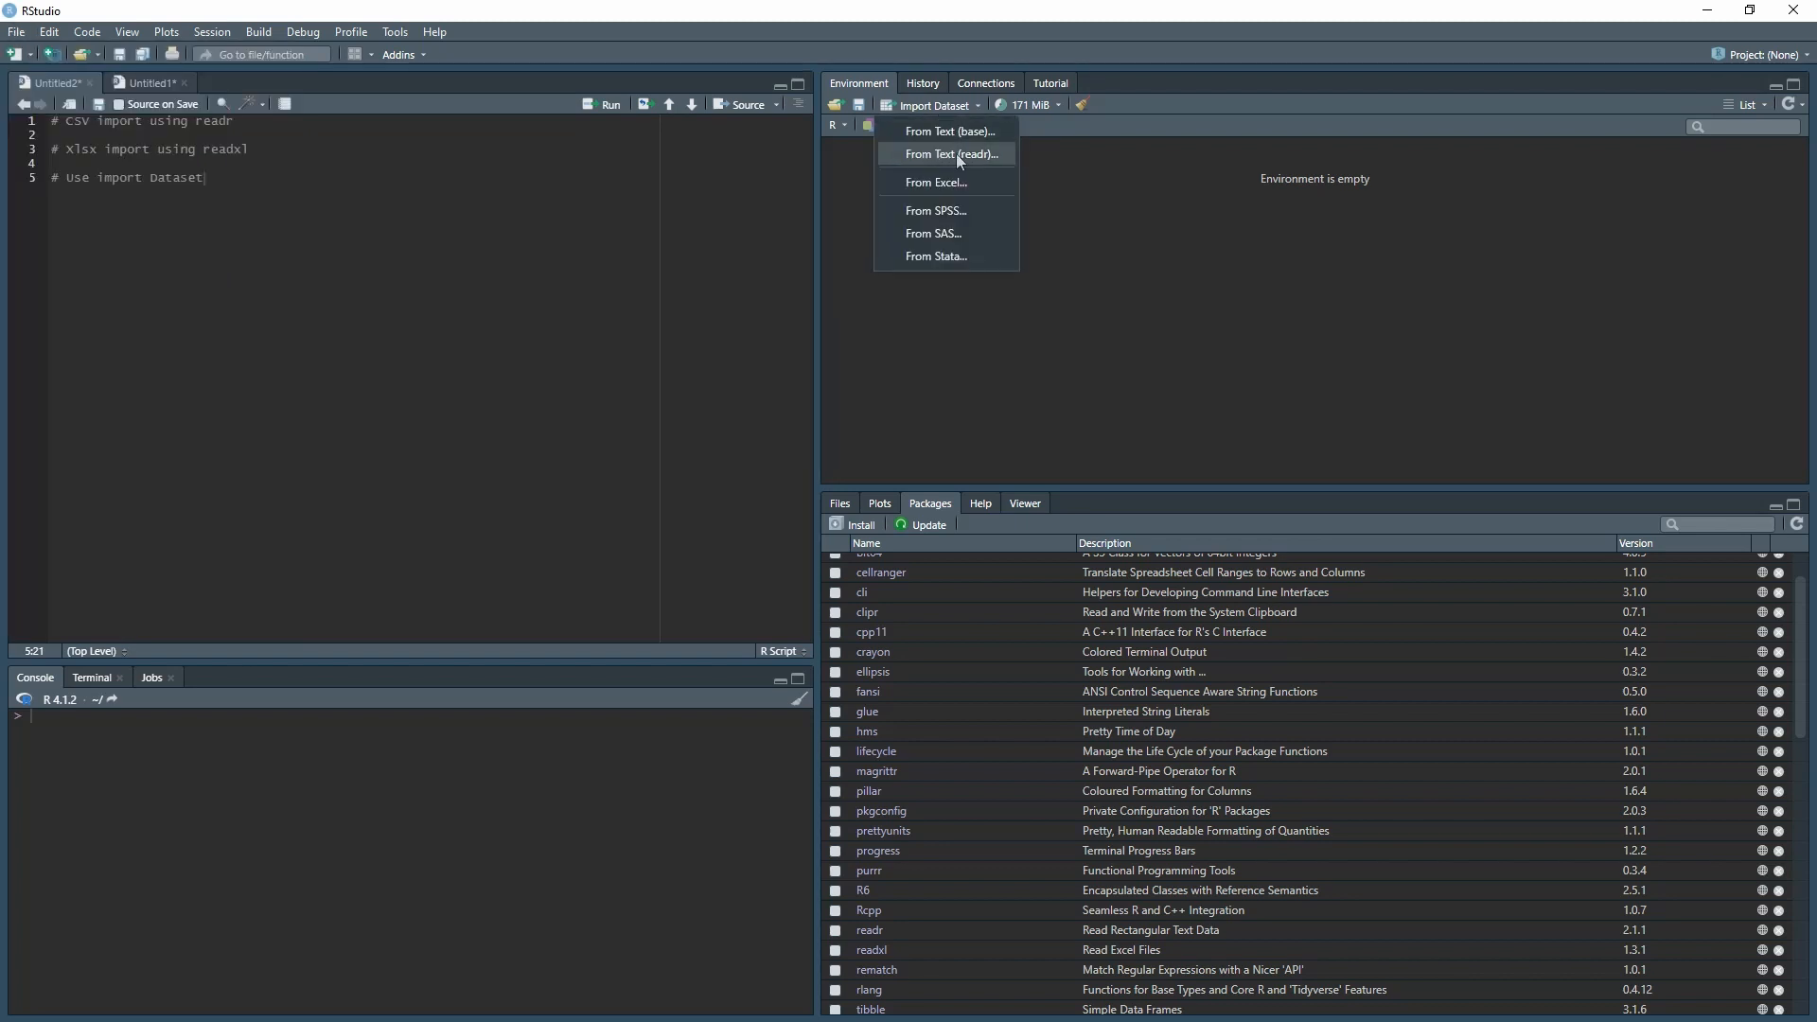
pyautogui.click(949, 154)
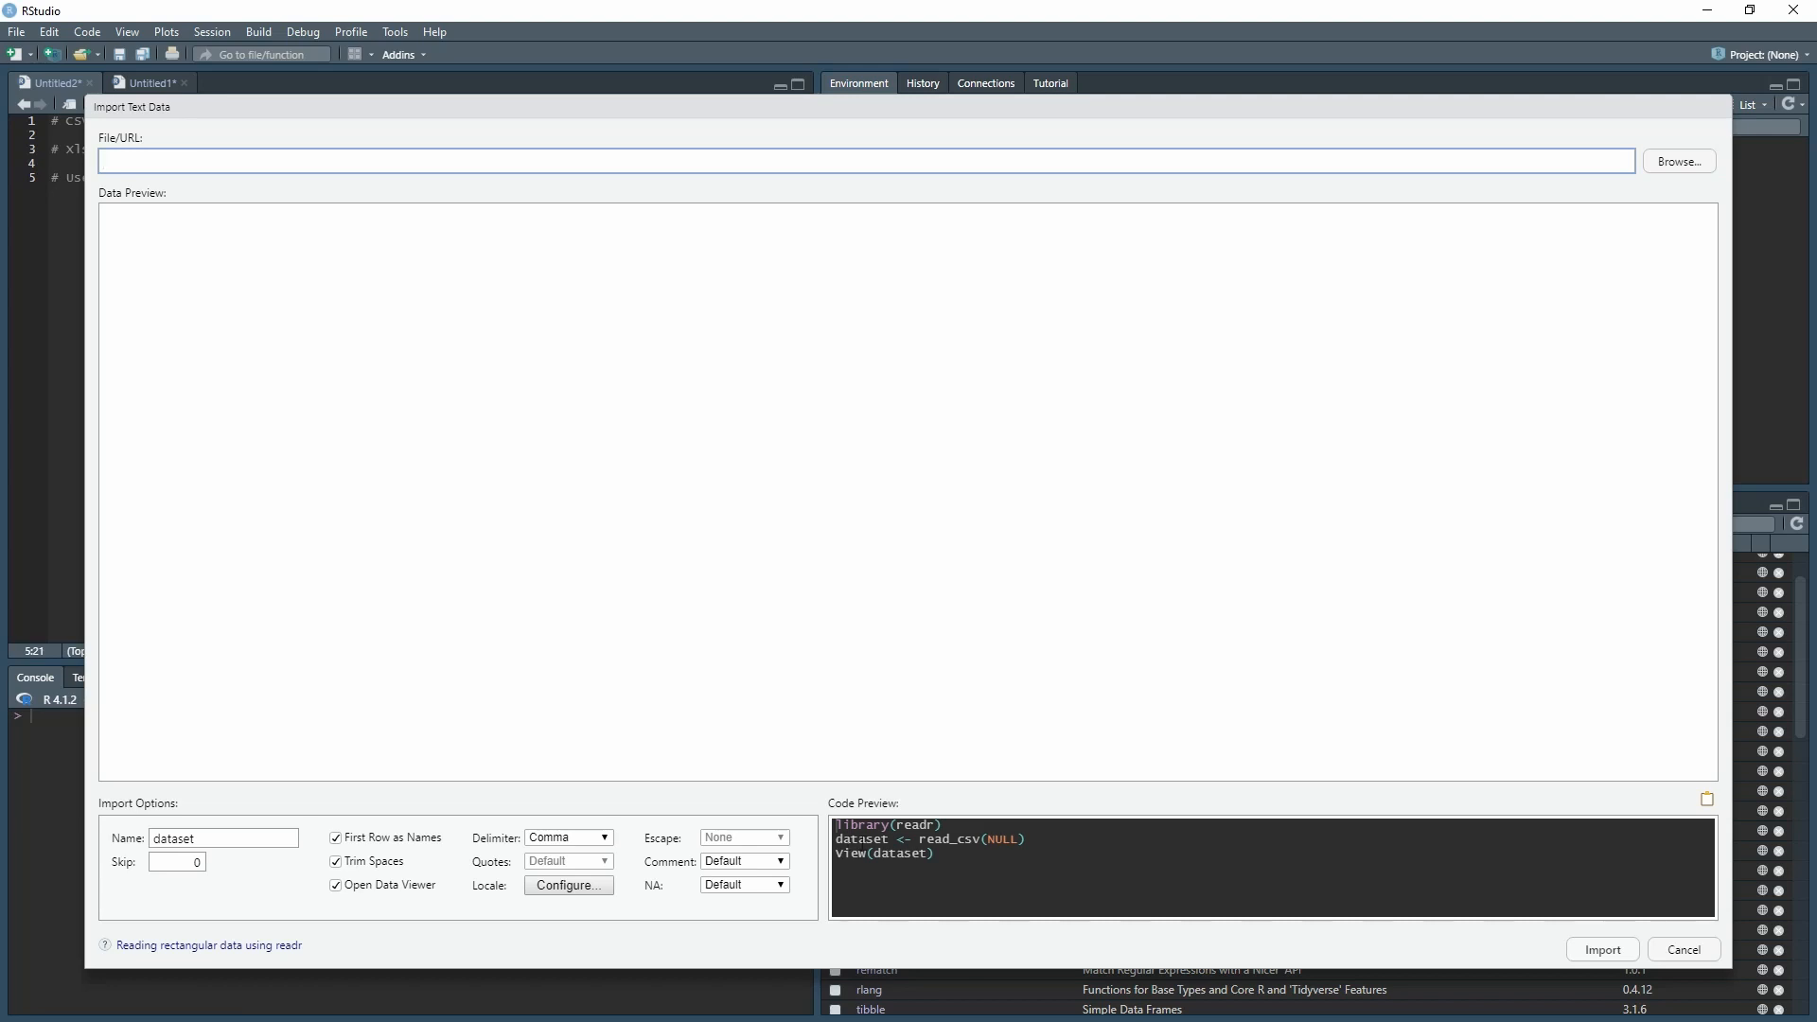
pyautogui.click(857, 161)
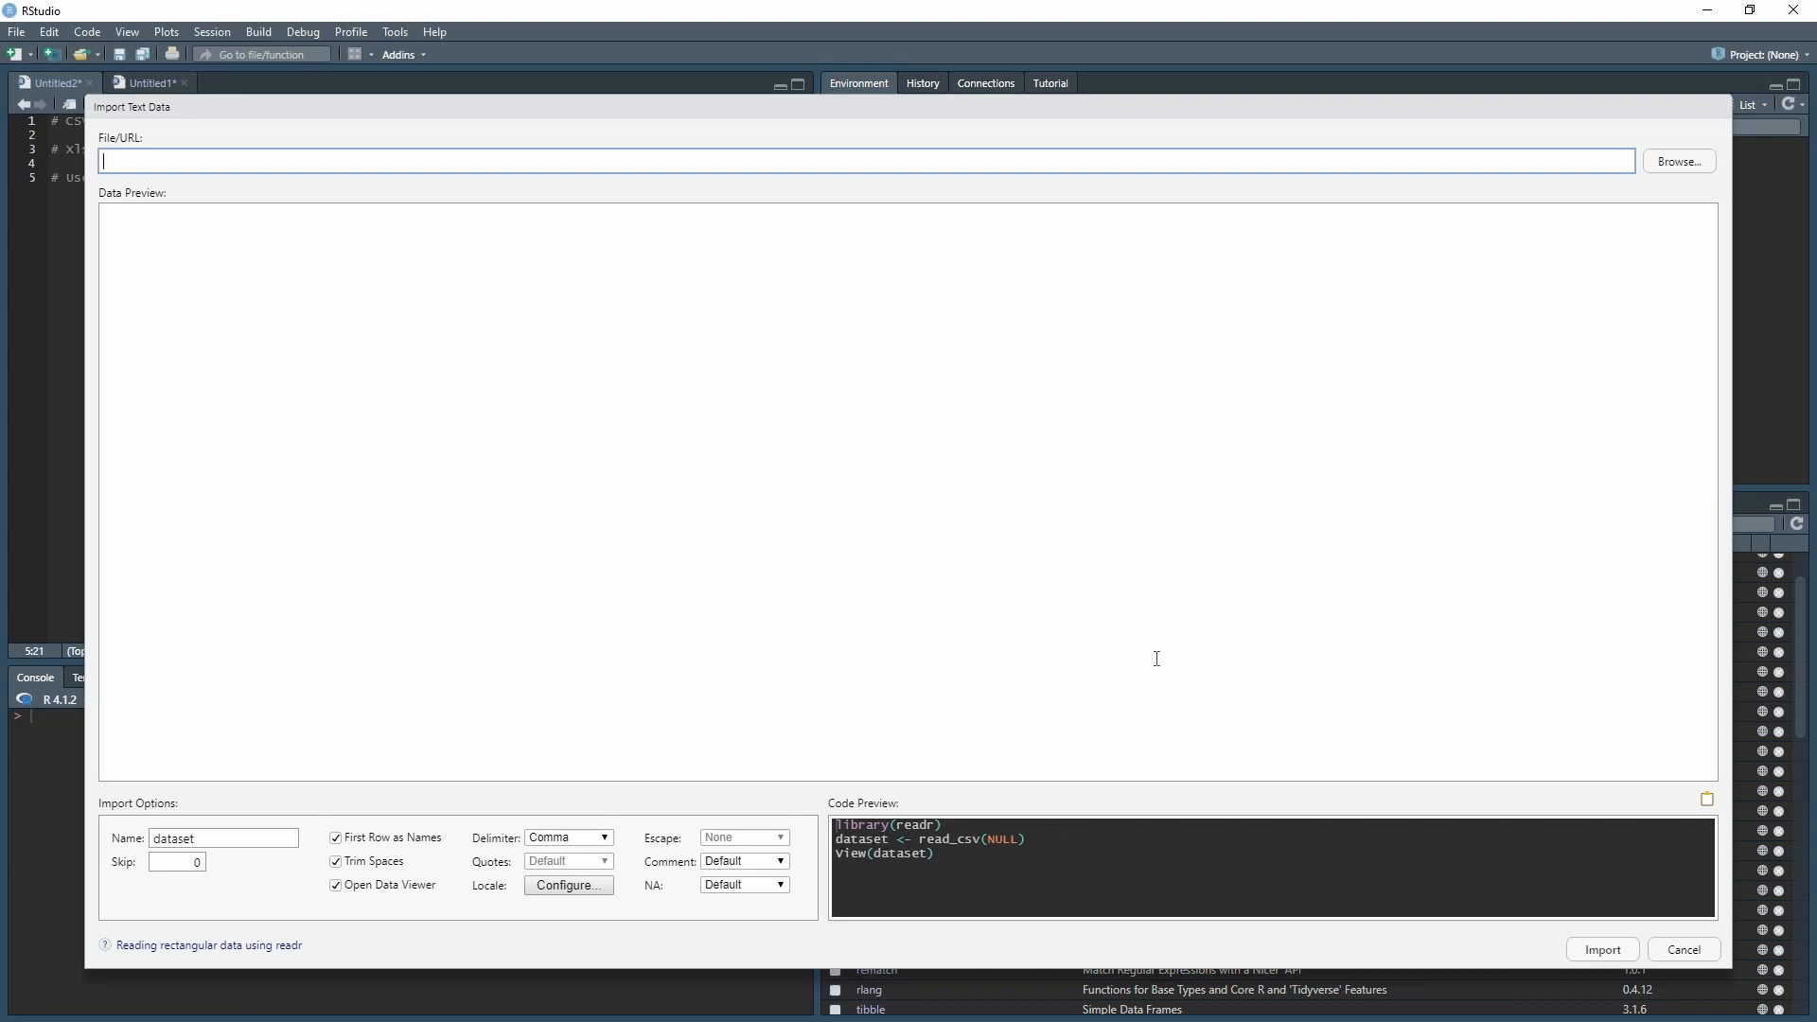
pyautogui.moveTo(1670, 171)
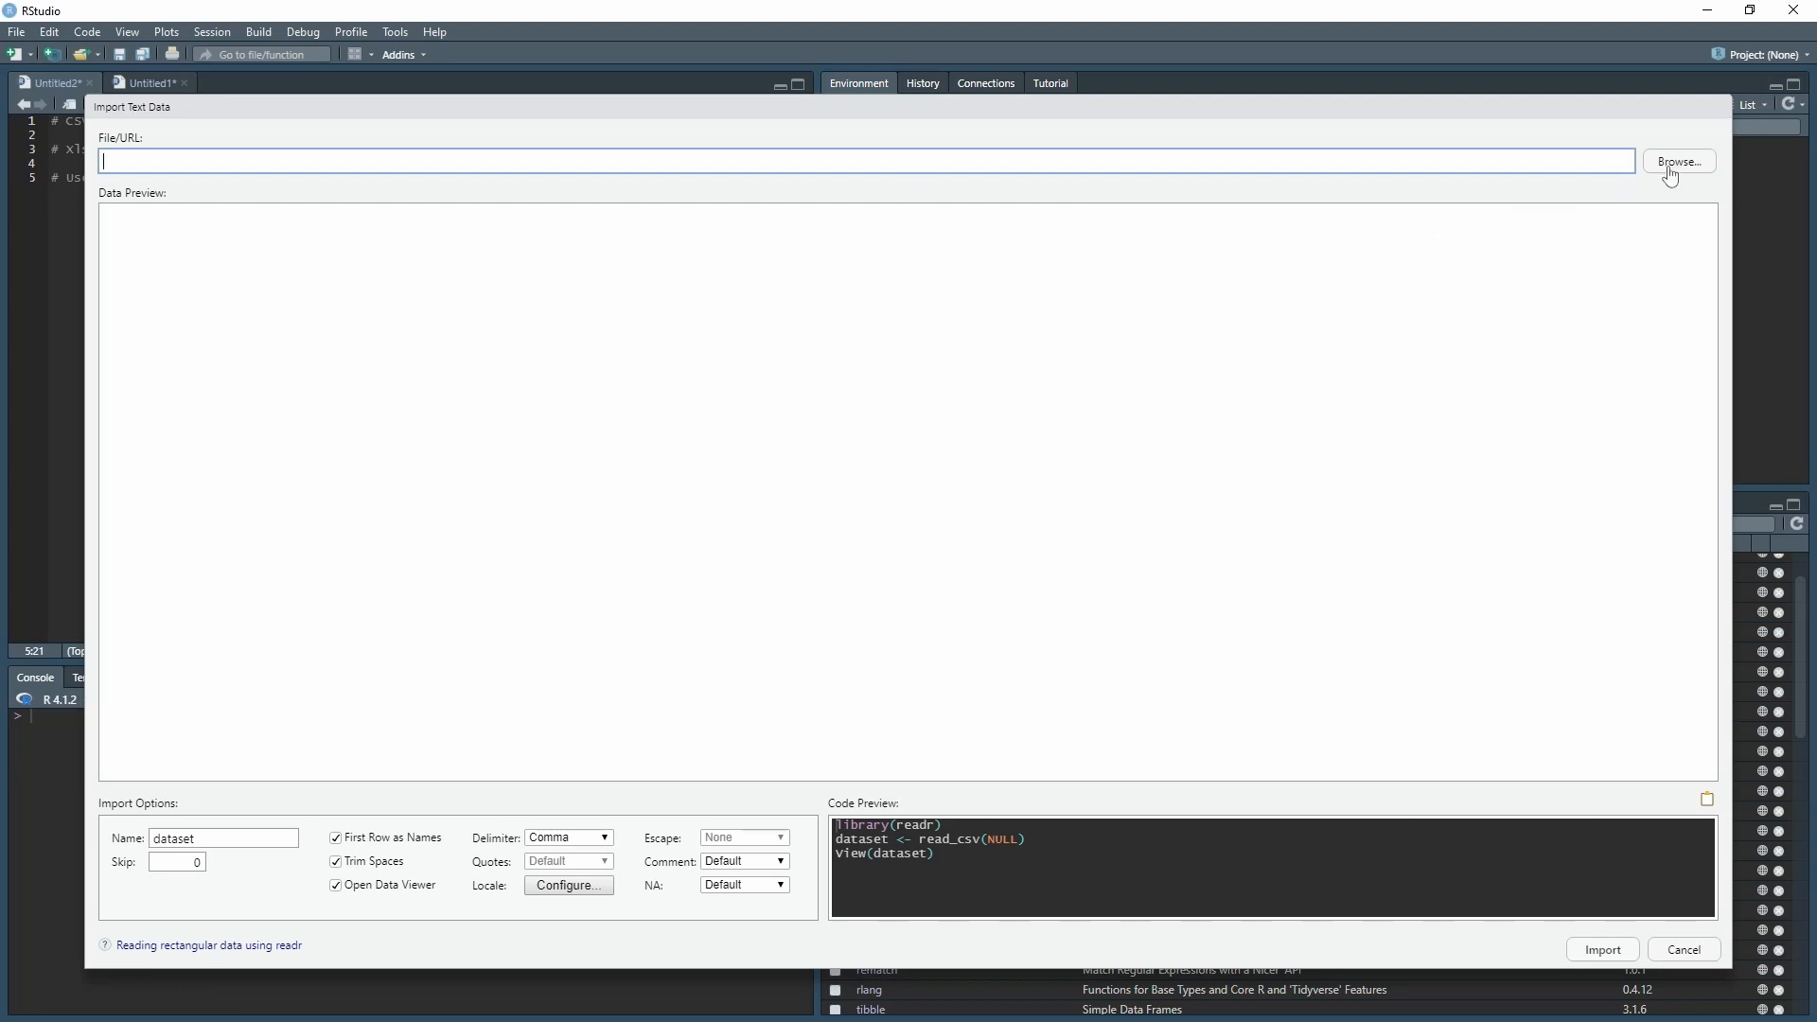
# Browse to Documents and load the COVID-CasesDeathsHosp(Europe and Americas) CSV
pyautogui.click(1676, 161)
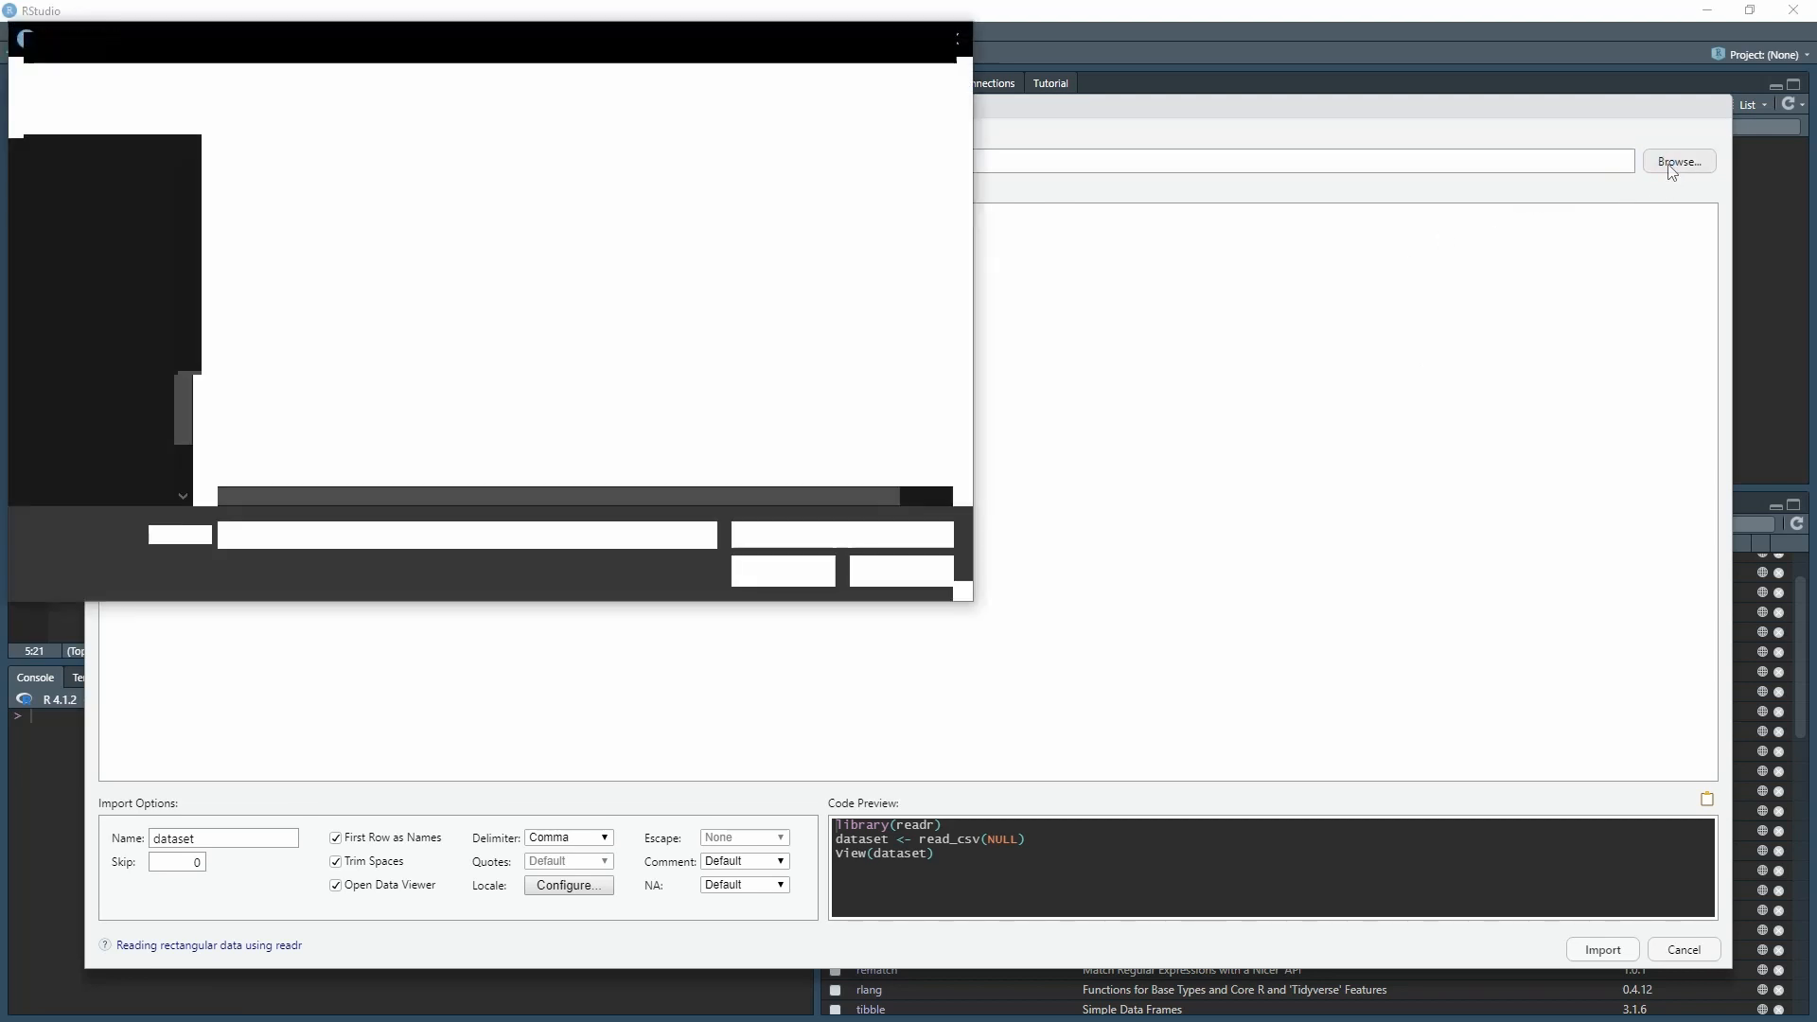
pyautogui.click(1677, 161)
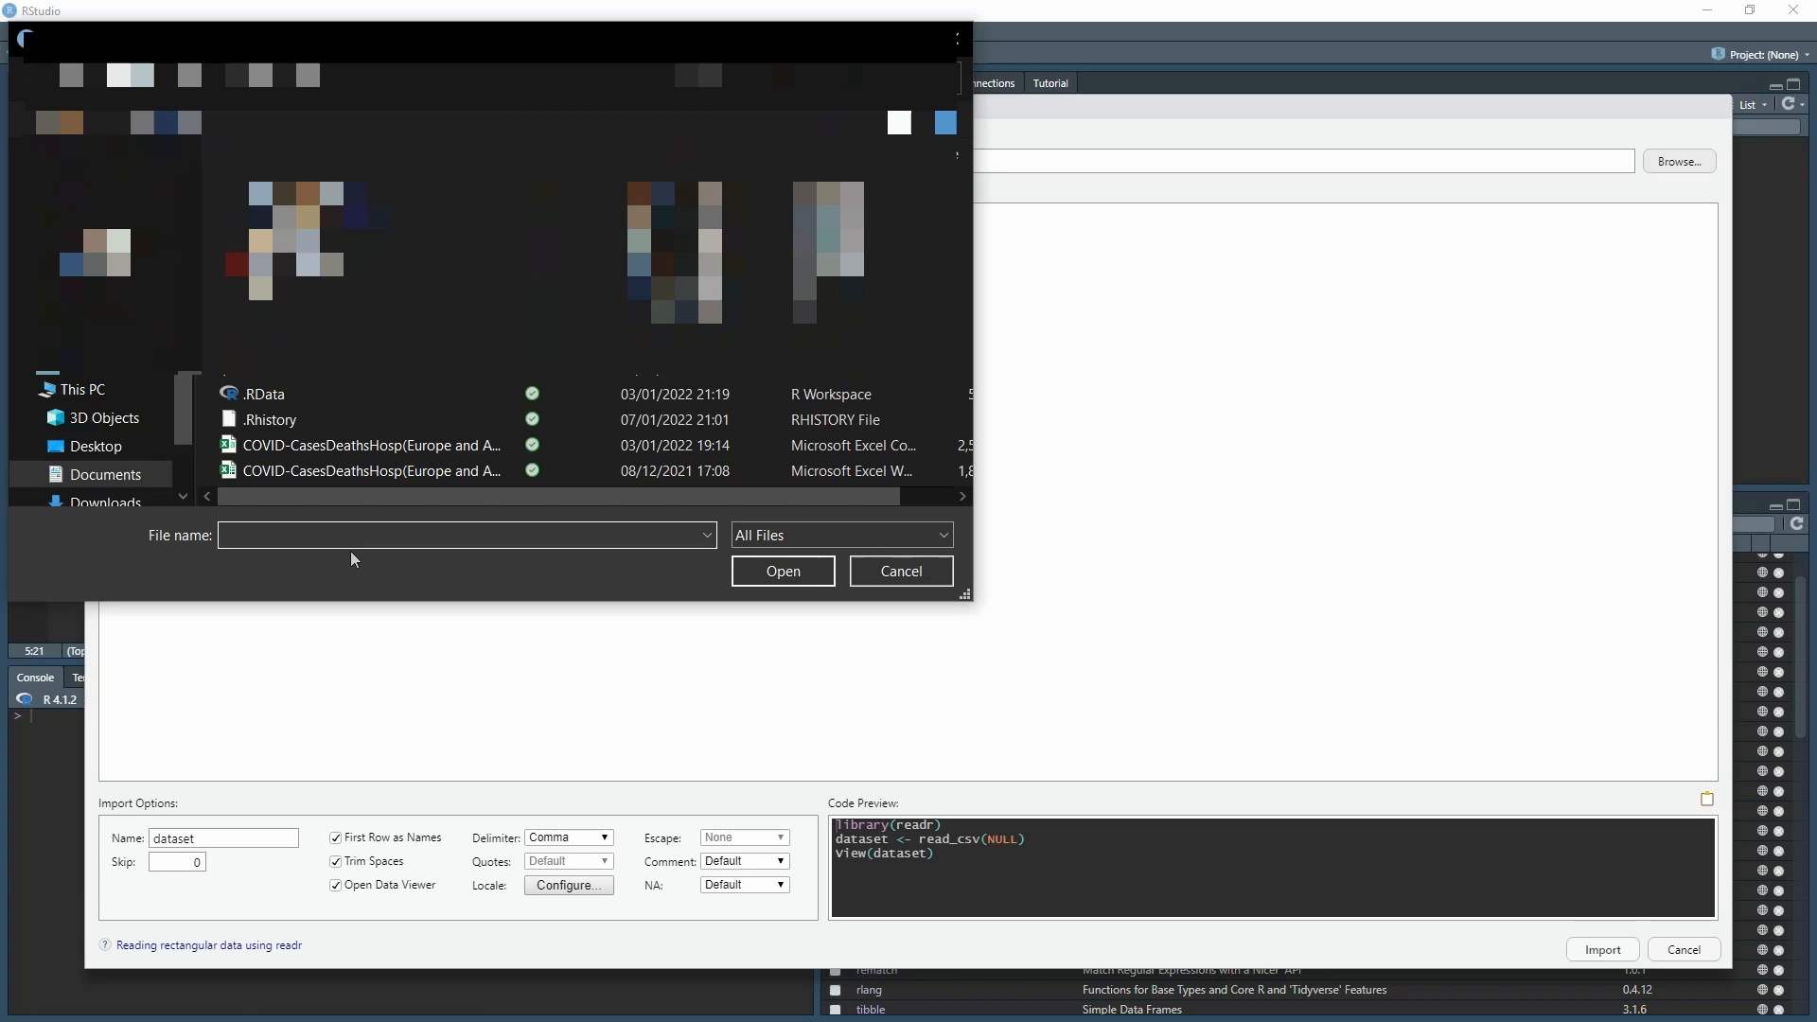
pyautogui.click(371, 445)
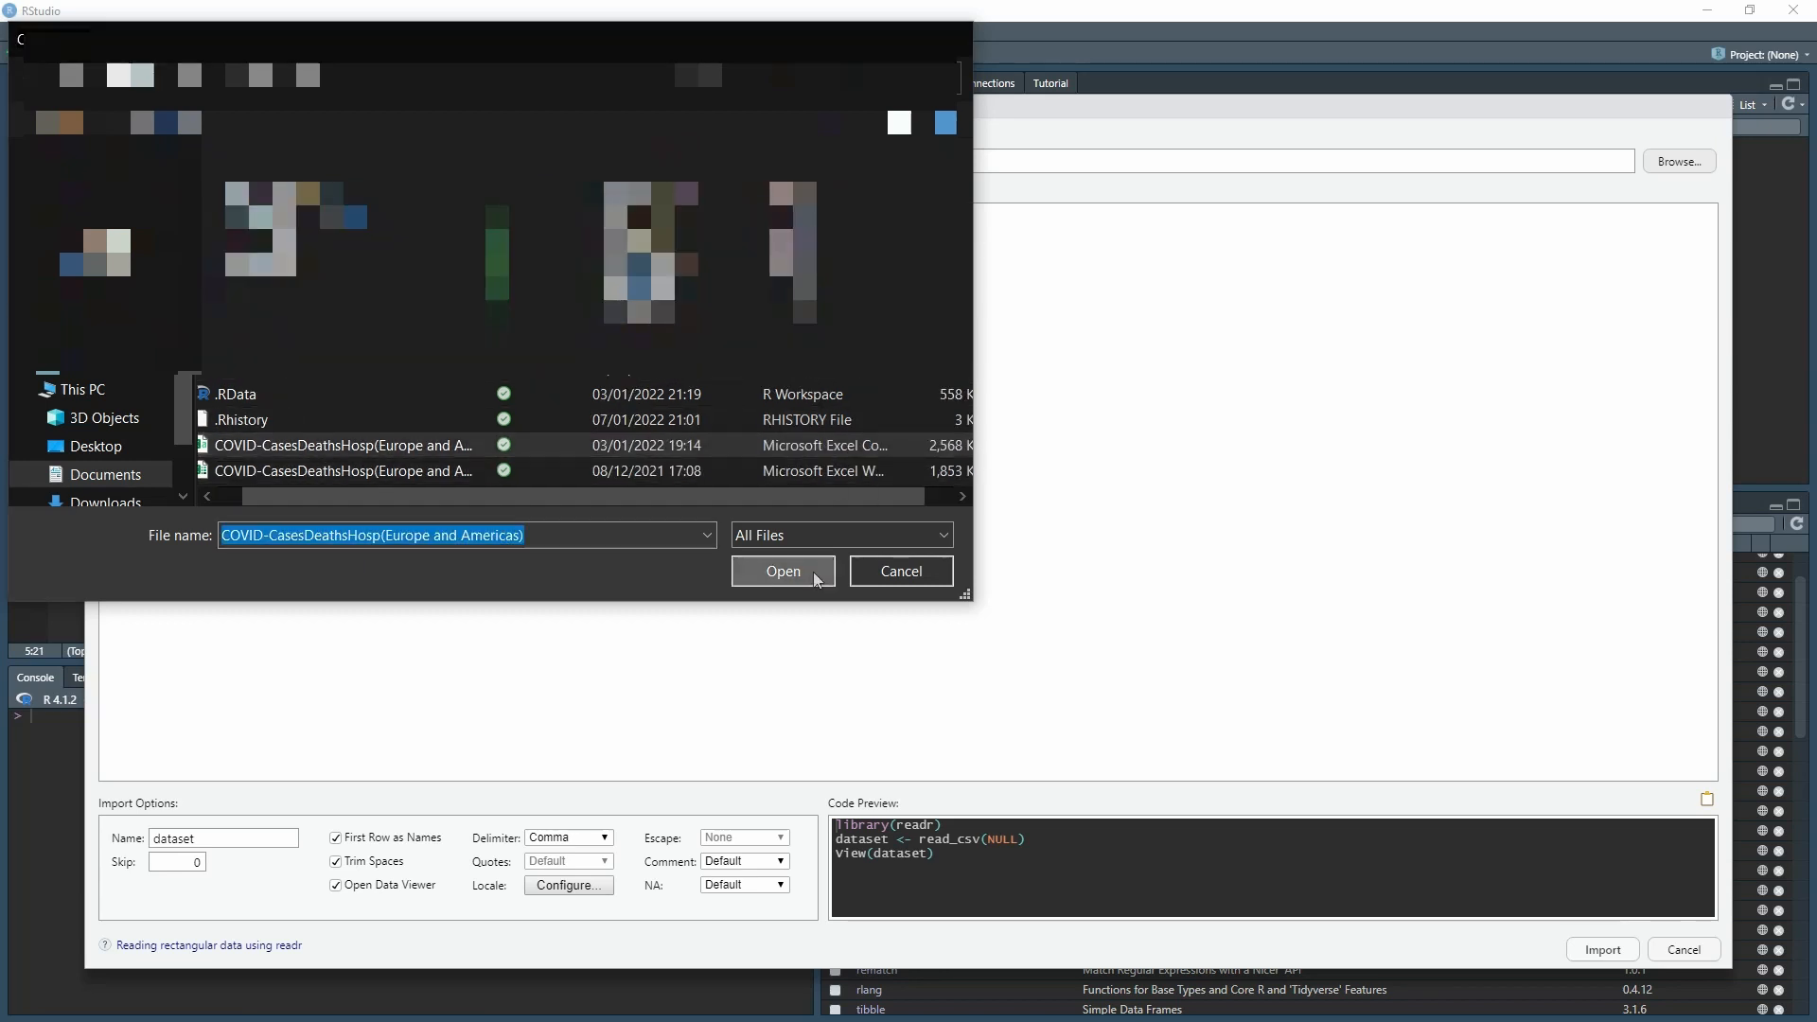
pyautogui.click(782, 570)
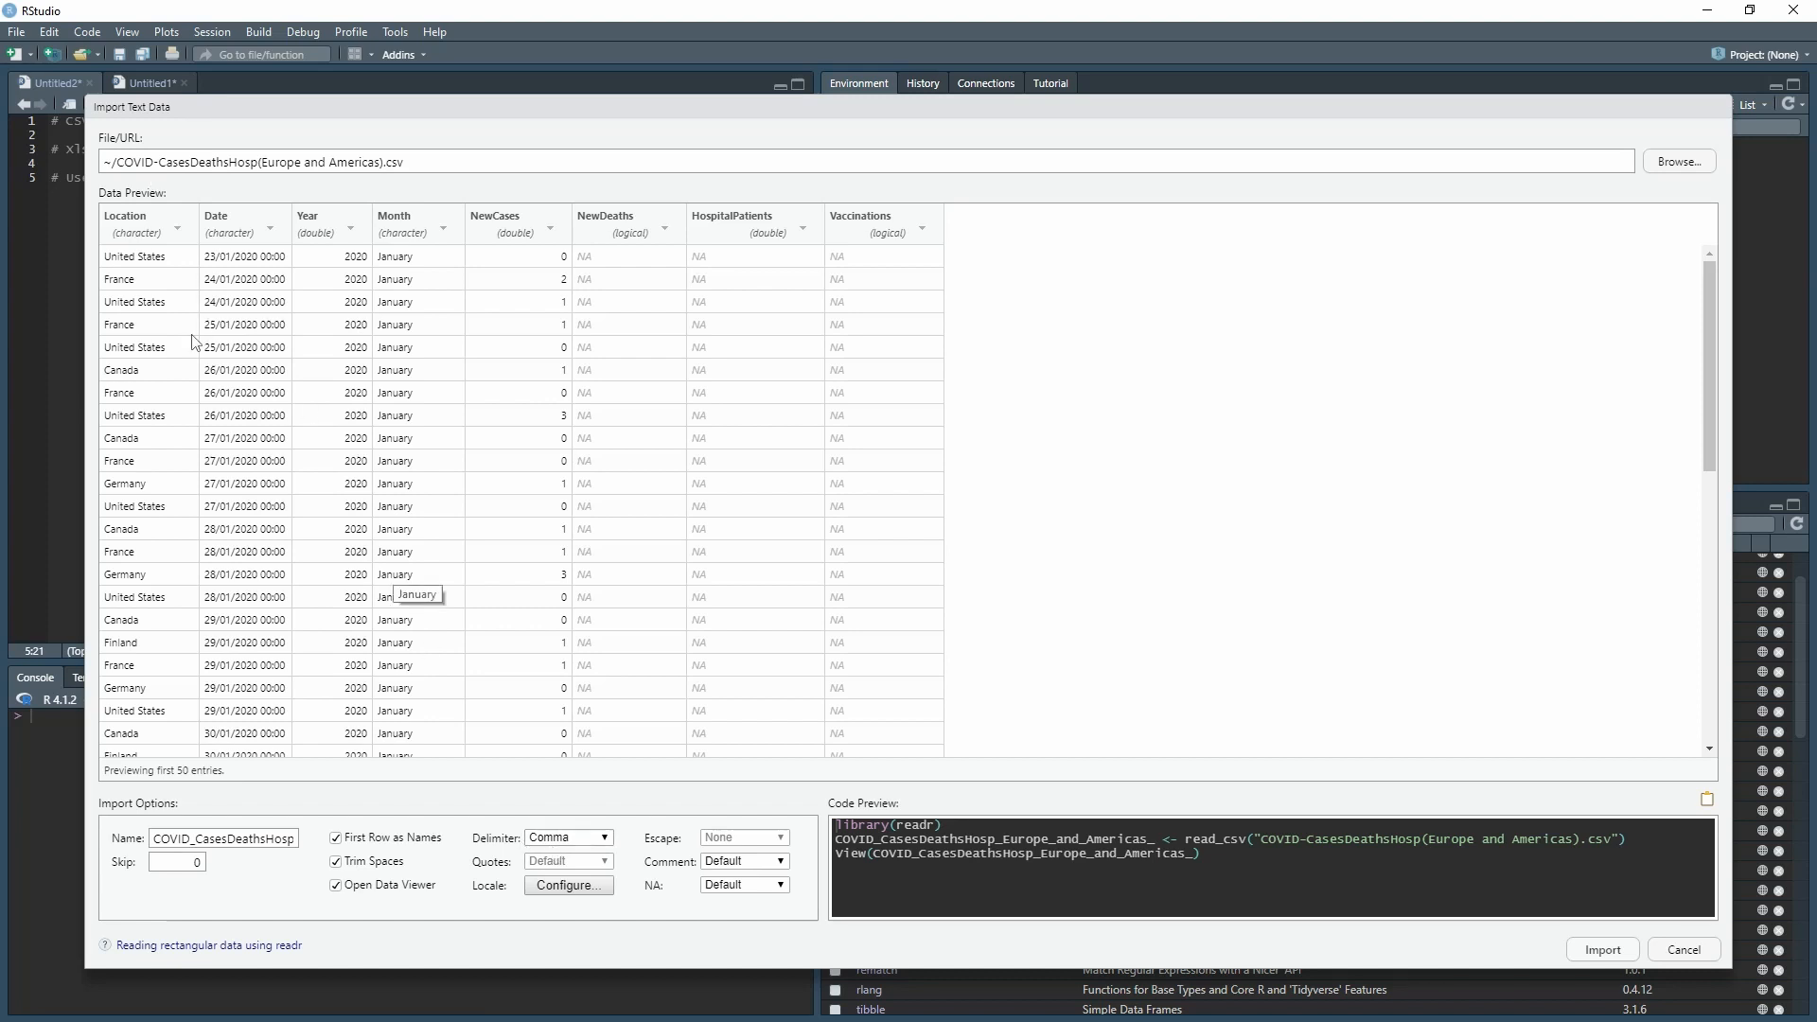
pyautogui.moveTo(215, 241)
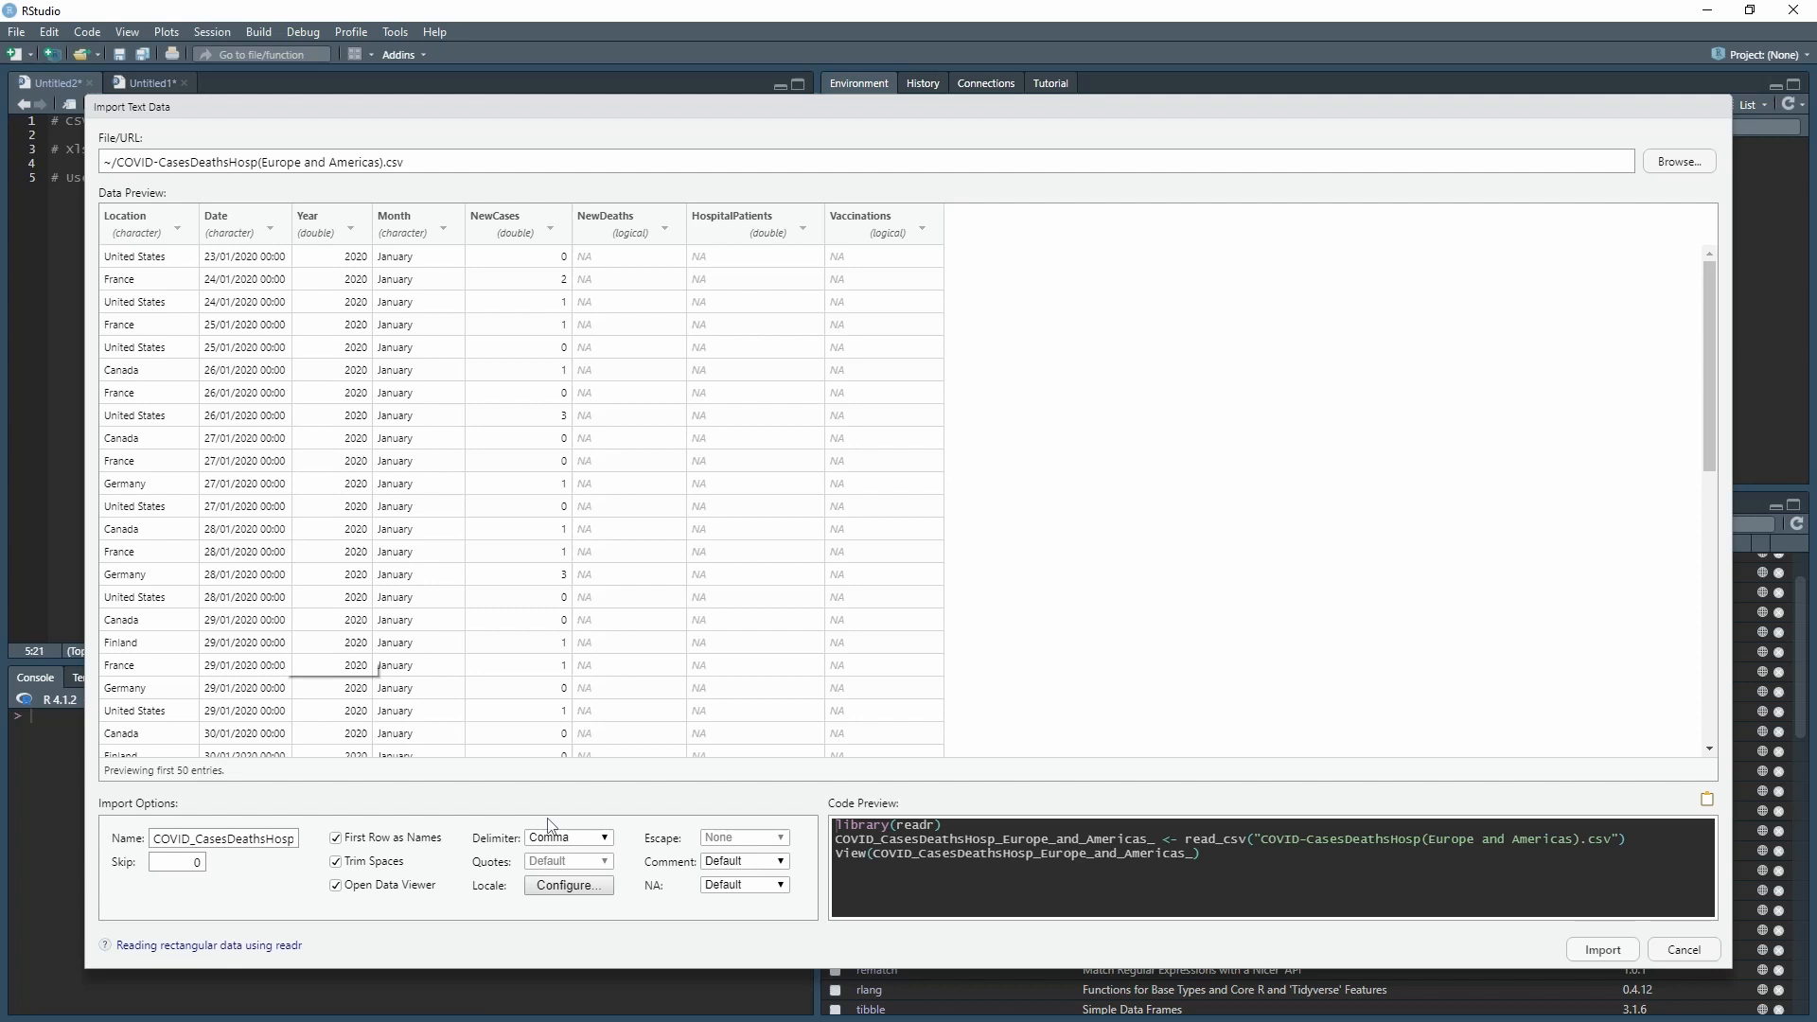
pyautogui.click(568, 838)
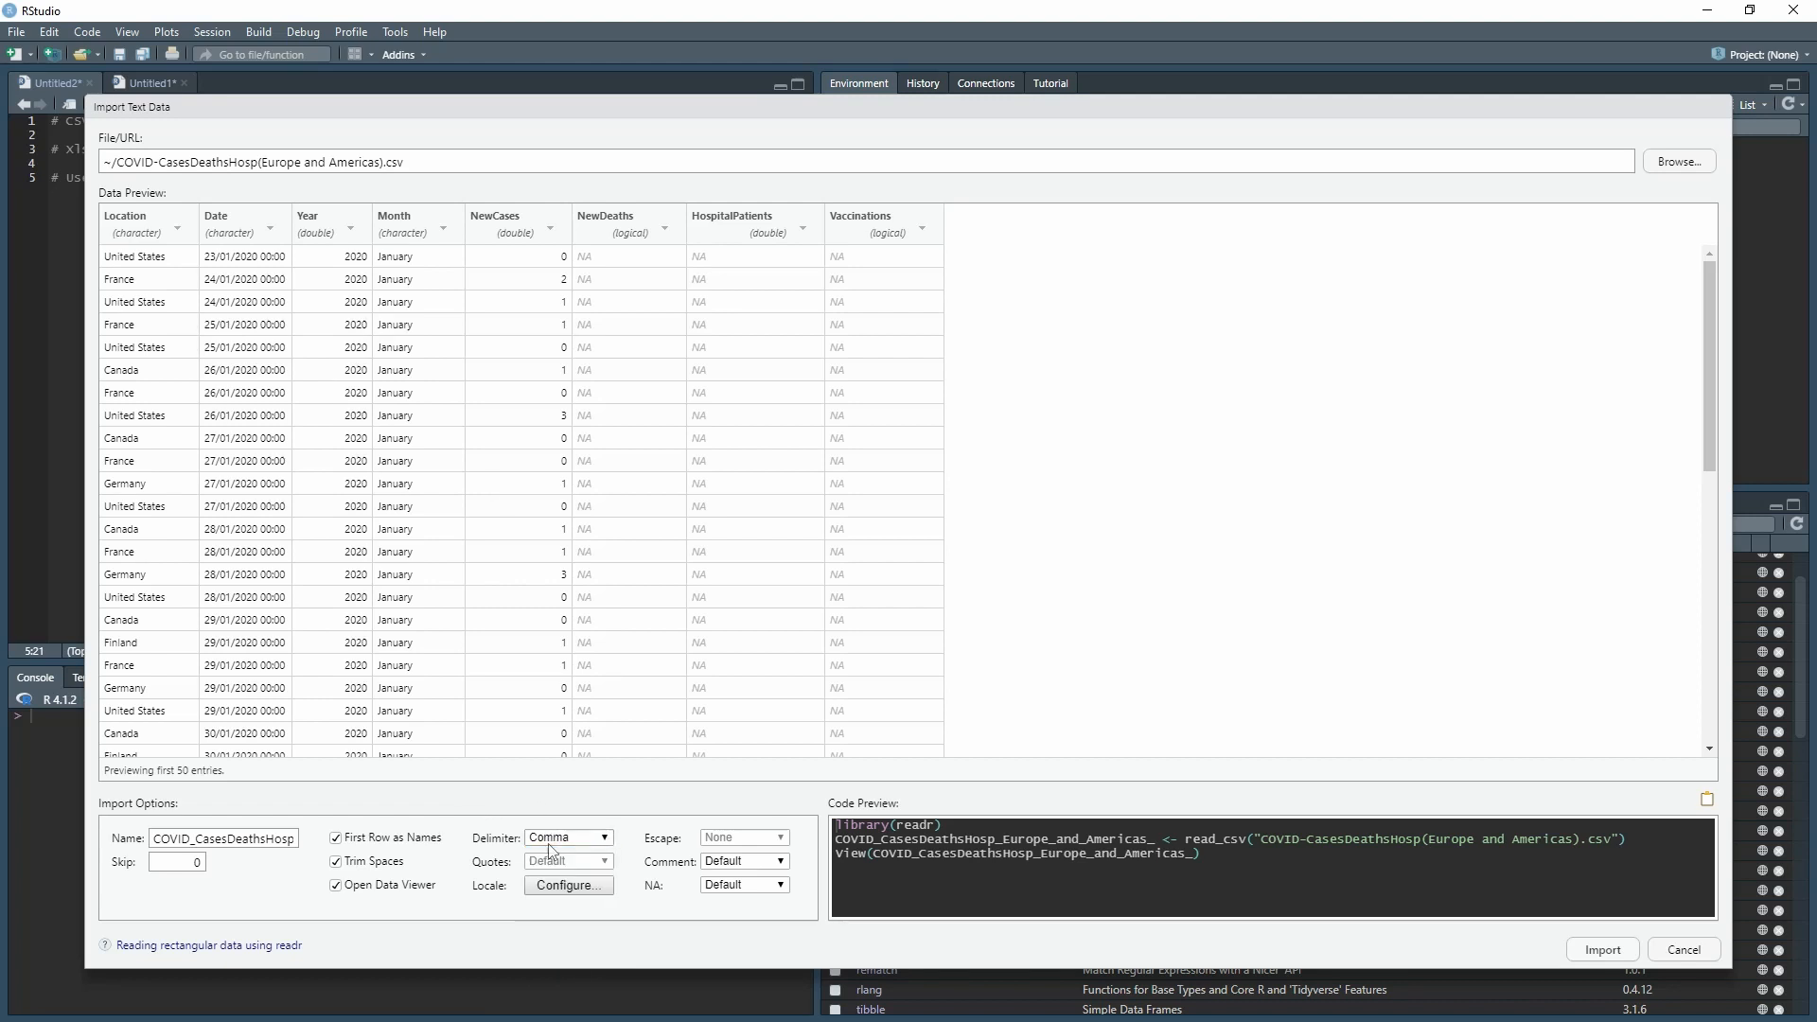
pyautogui.click(567, 837)
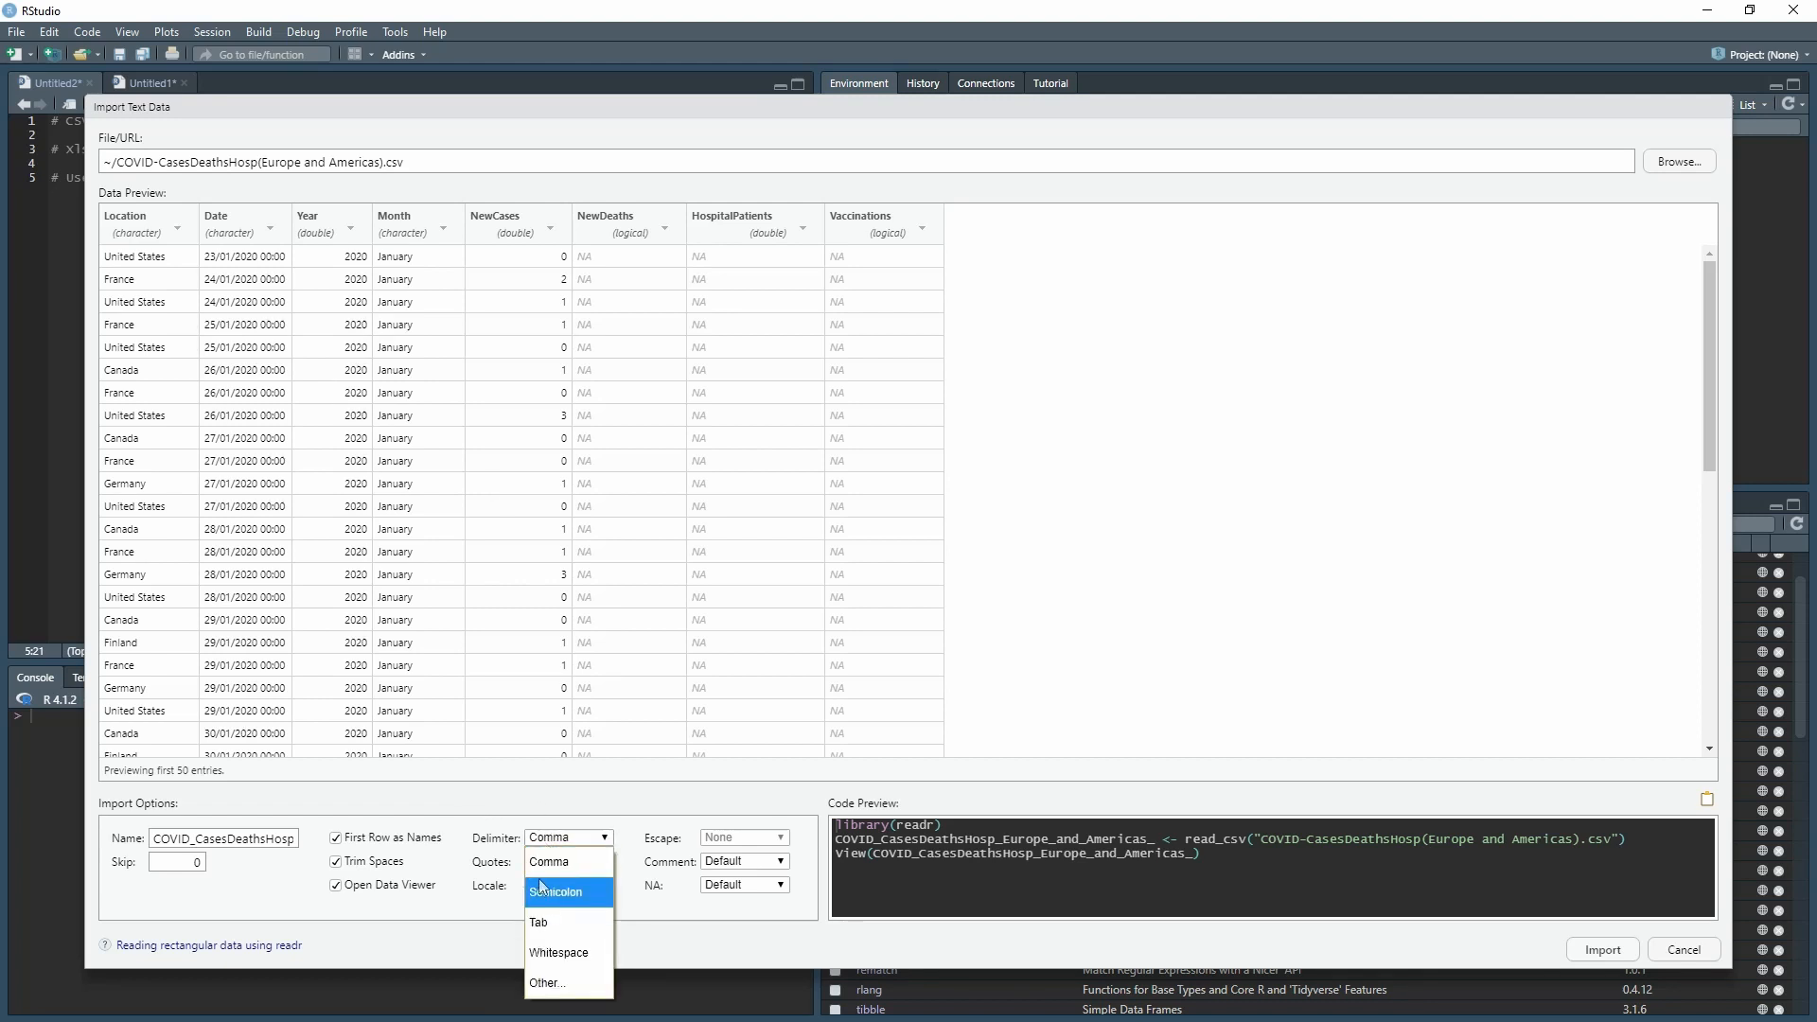
pyautogui.click(556, 891)
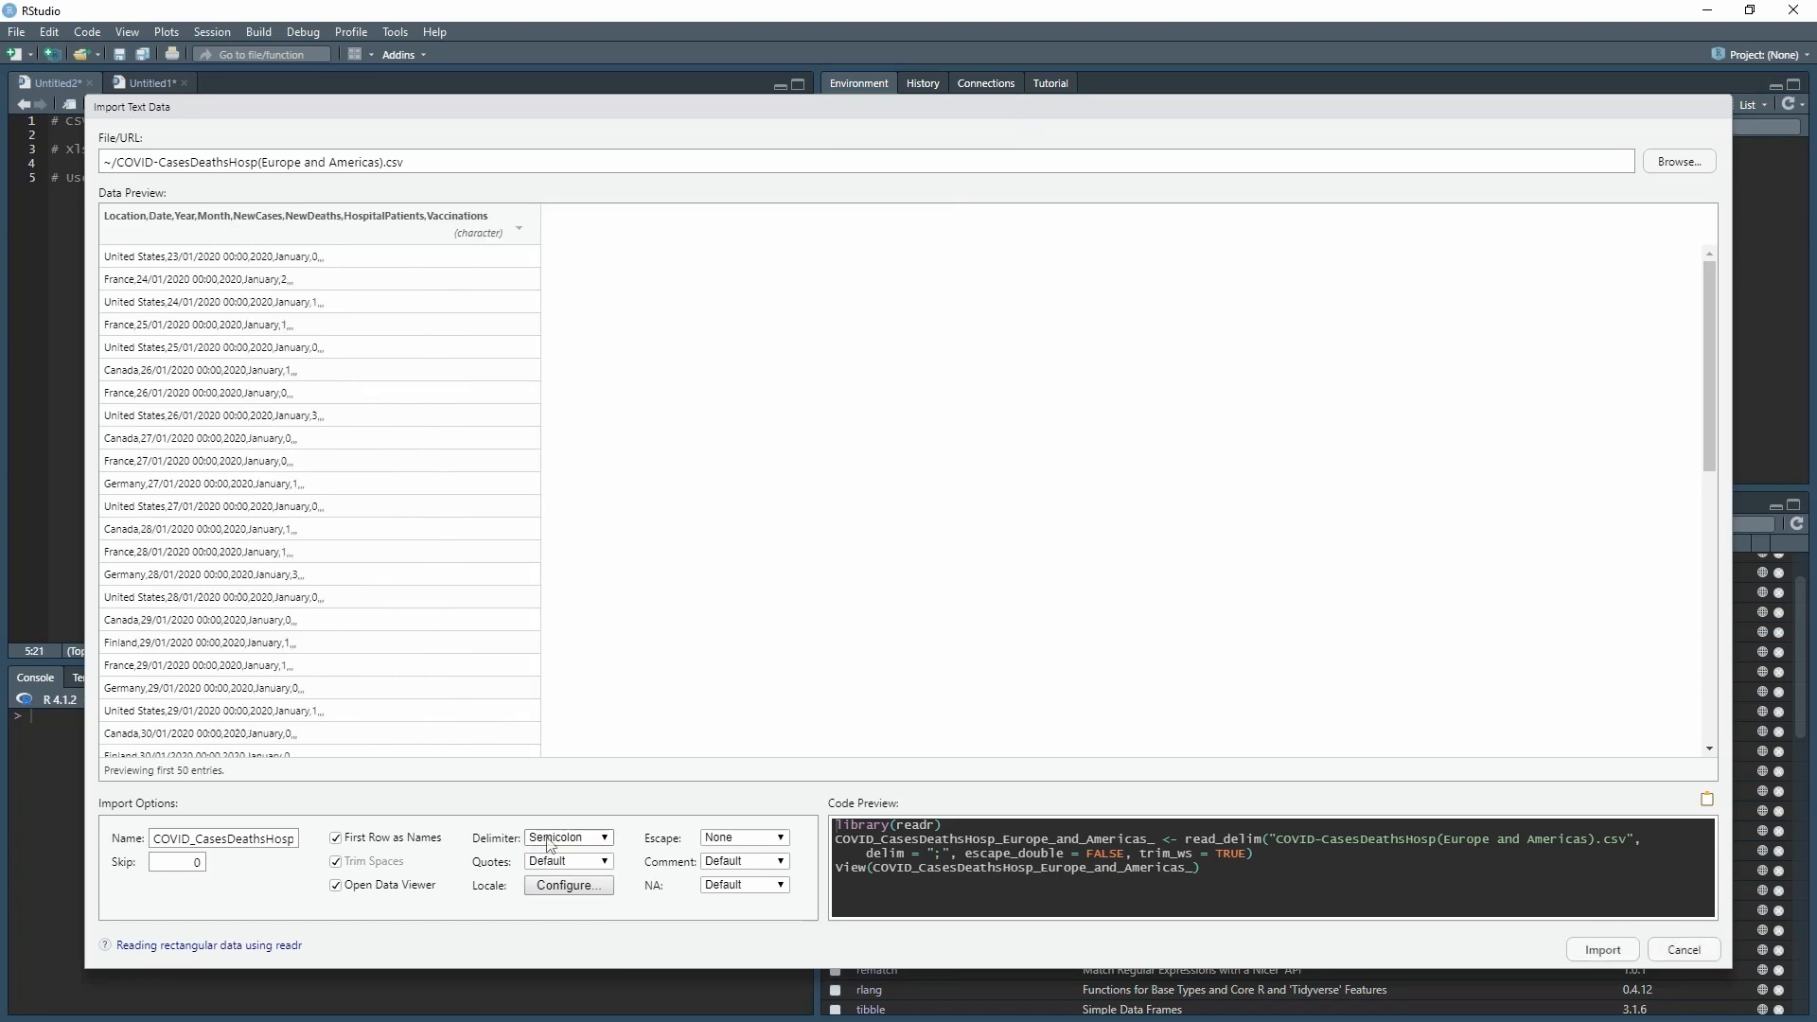
pyautogui.click(568, 837)
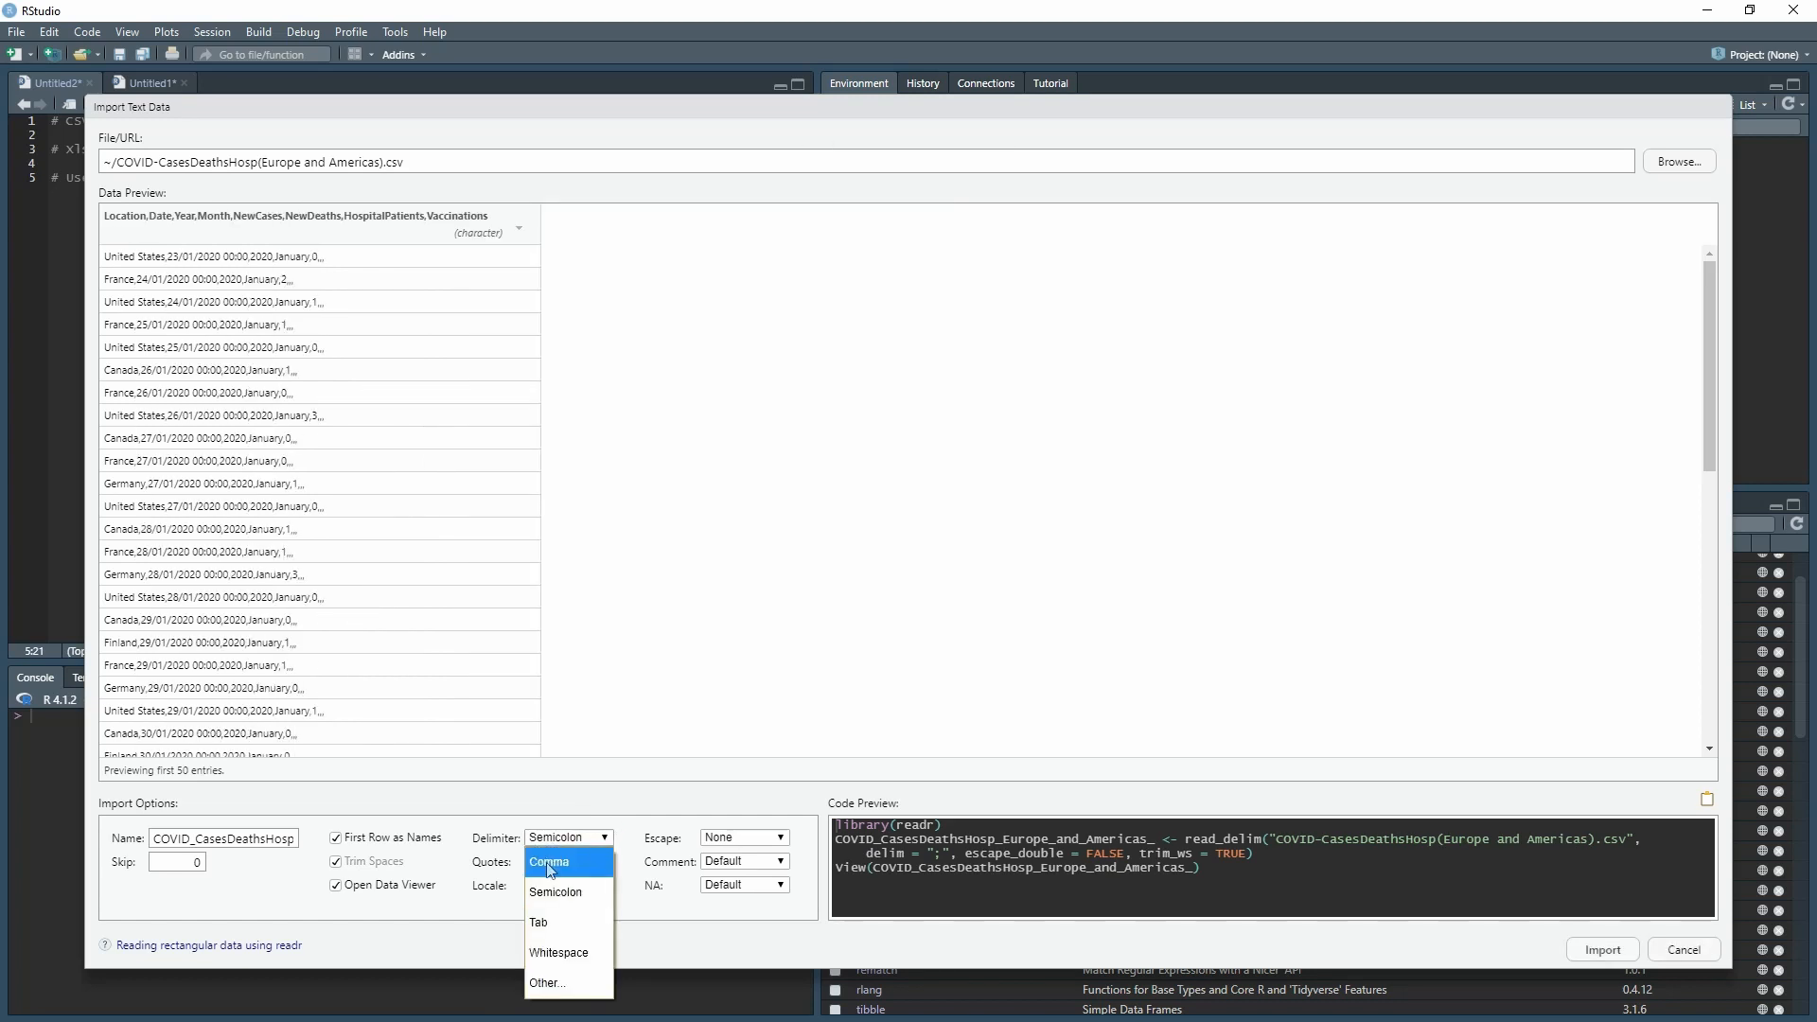
pyautogui.click(548, 862)
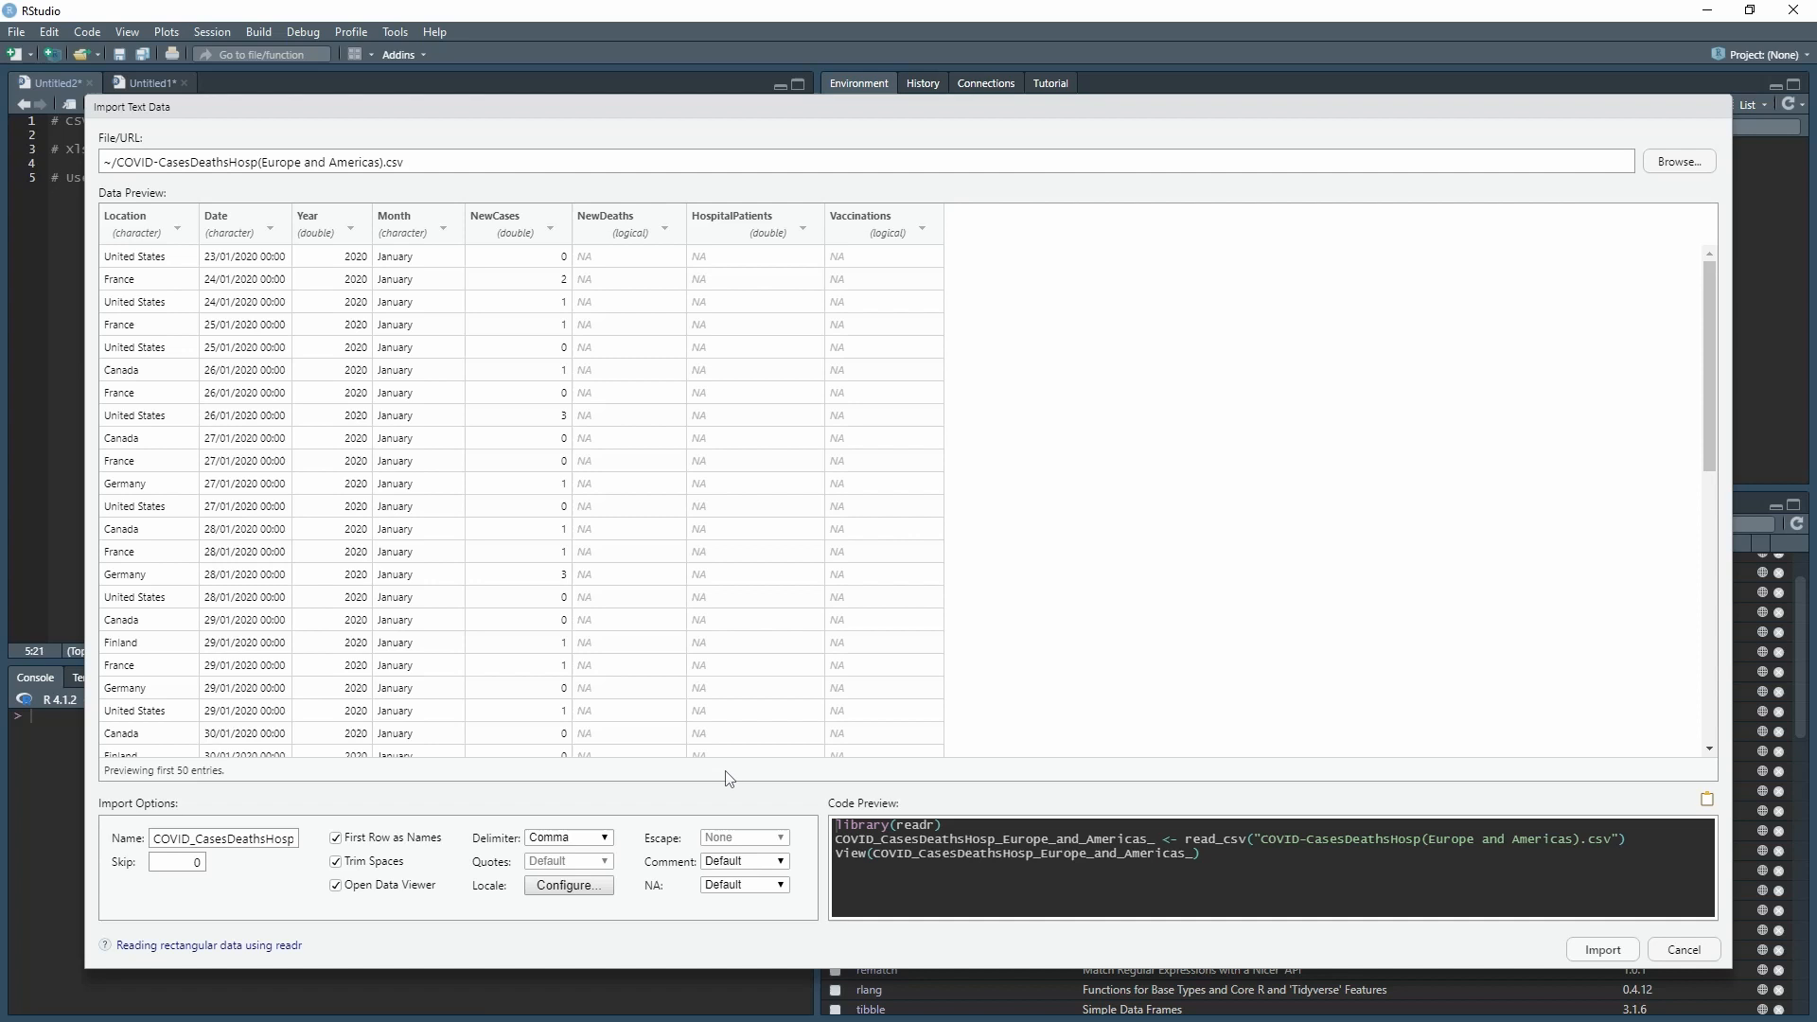
pyautogui.click(228, 838)
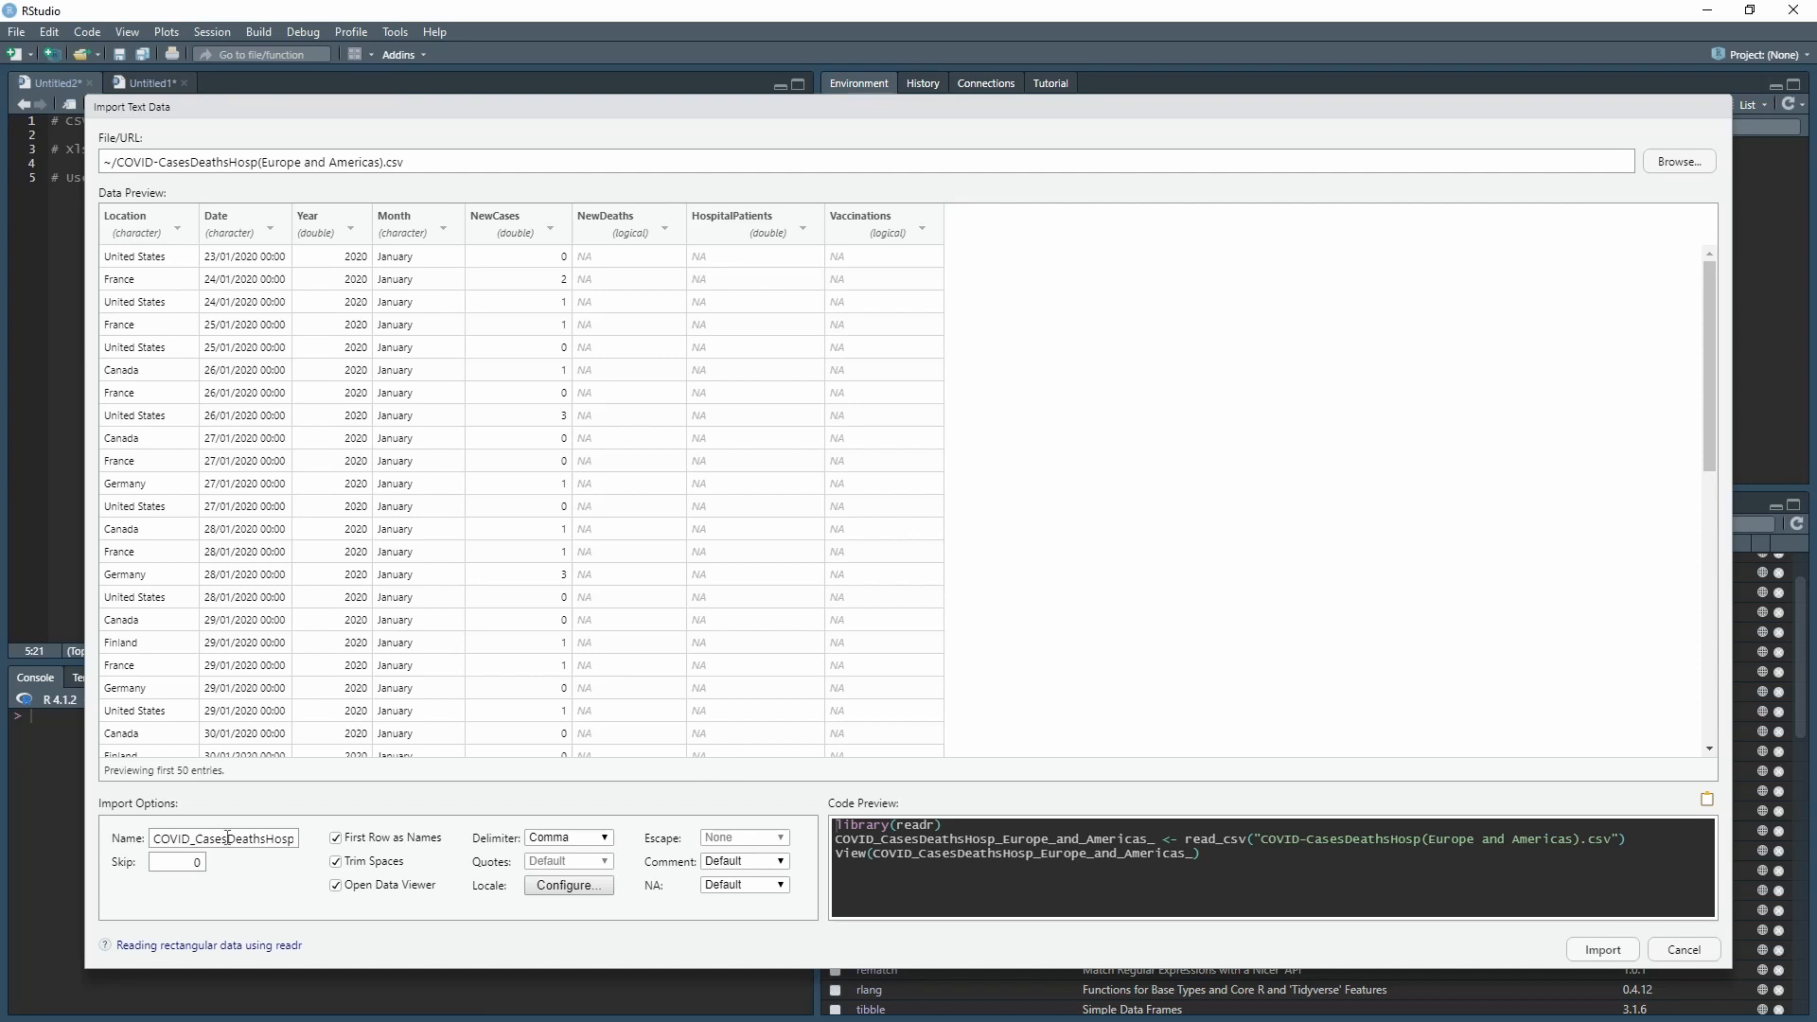
# Rename the data frame to COVID_Cases_CSV and run the import
pyautogui.doubleClick(257, 838)
pyautogui.write('_C')
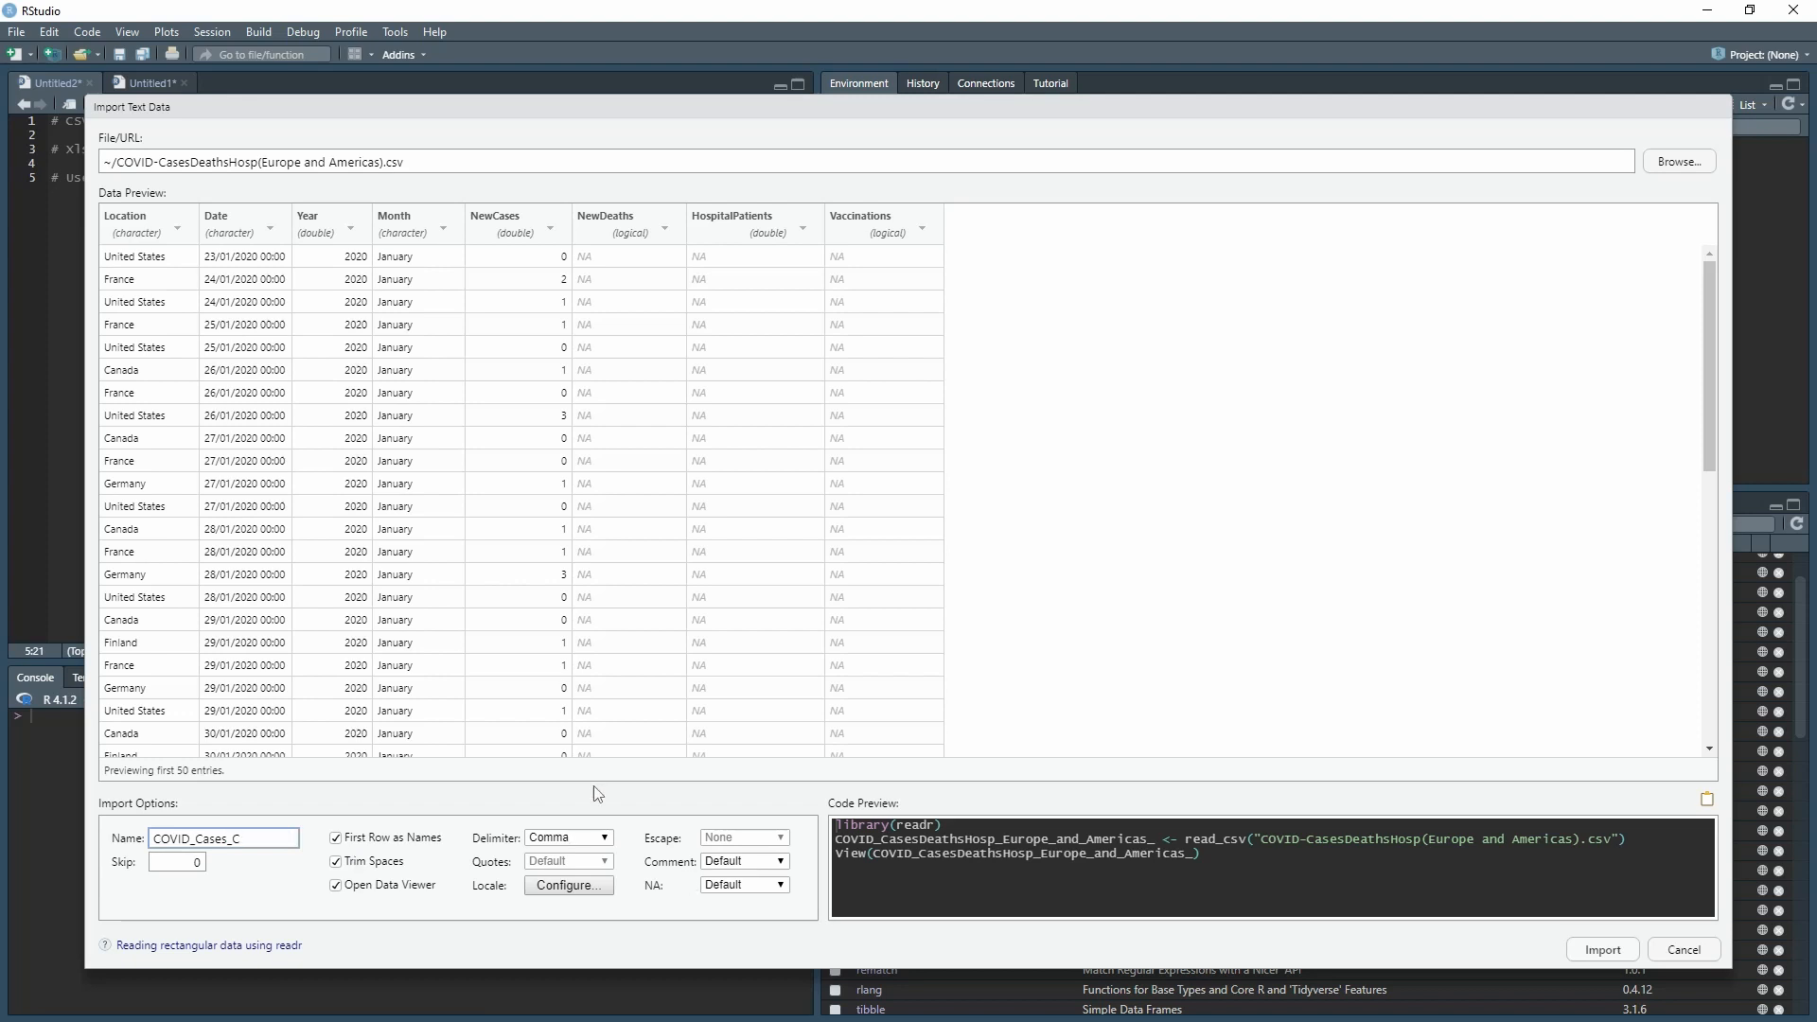
pyautogui.write('SV')
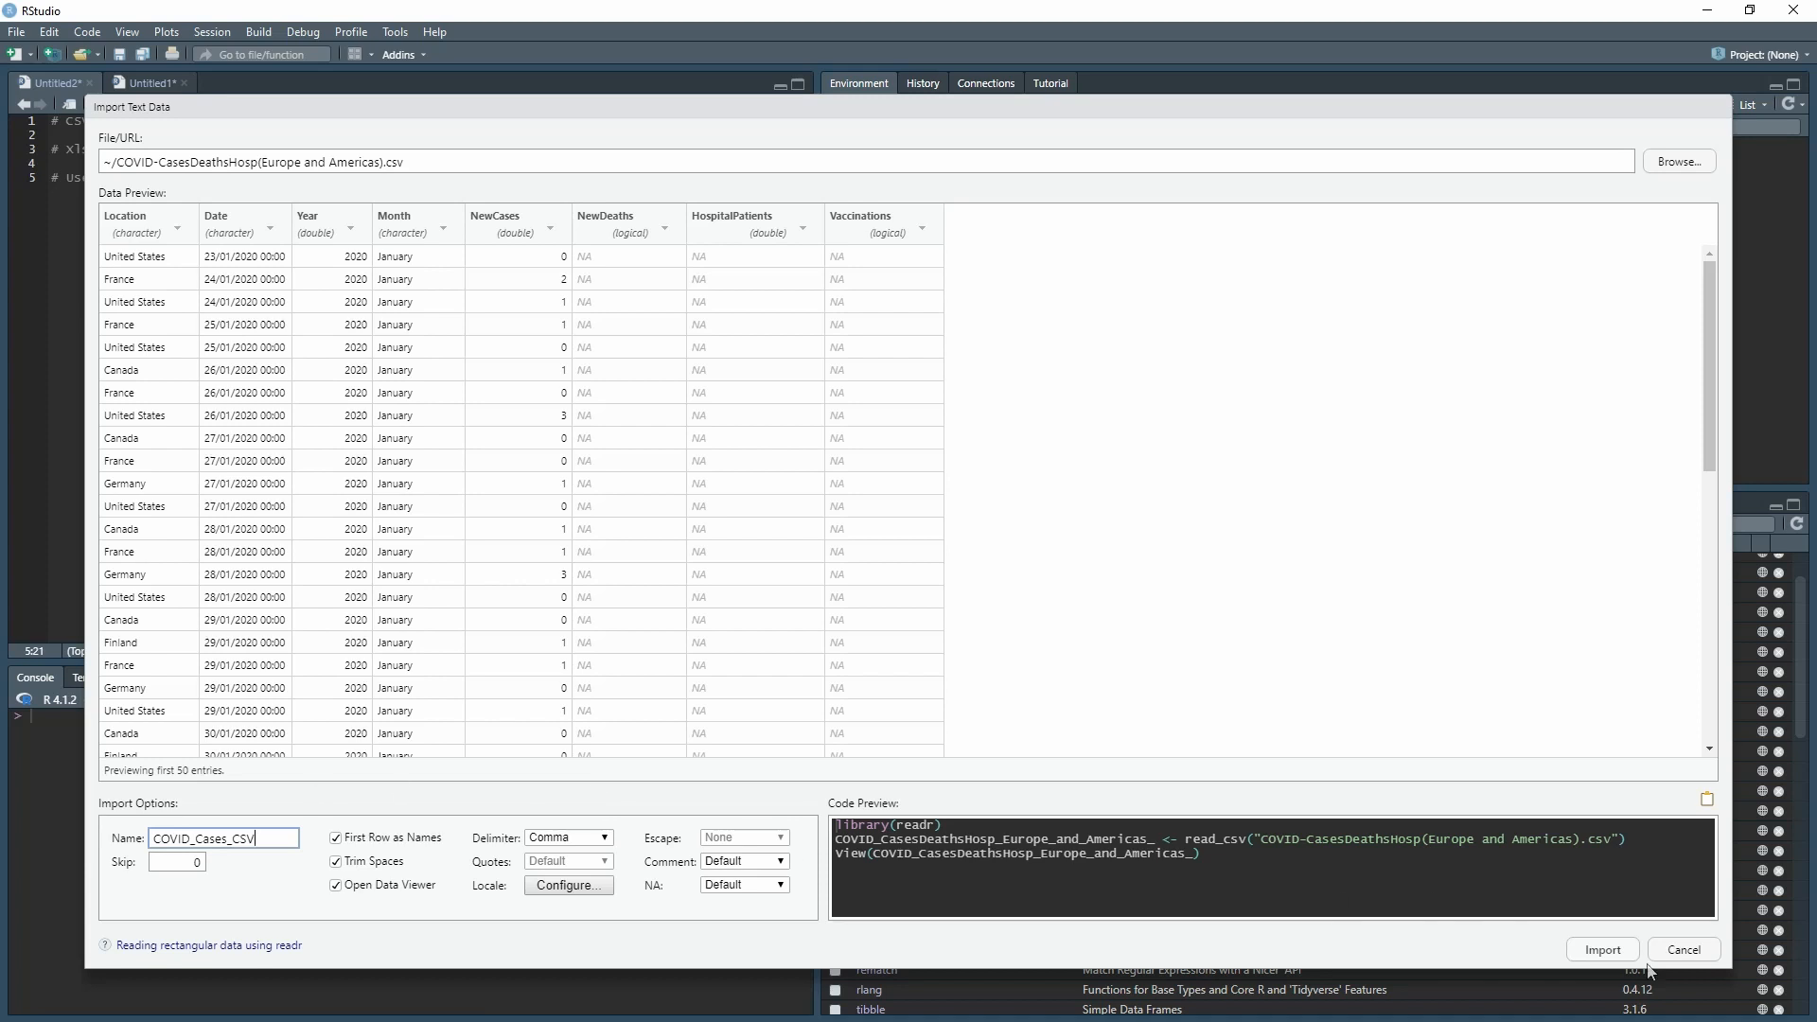
pyautogui.click(1601, 950)
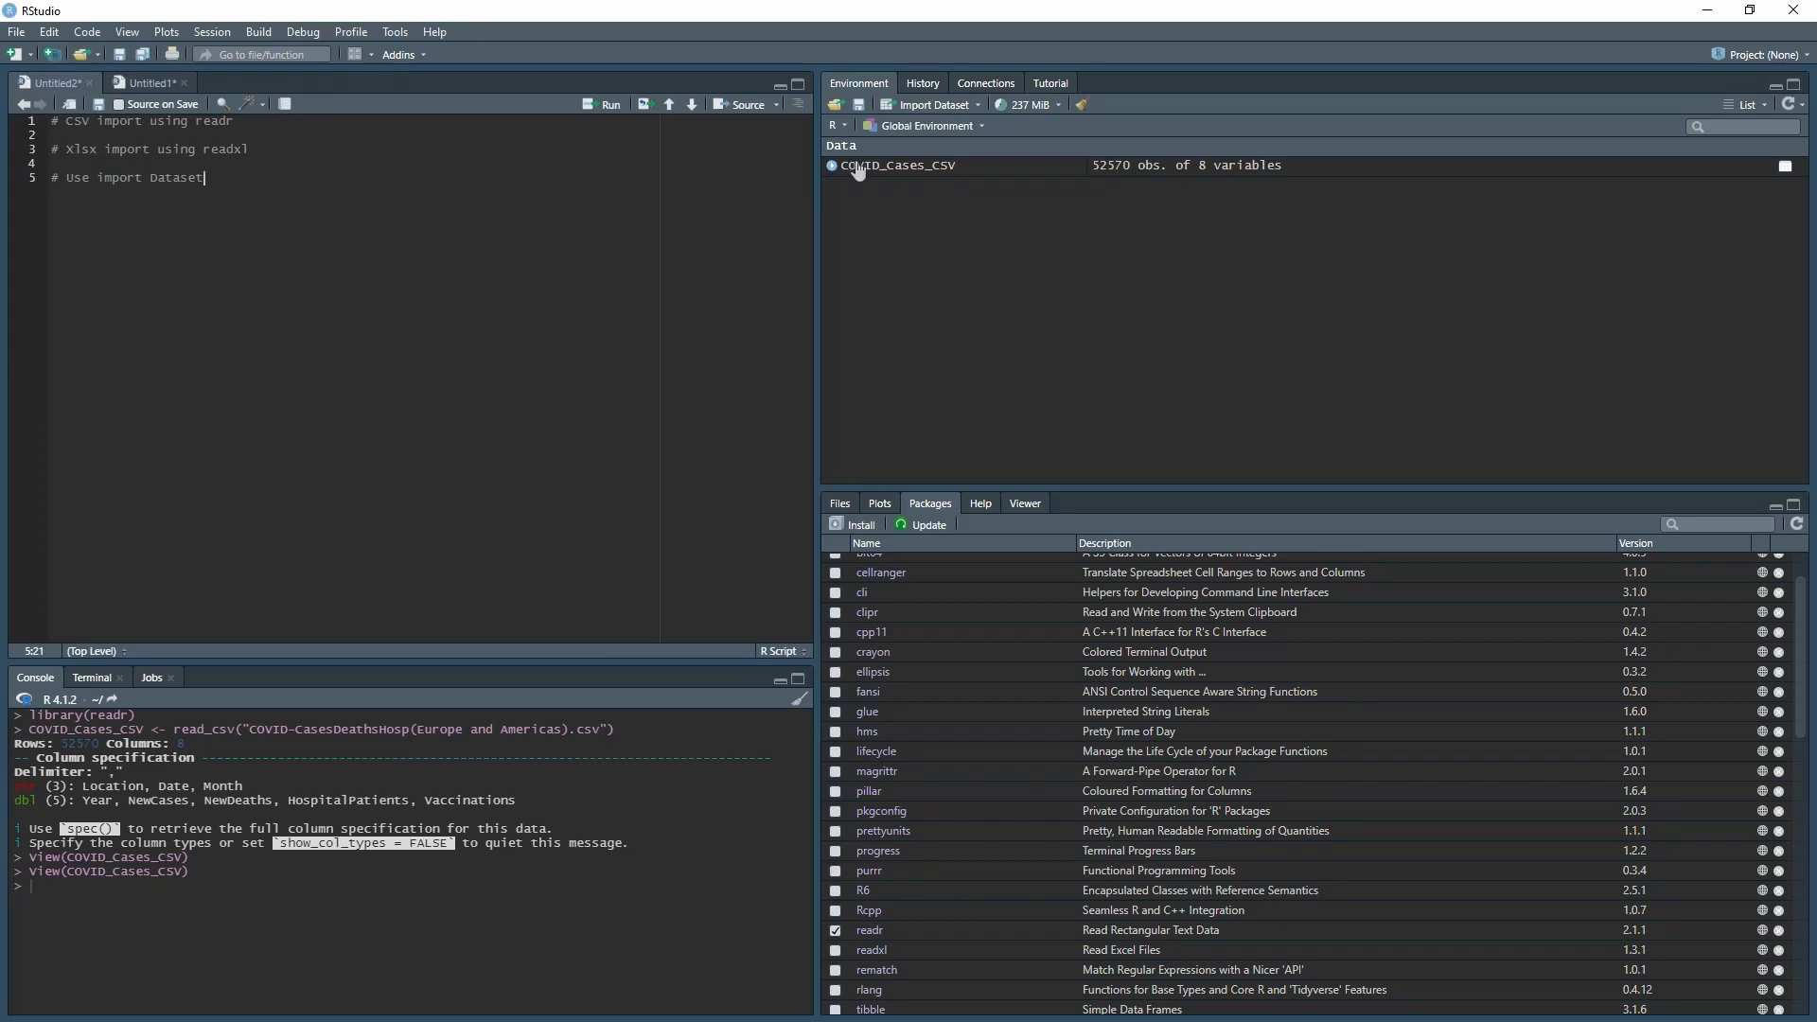
pyautogui.click(899, 164)
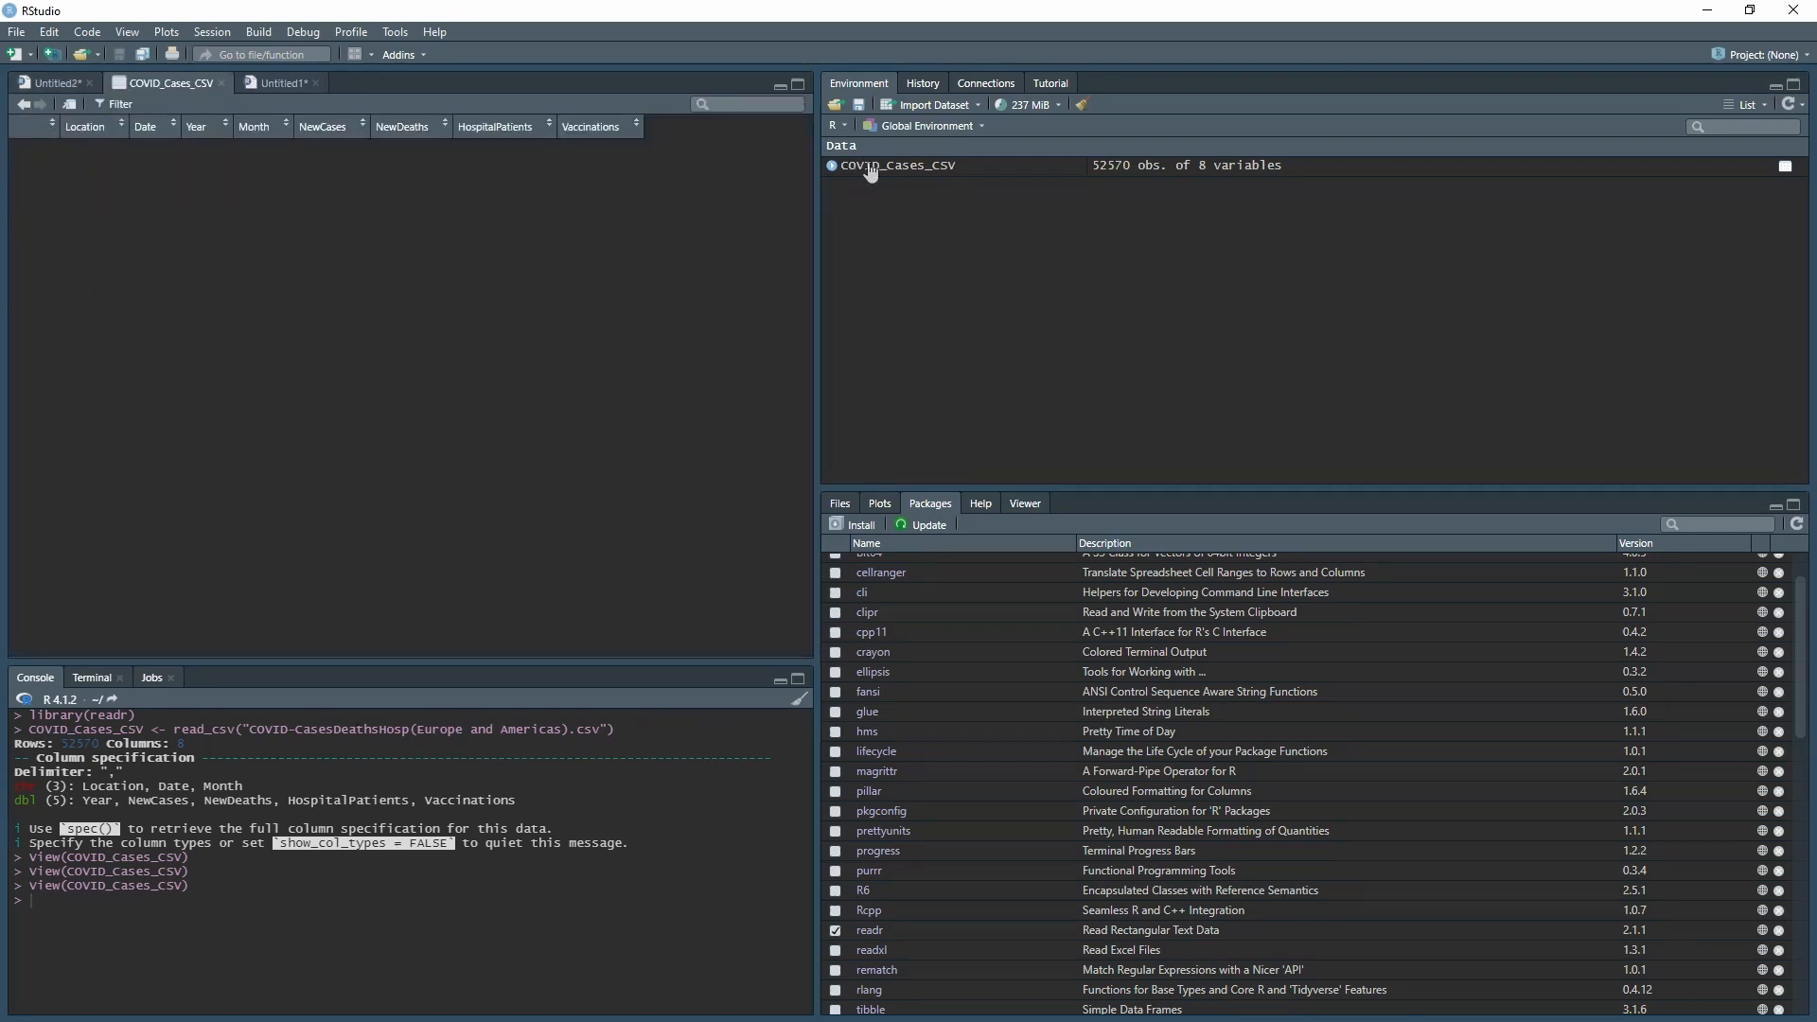
pyautogui.click(900, 164)
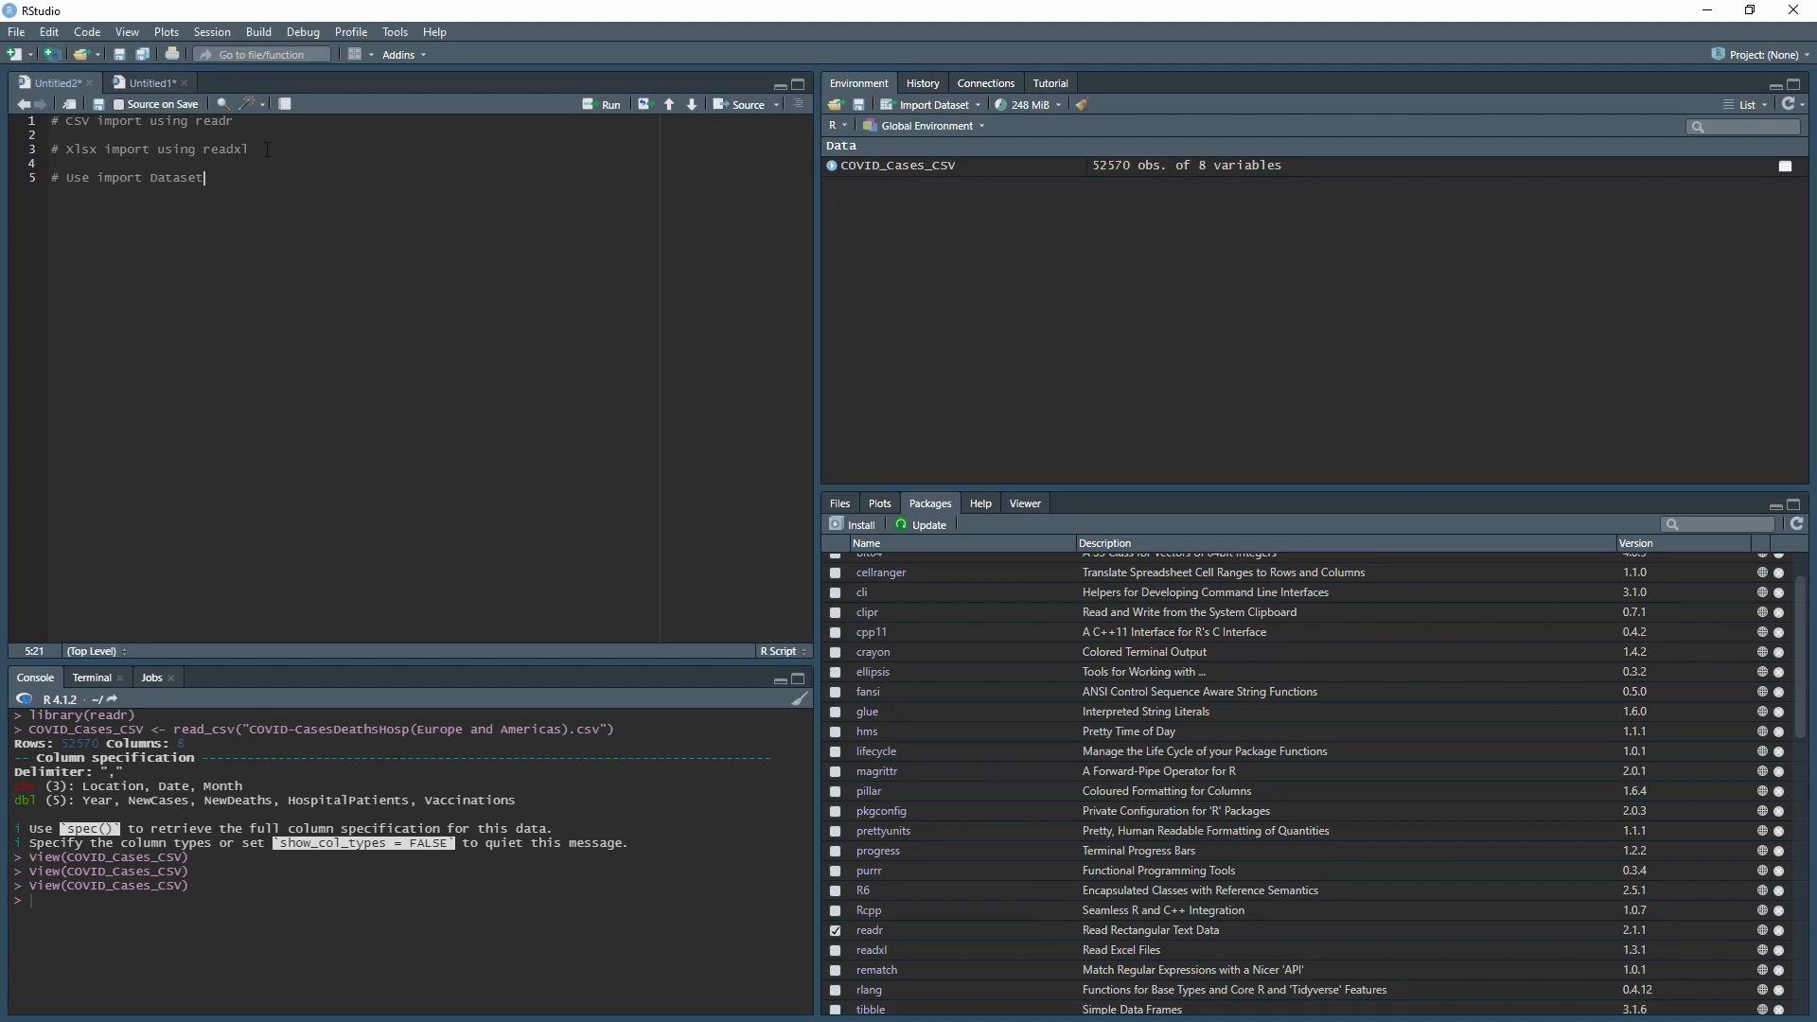
pyautogui.moveTo(946, 110)
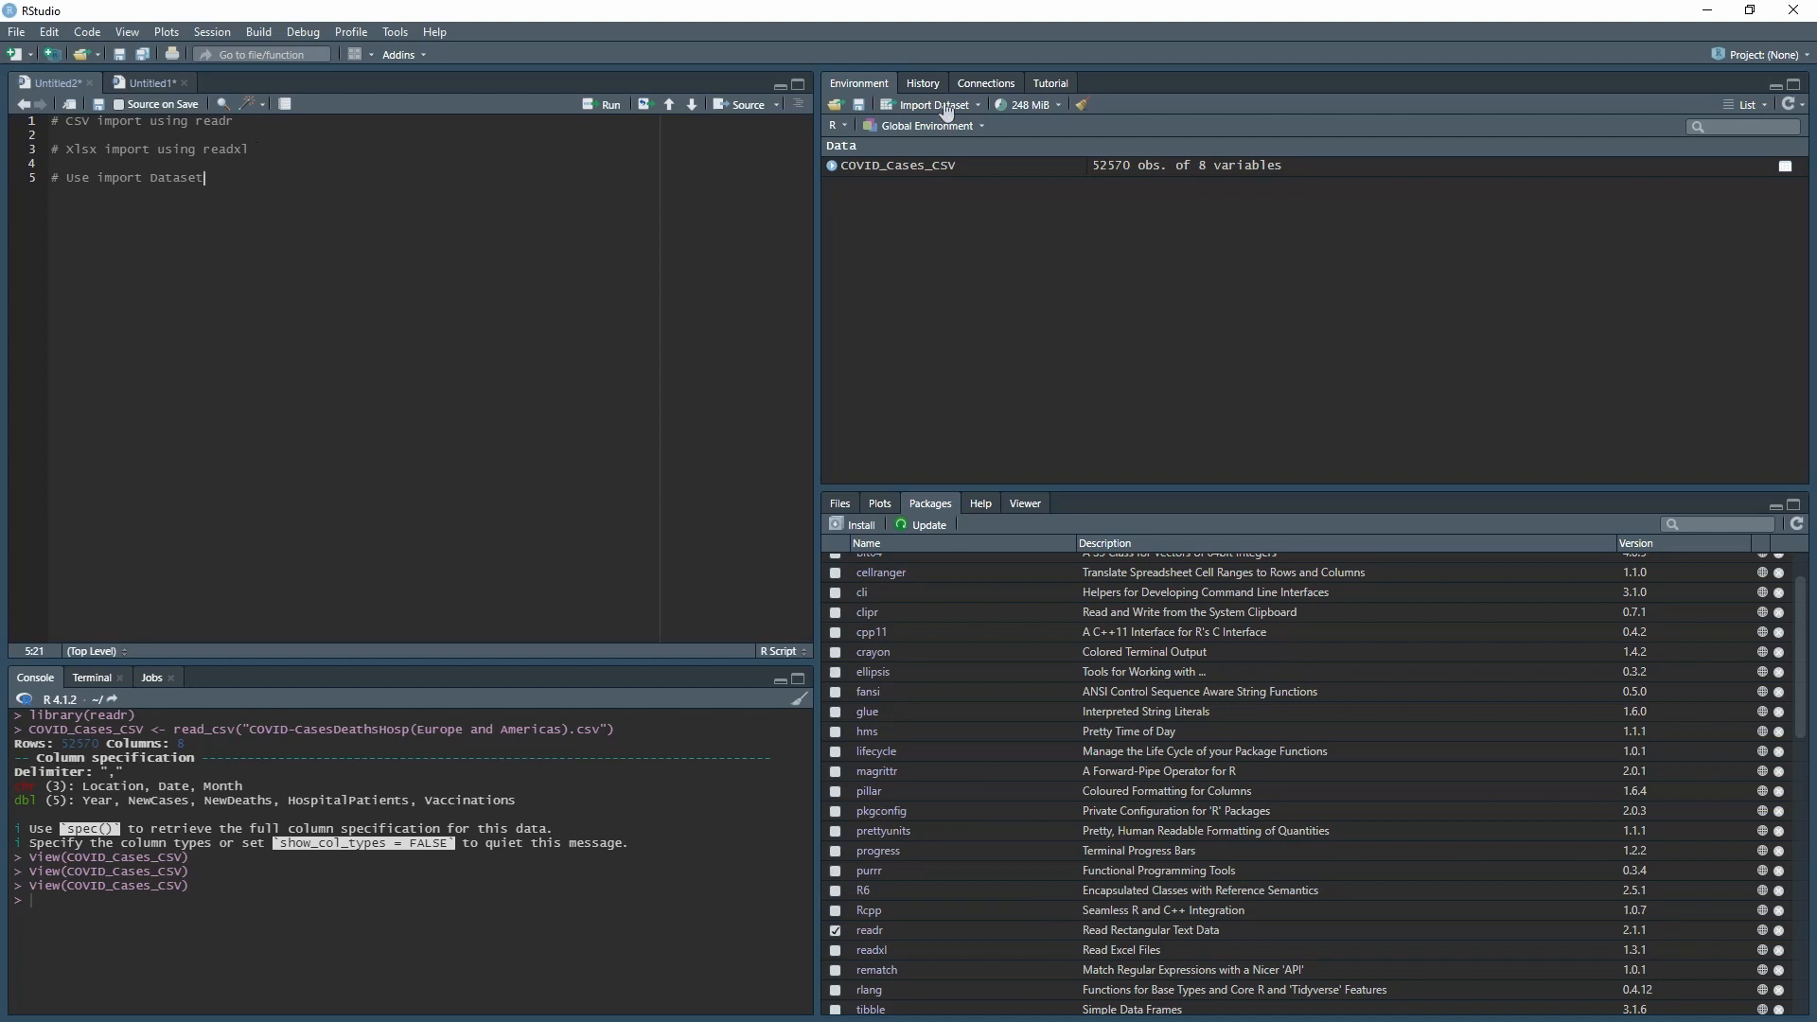
# Choose From Excel under Import Dataset in the Environment pane
pyautogui.click(931, 104)
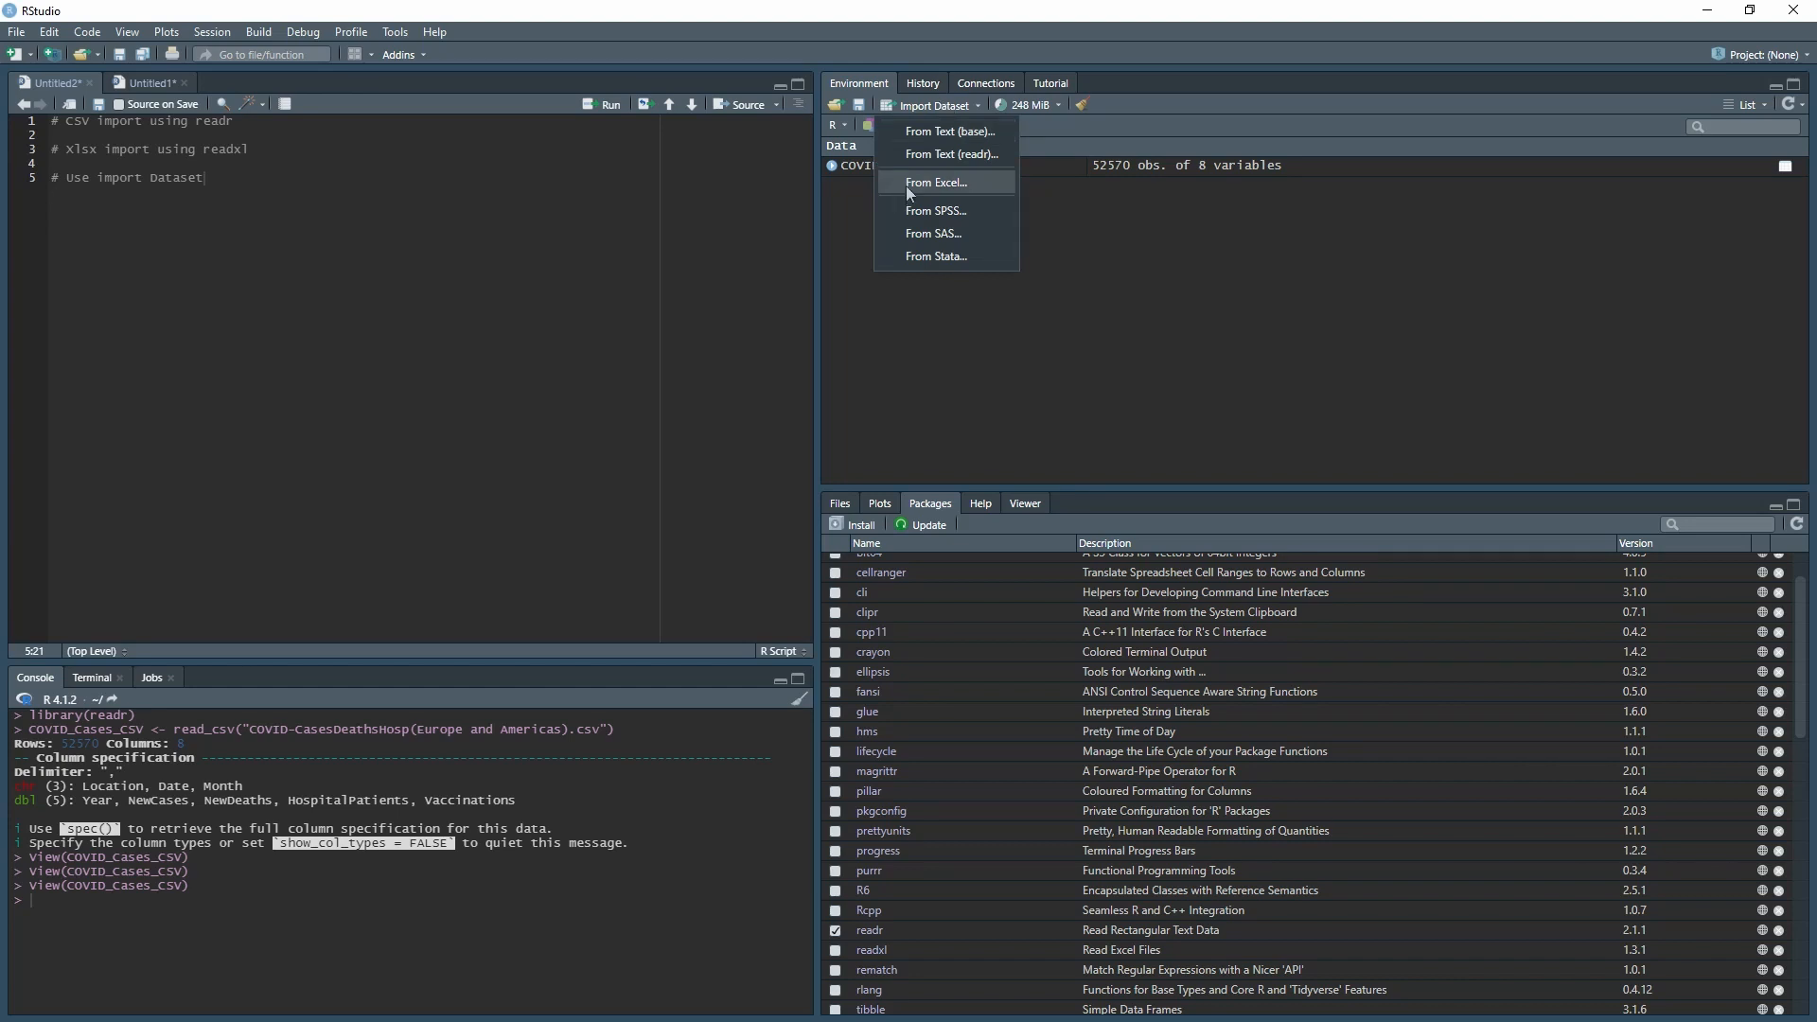
pyautogui.click(936, 182)
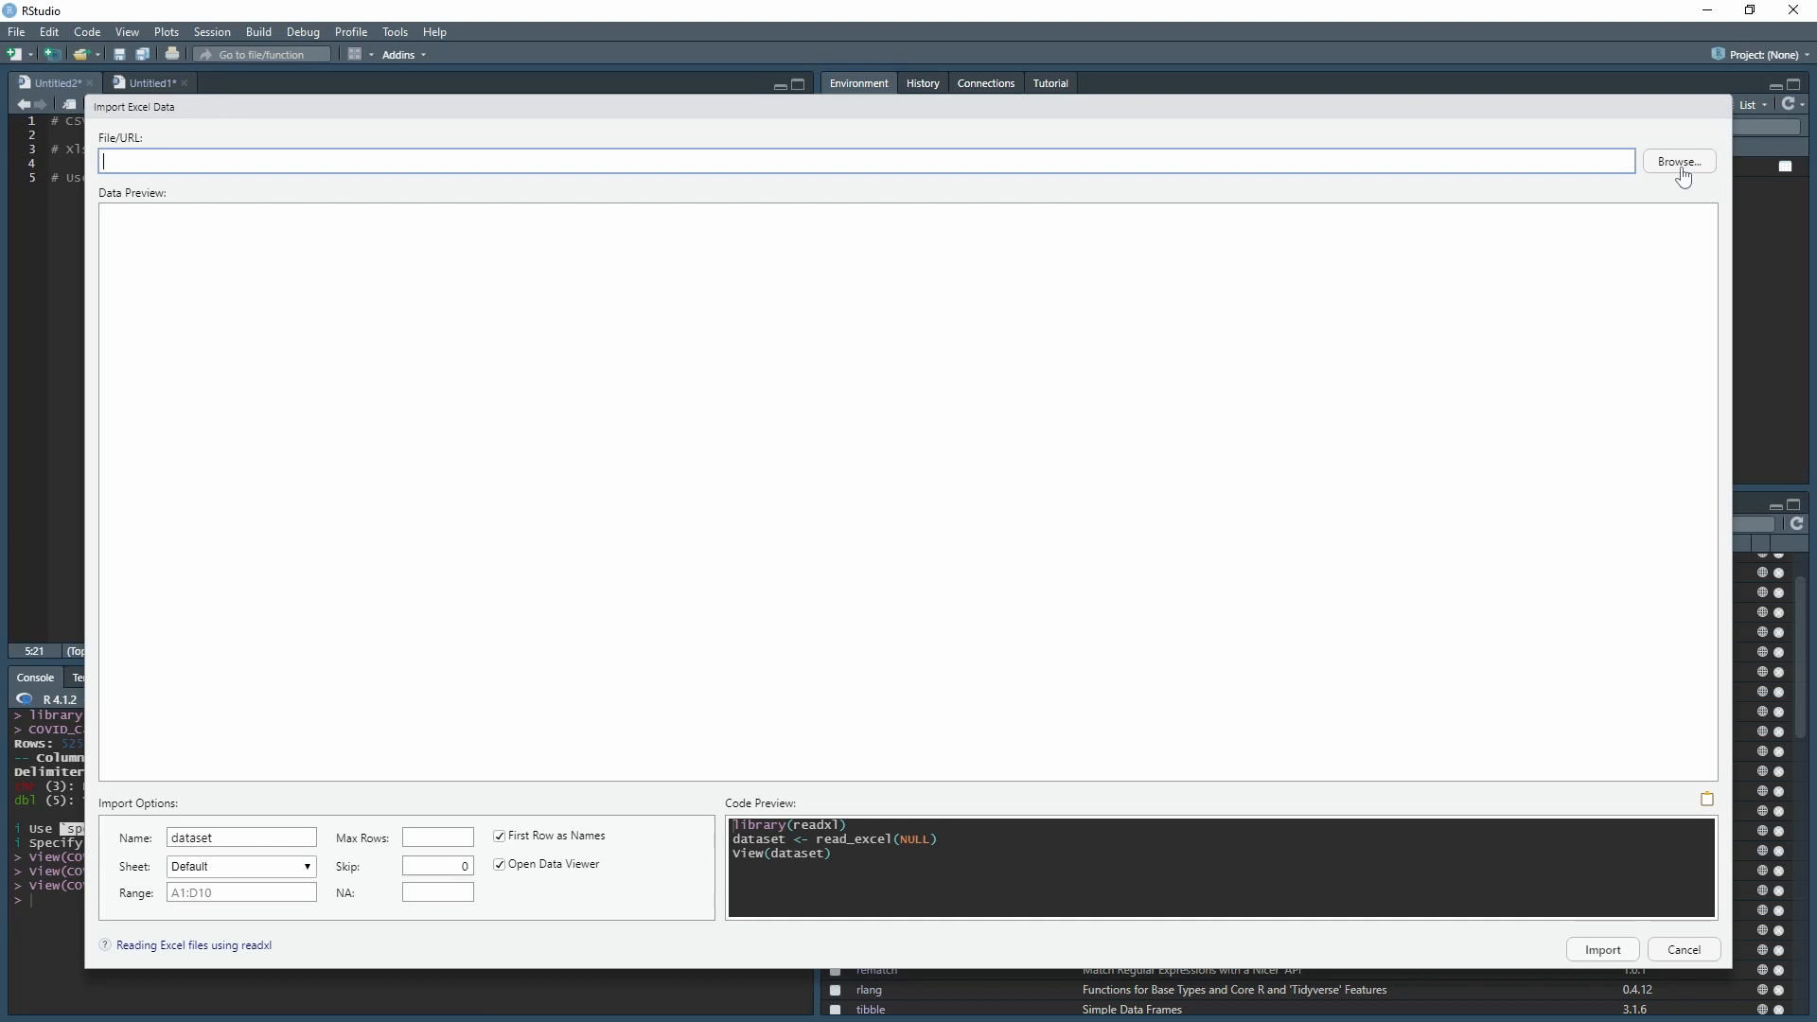
# Load the COVID-CasesDeathsHosp Excel workbook into the import dialog
pyautogui.click(1678, 160)
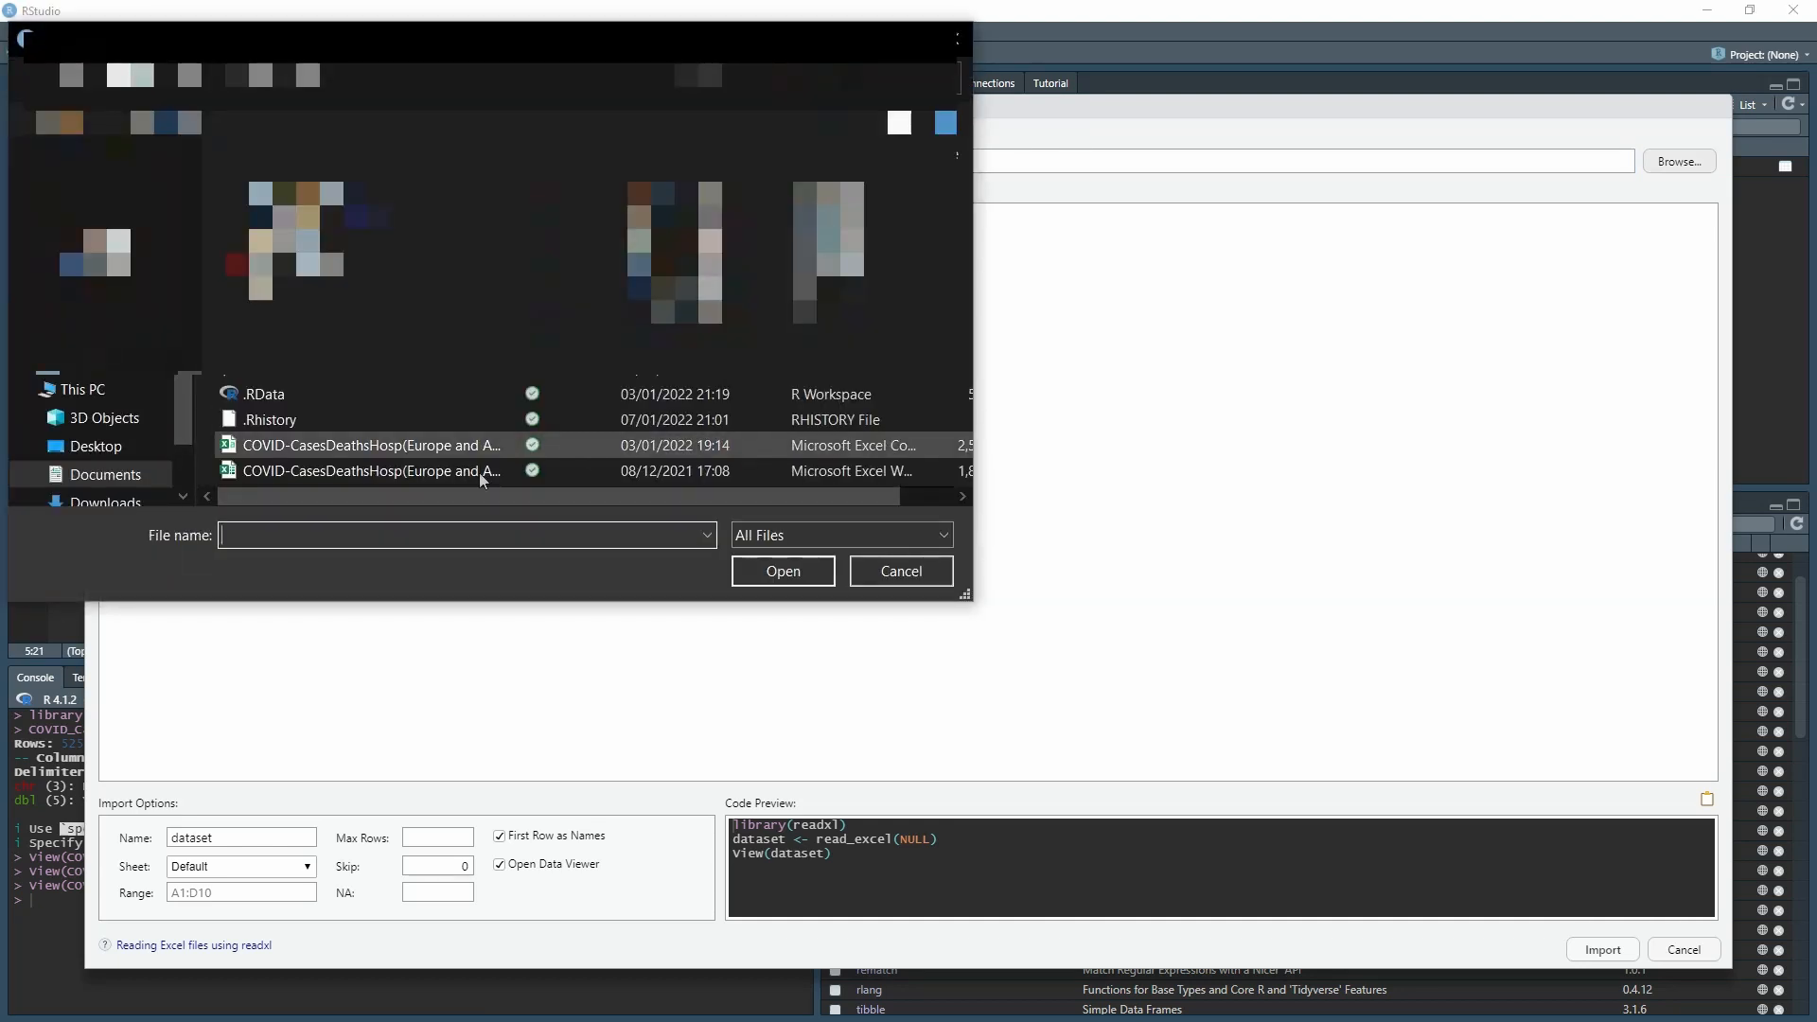
pyautogui.click(366, 470)
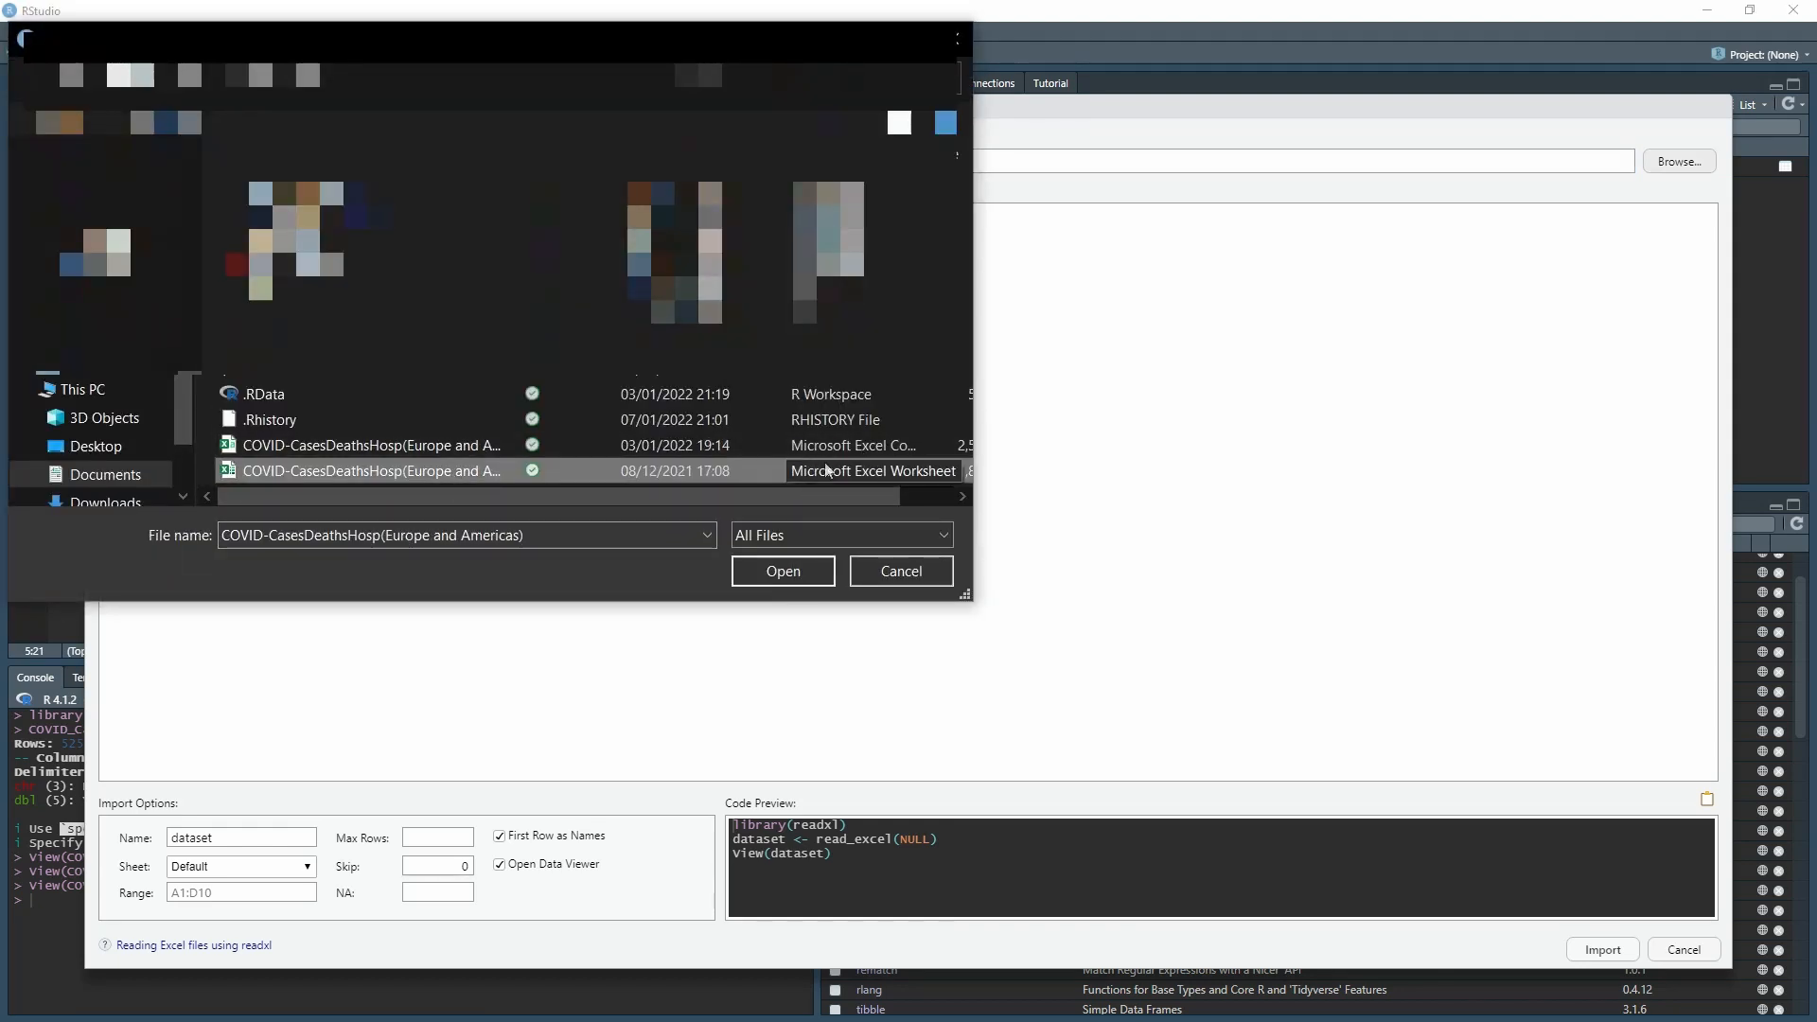
pyautogui.click(781, 570)
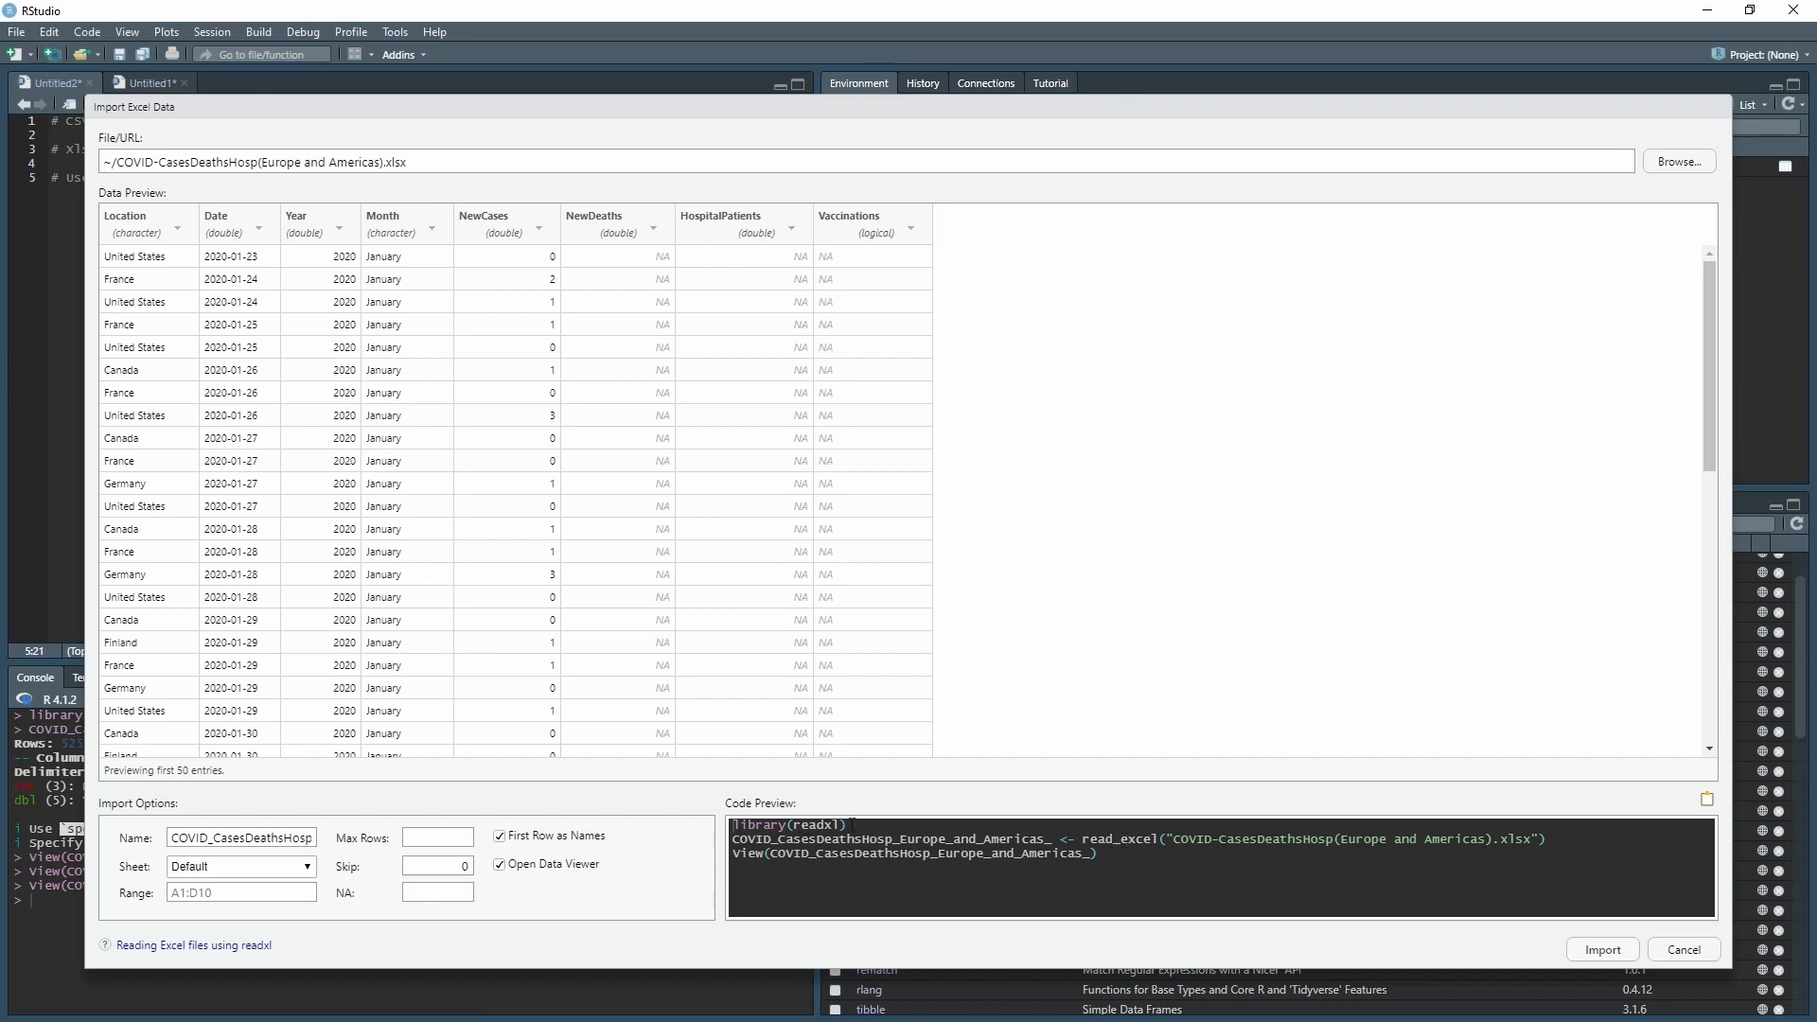
pyautogui.moveTo(290, 328)
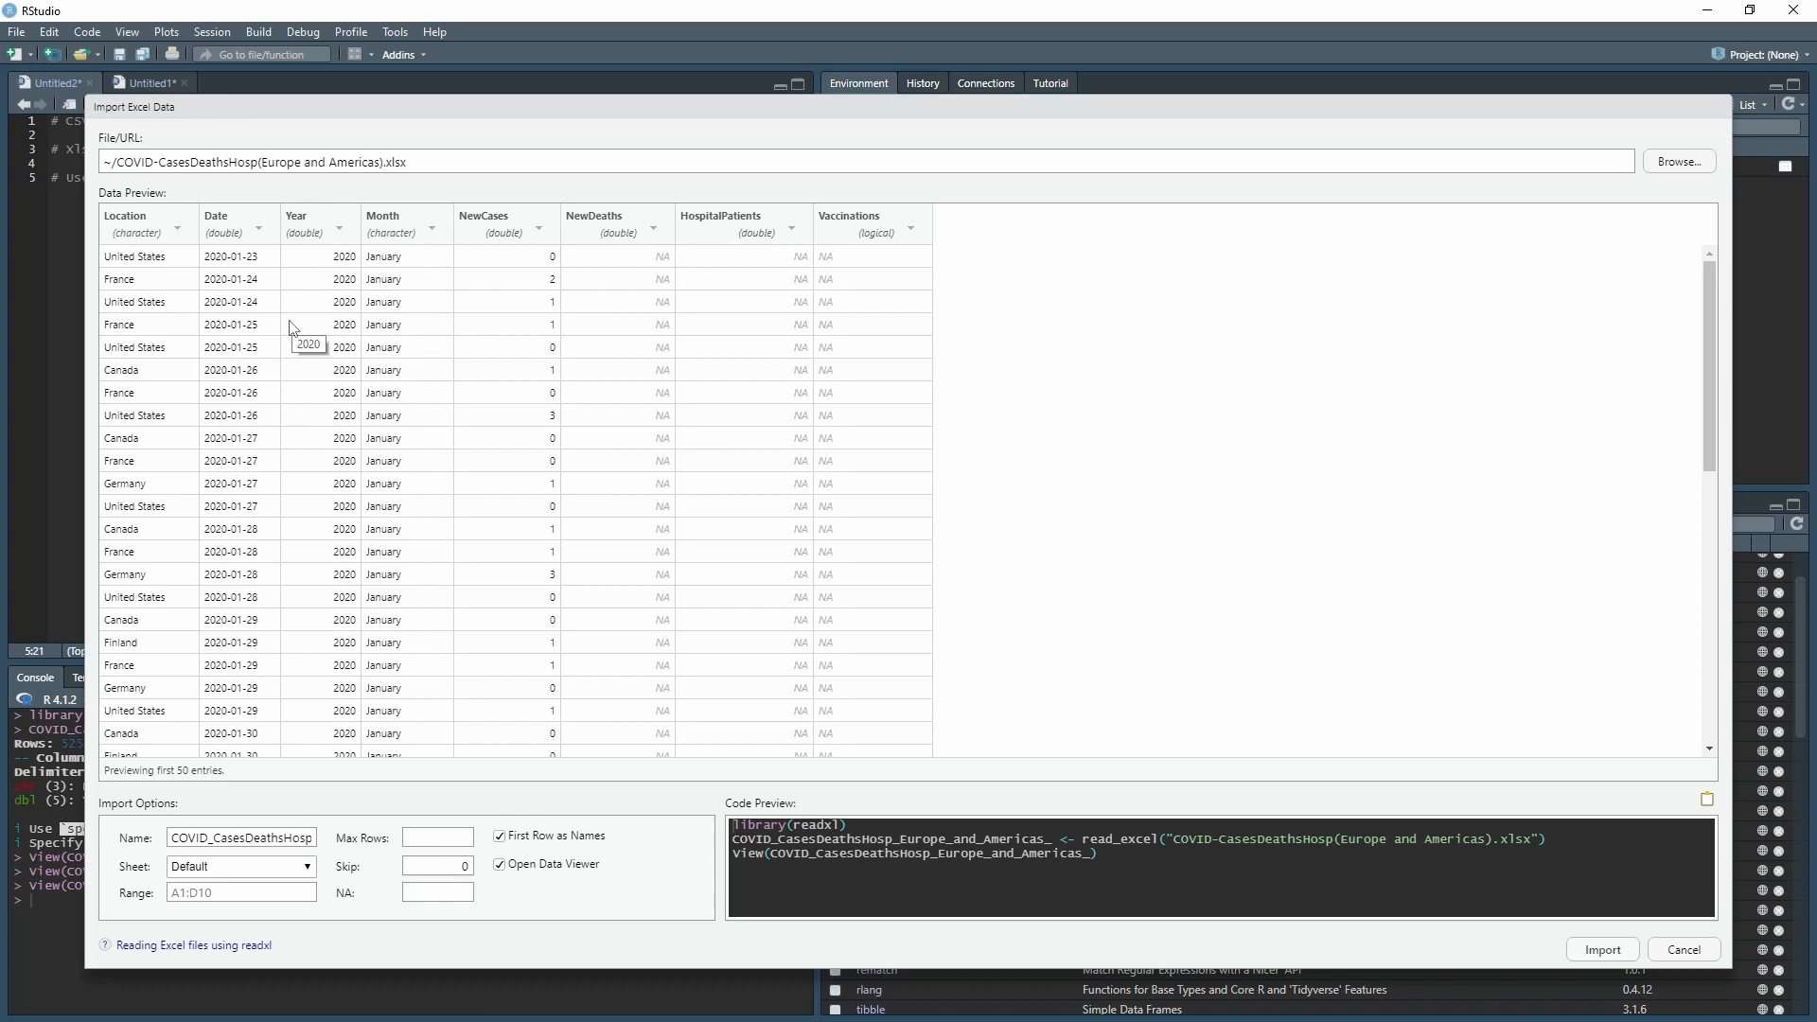
# Change the data frame name to COVID_Cases_Xlsx
pyautogui.click(241, 837)
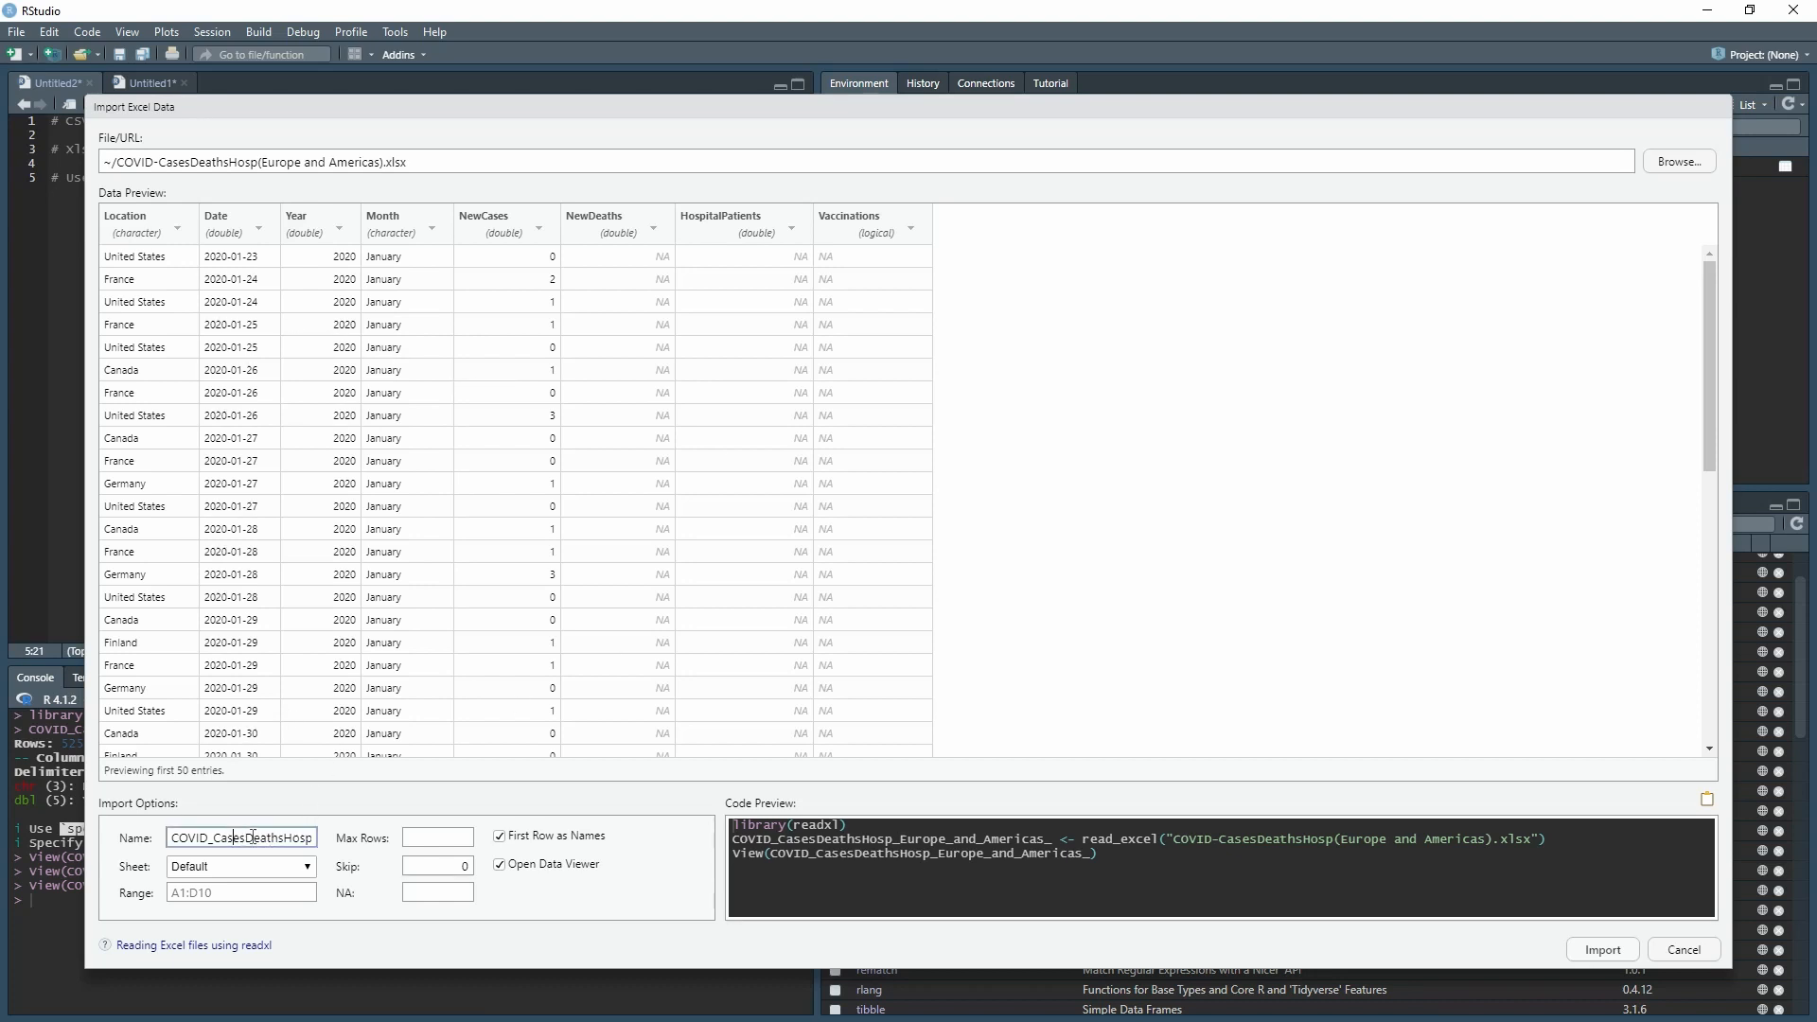
pyautogui.doubleClick(267, 837)
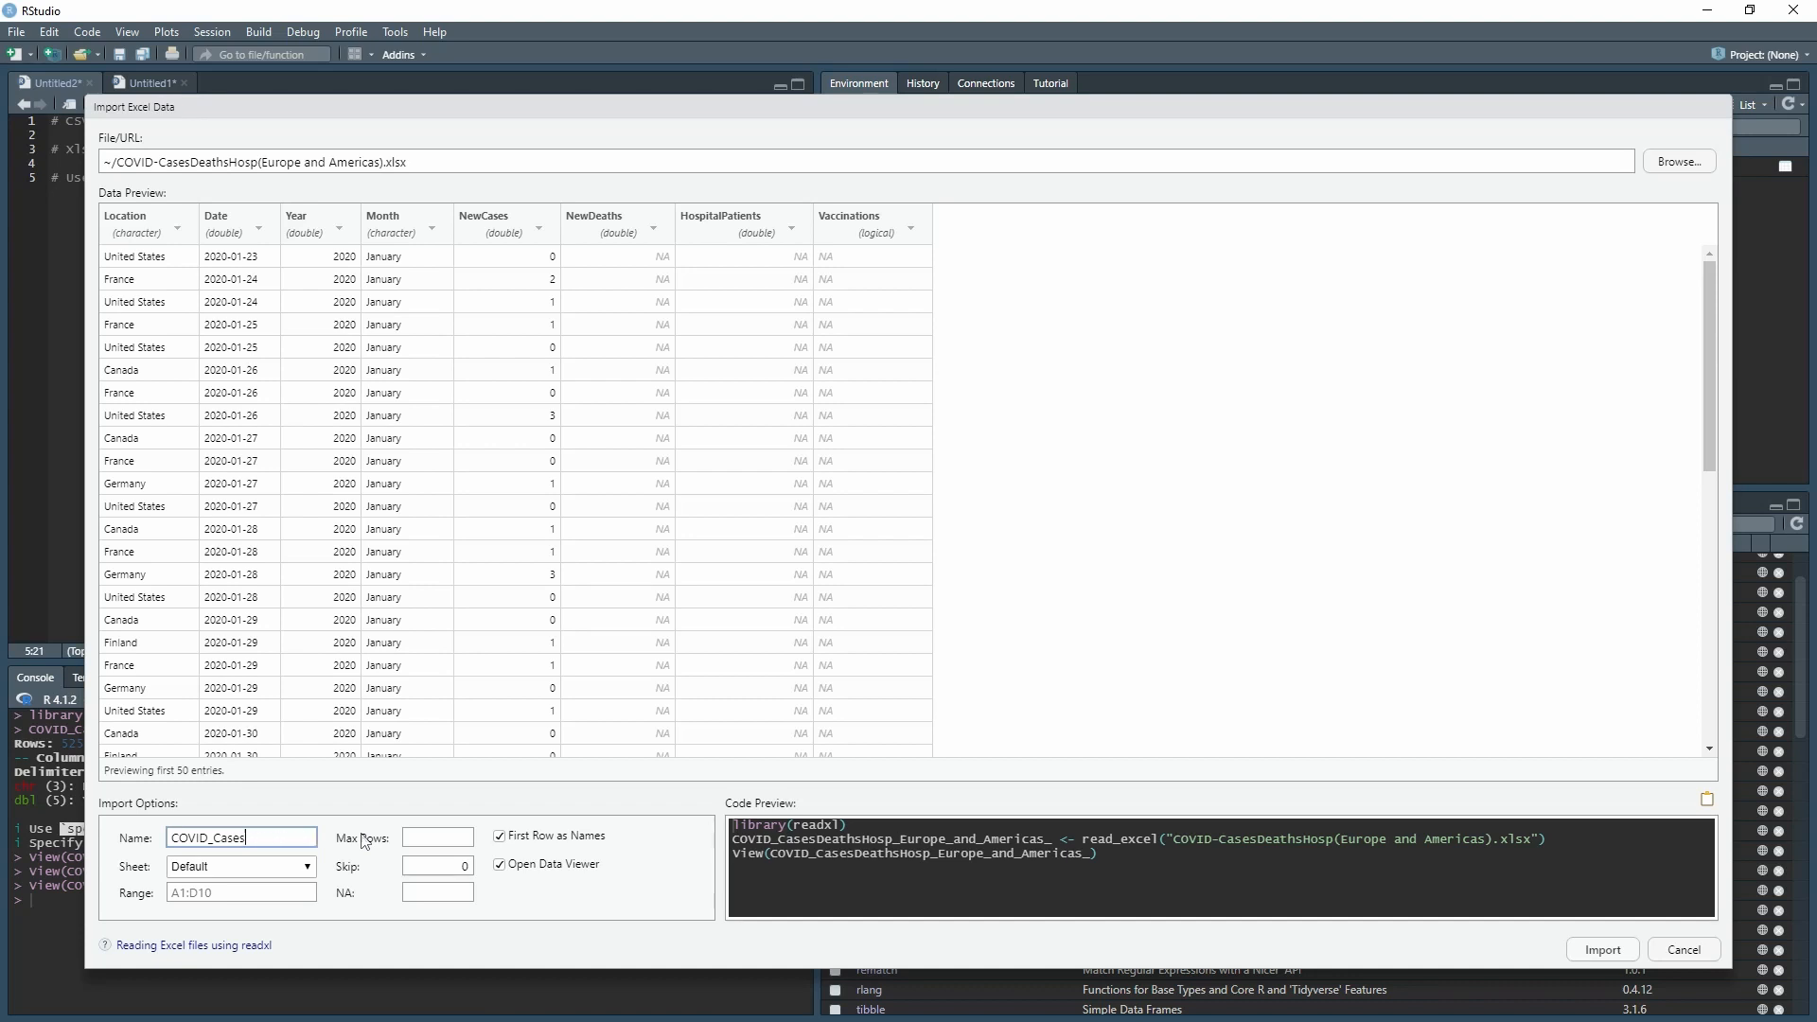
pyautogui.write('X')
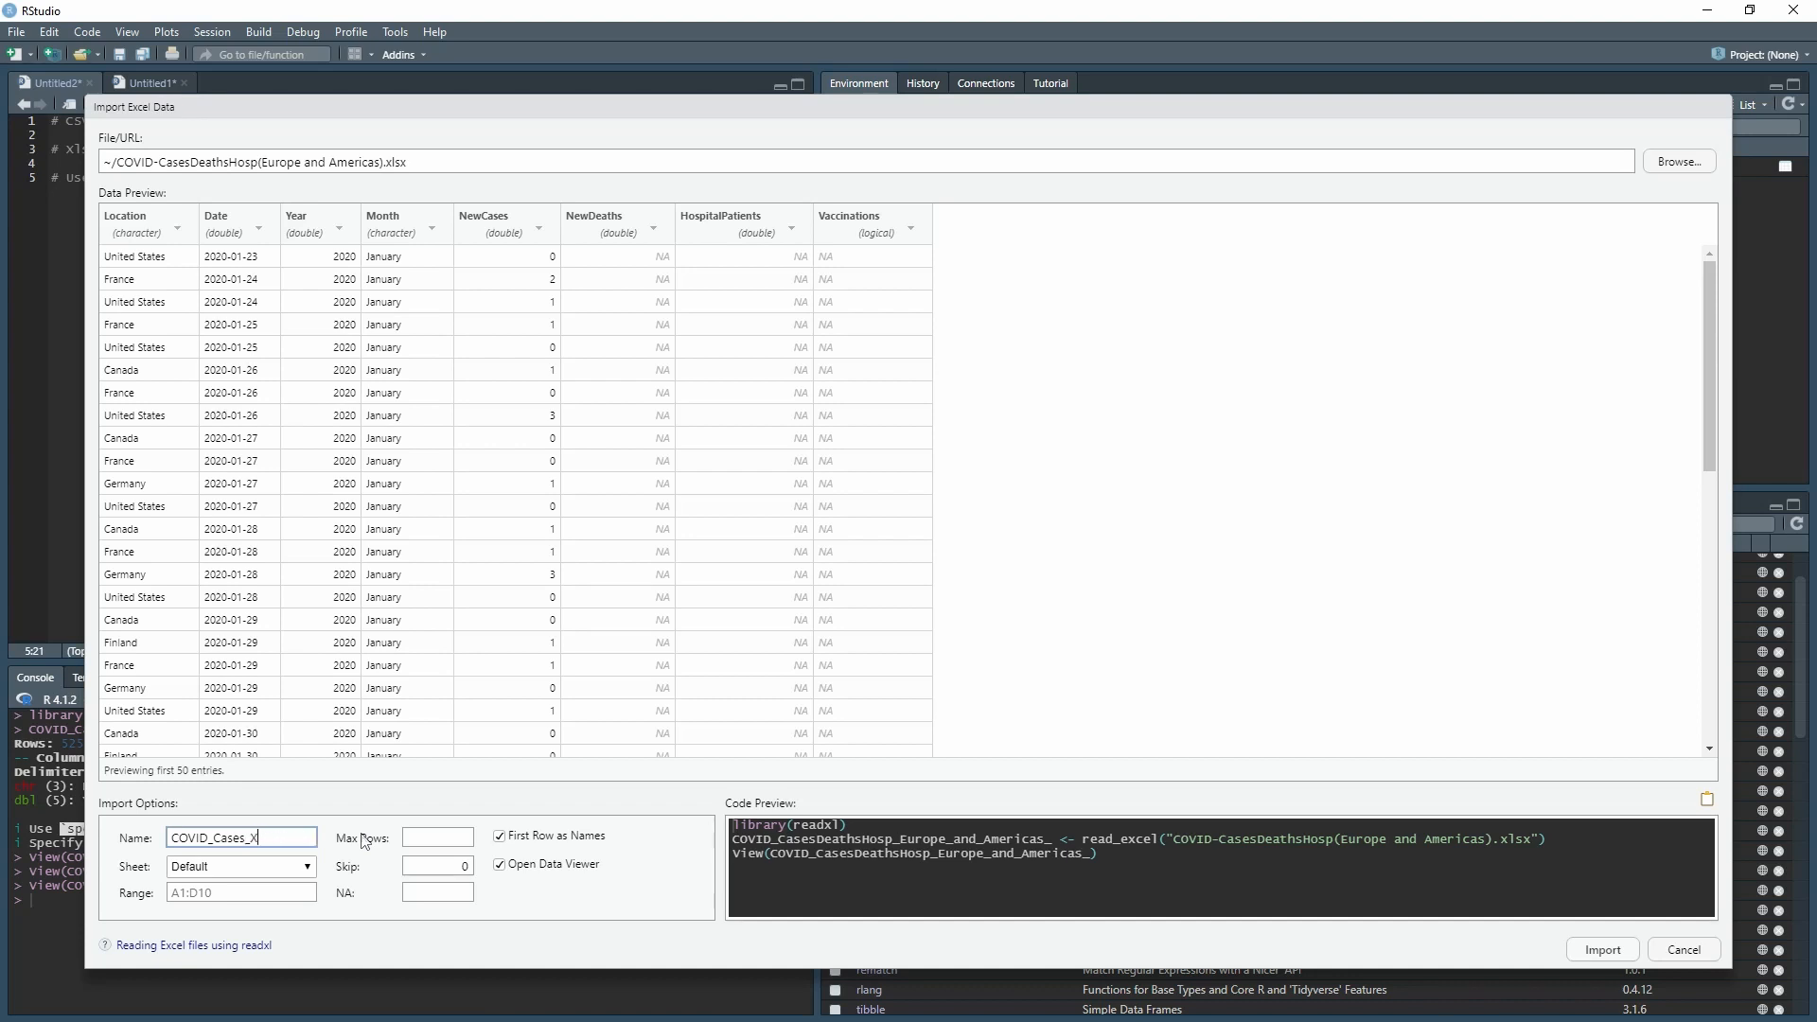
pyautogui.write('lsx')
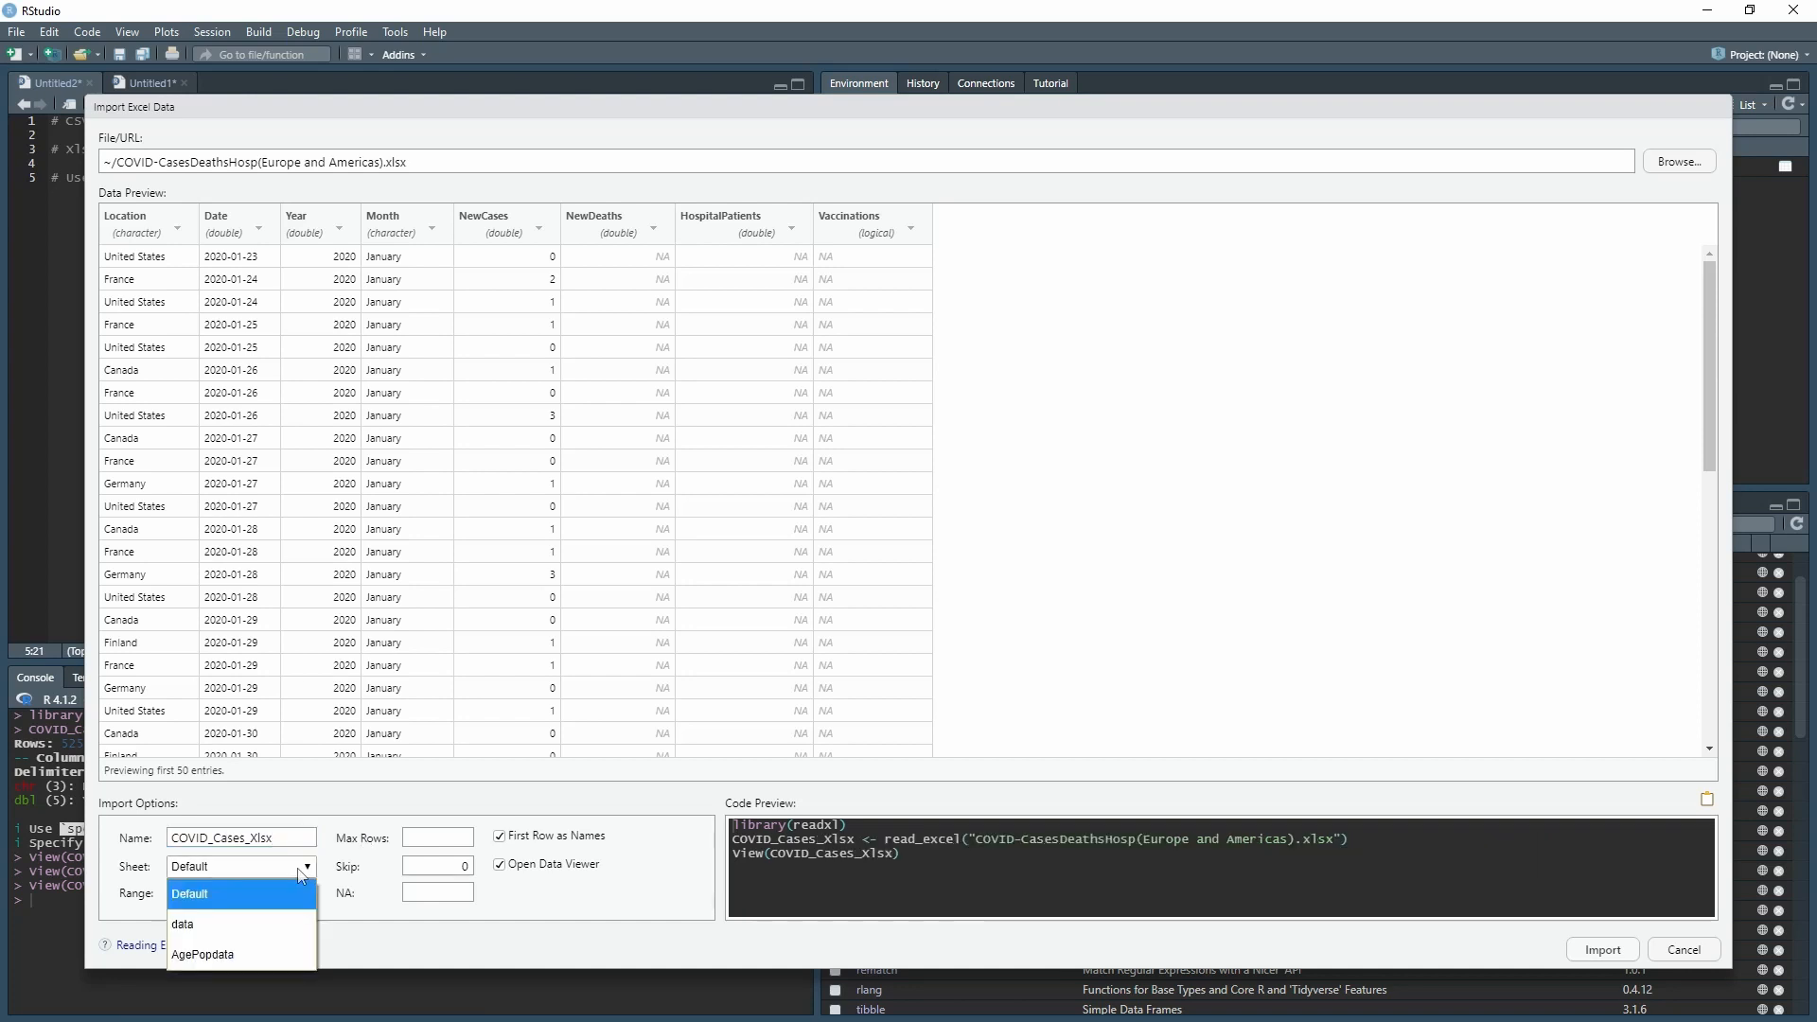
# Preview the data and AgePopdata sheets, then select the data sheet
pyautogui.click(182, 924)
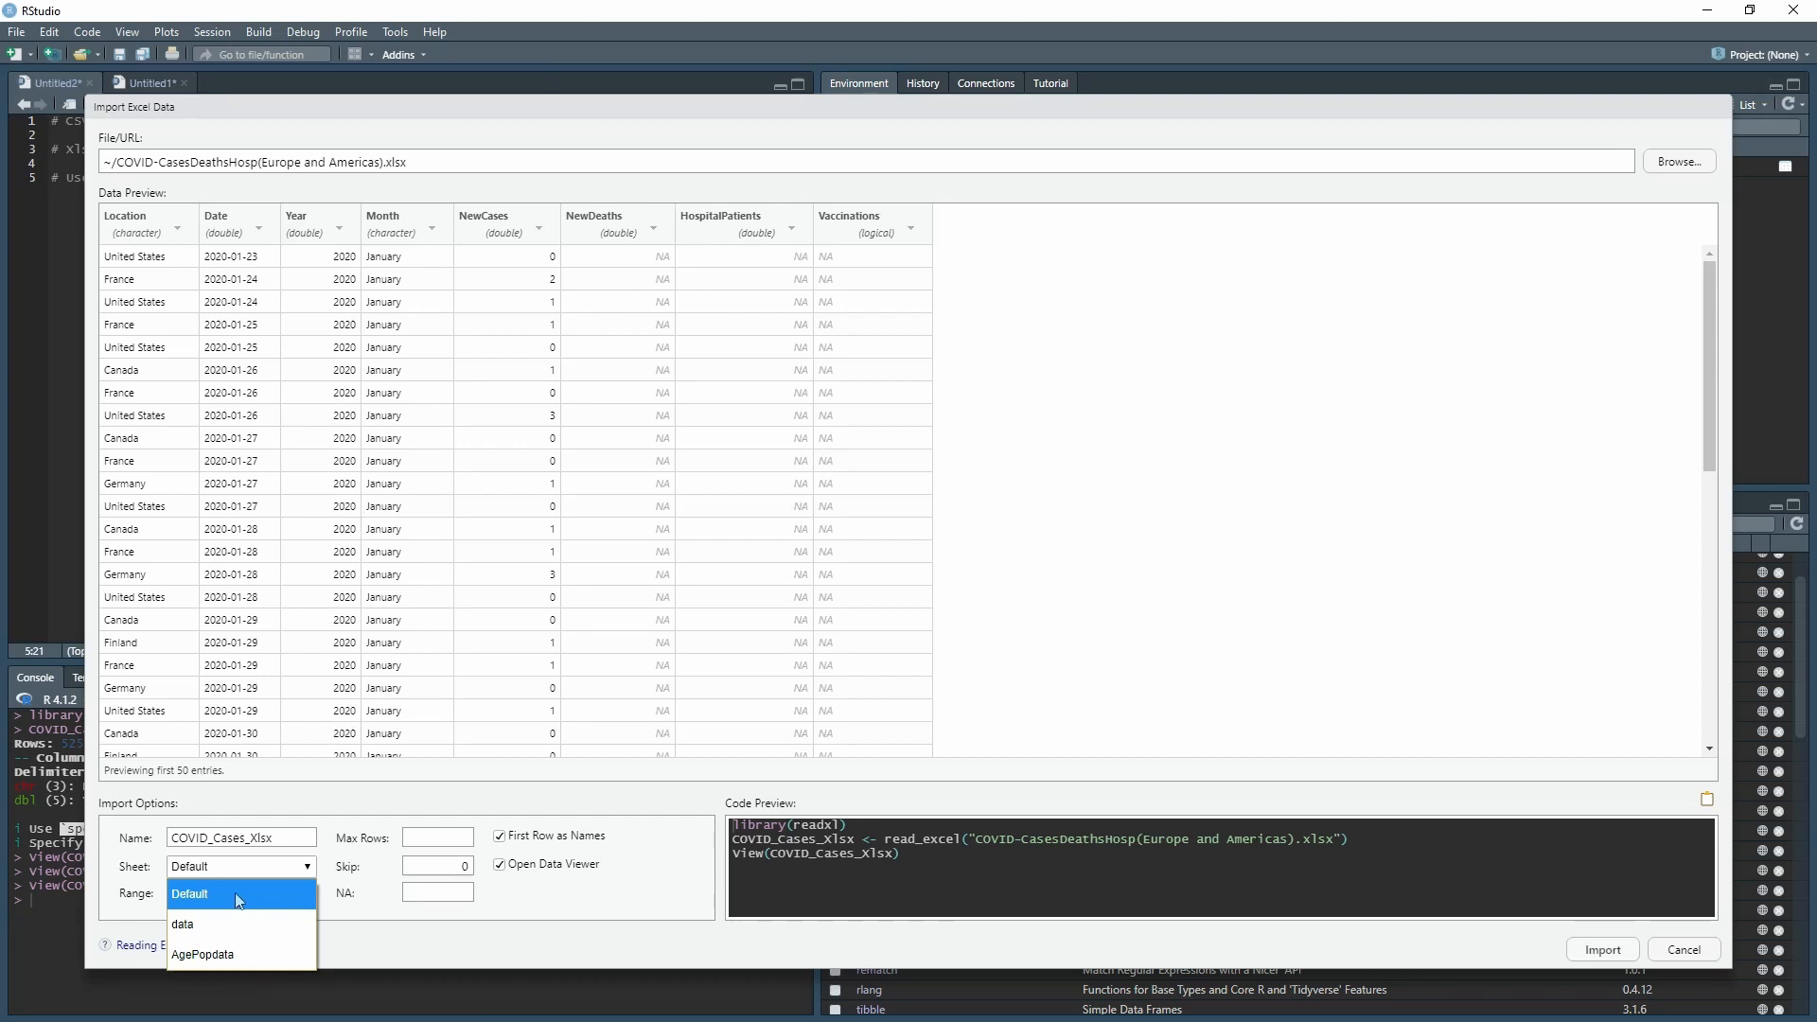
pyautogui.click(181, 924)
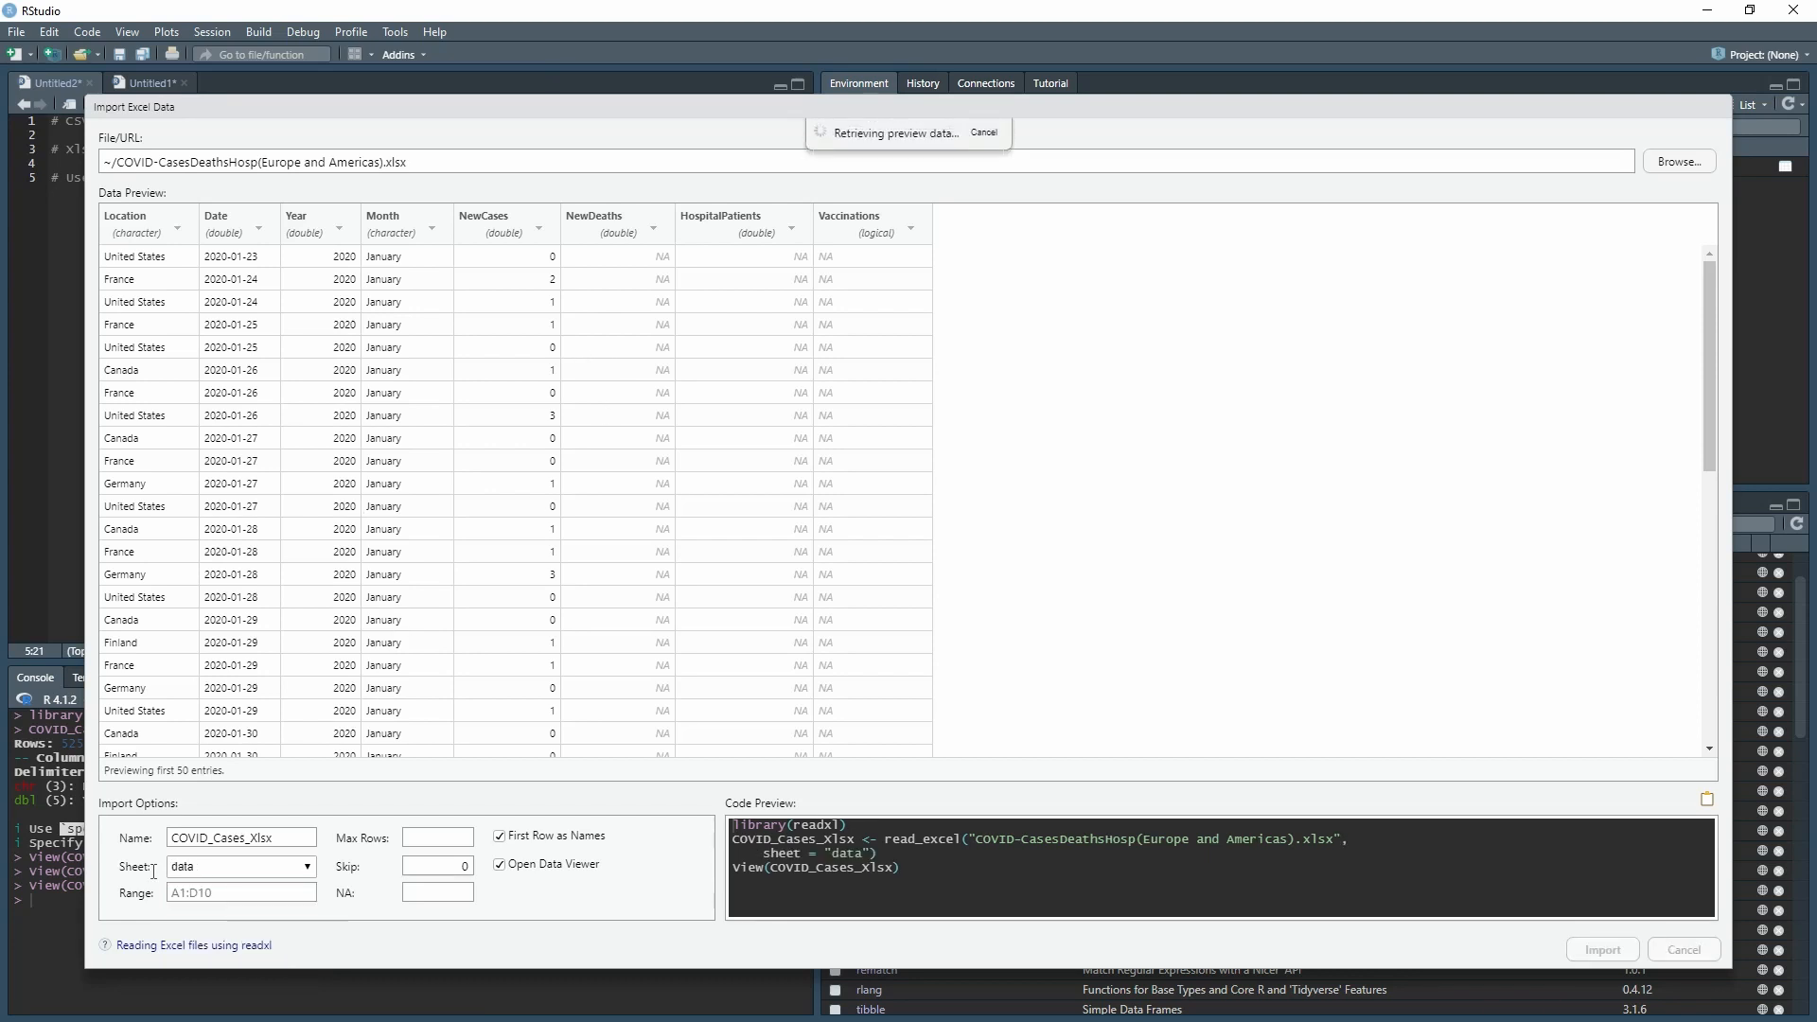
pyautogui.click(240, 866)
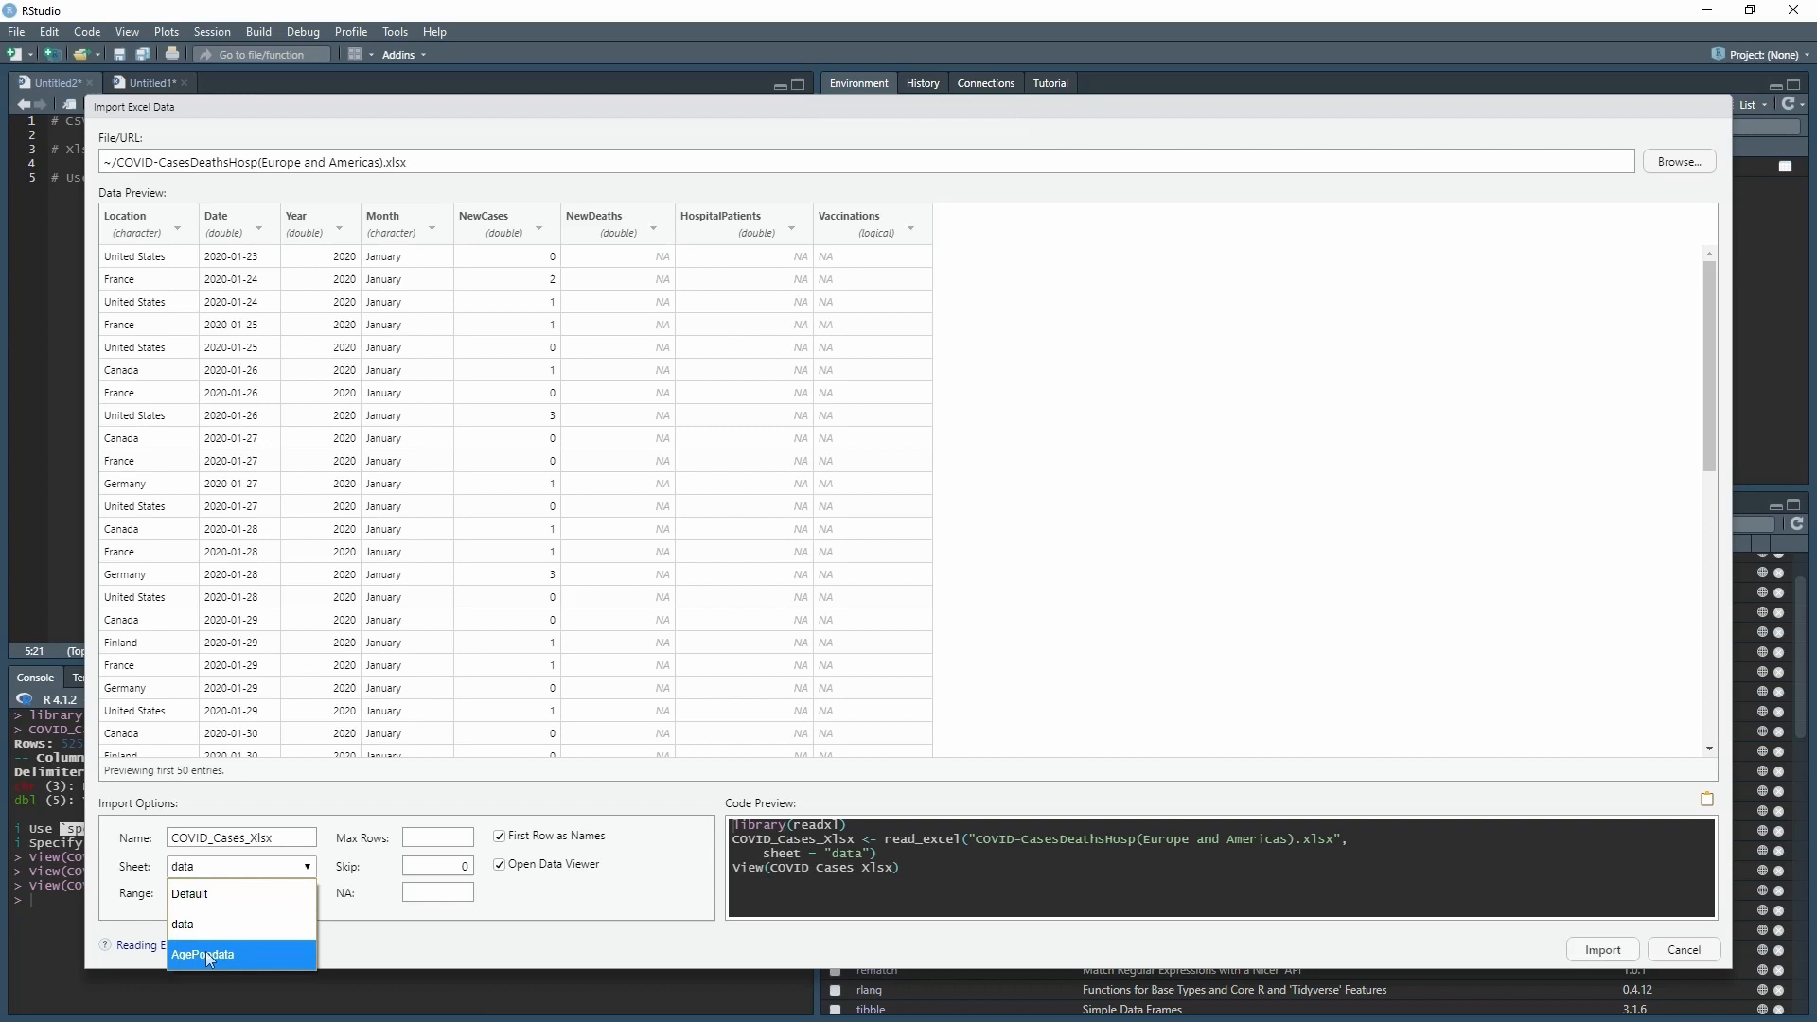
pyautogui.click(206, 955)
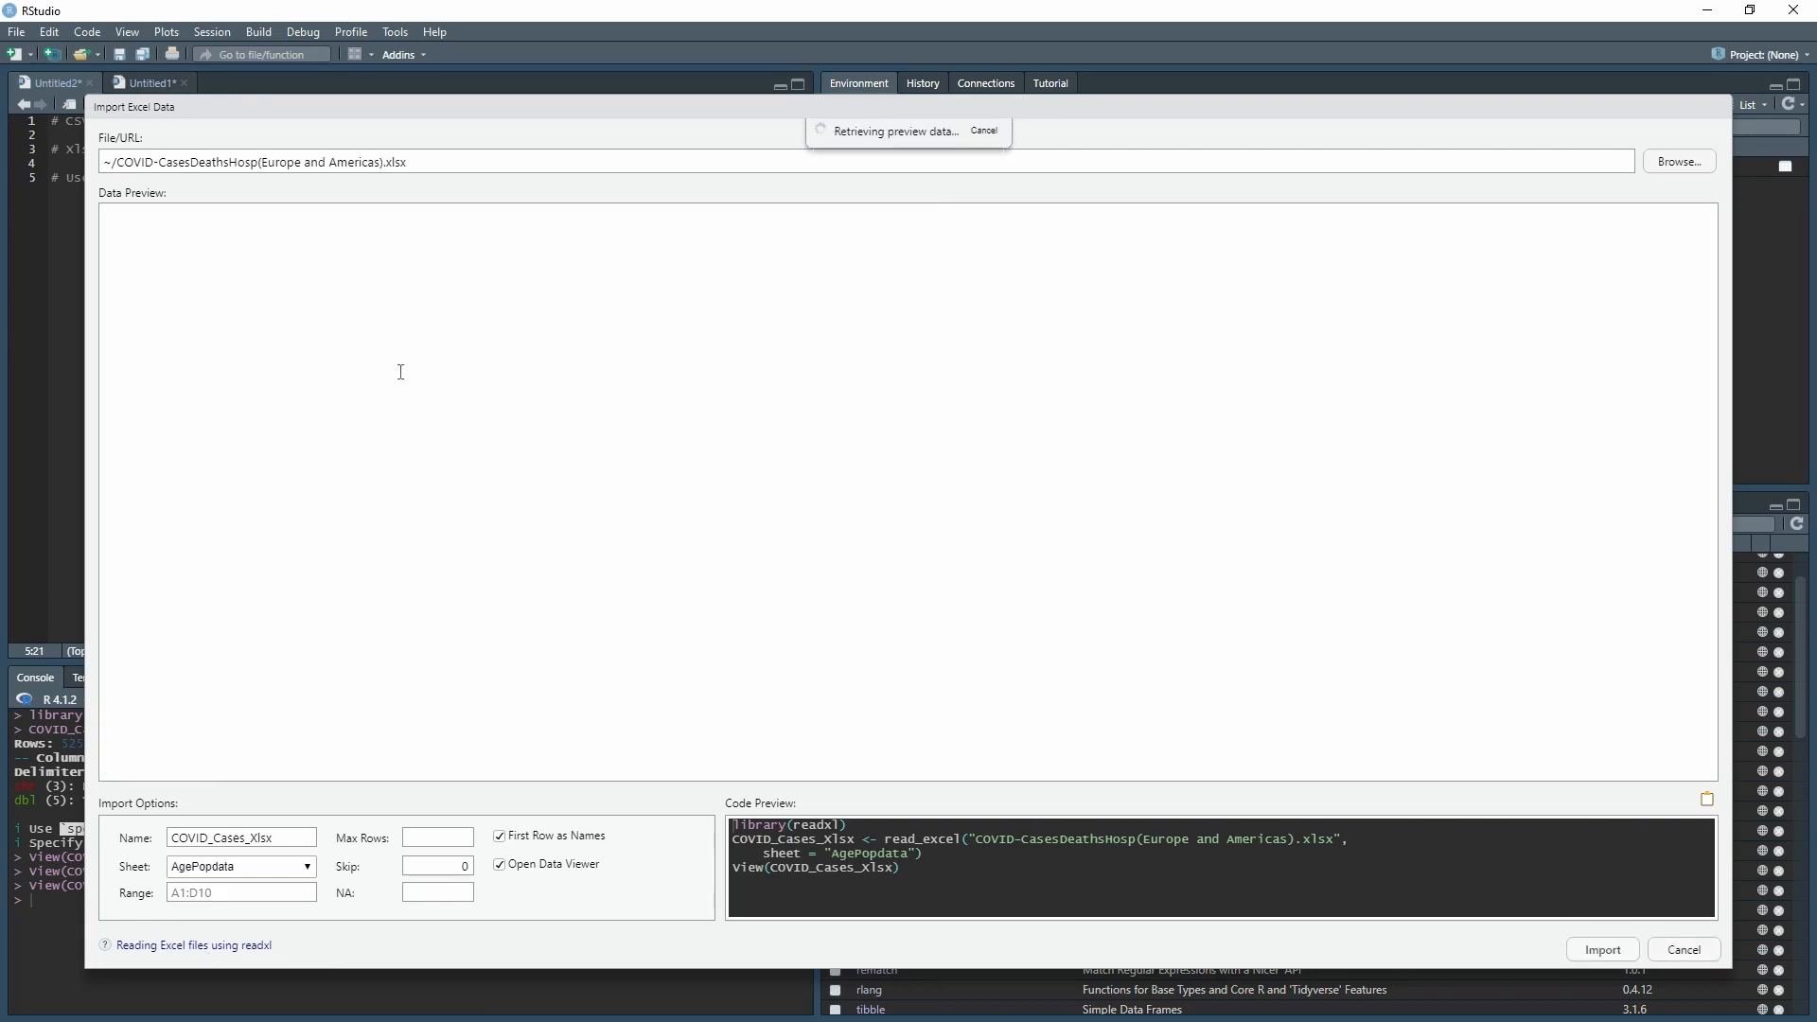
pyautogui.click(241, 867)
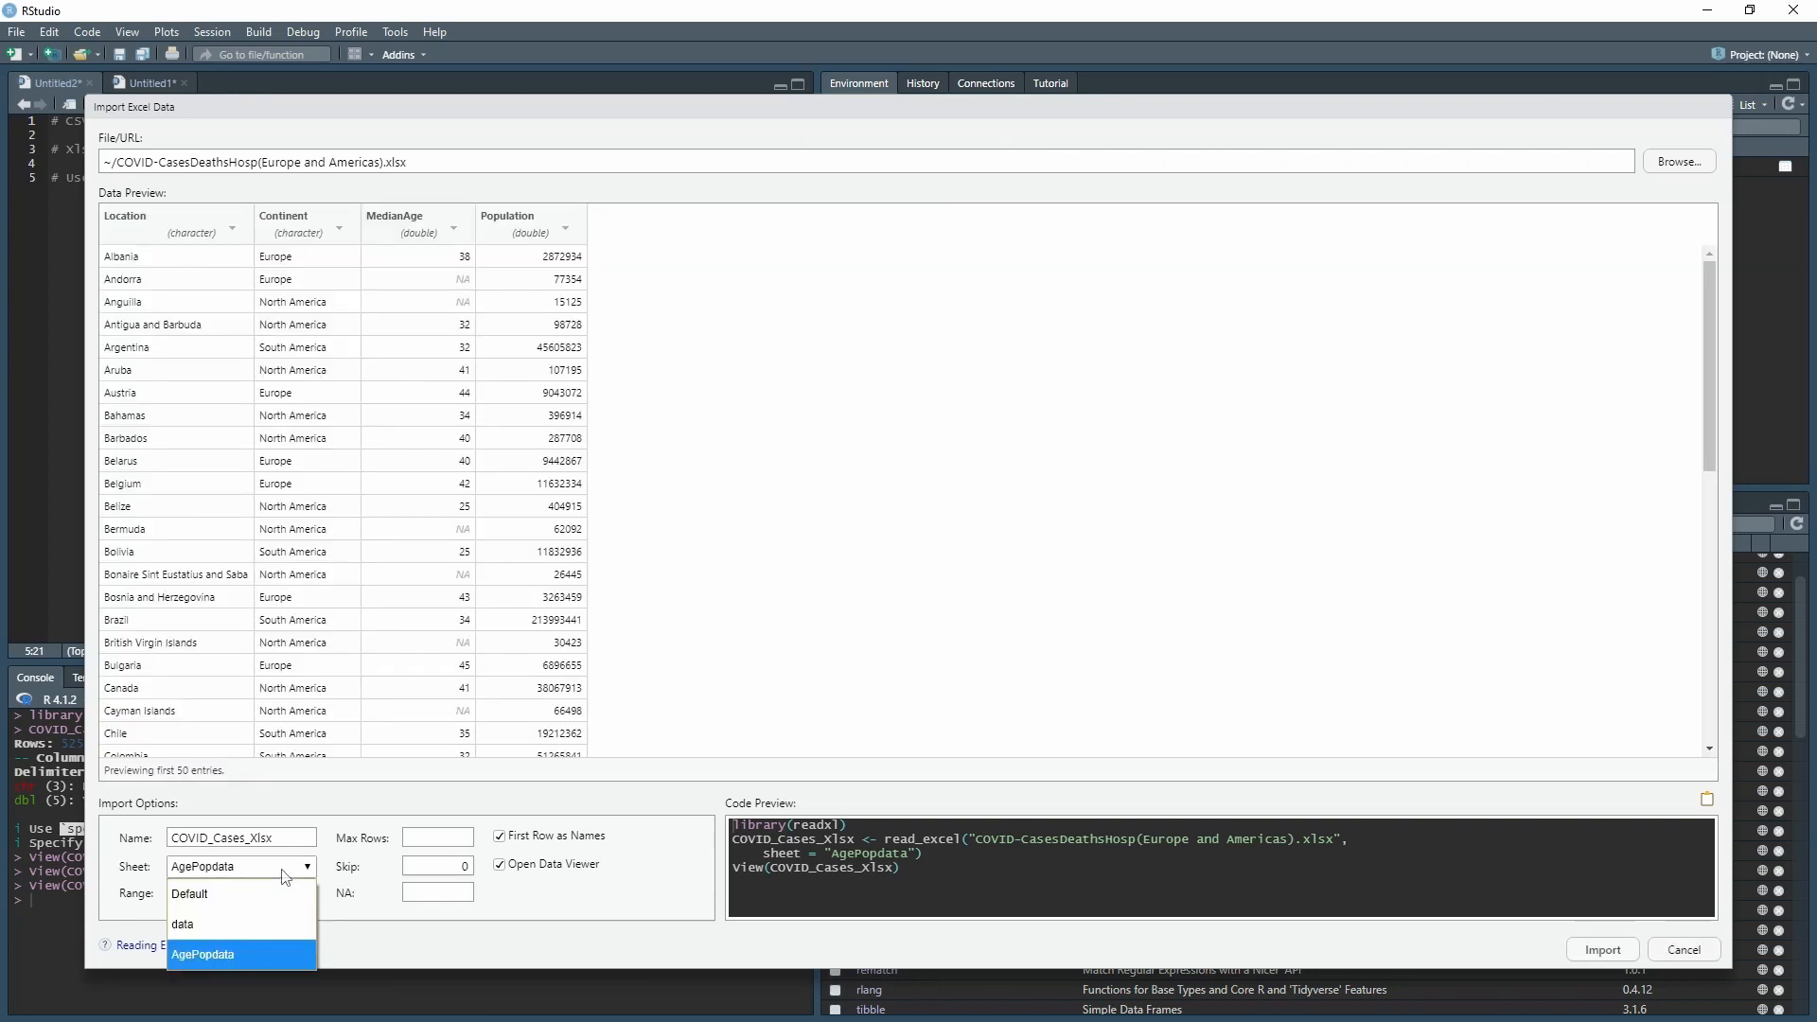
pyautogui.moveTo(1095, 842)
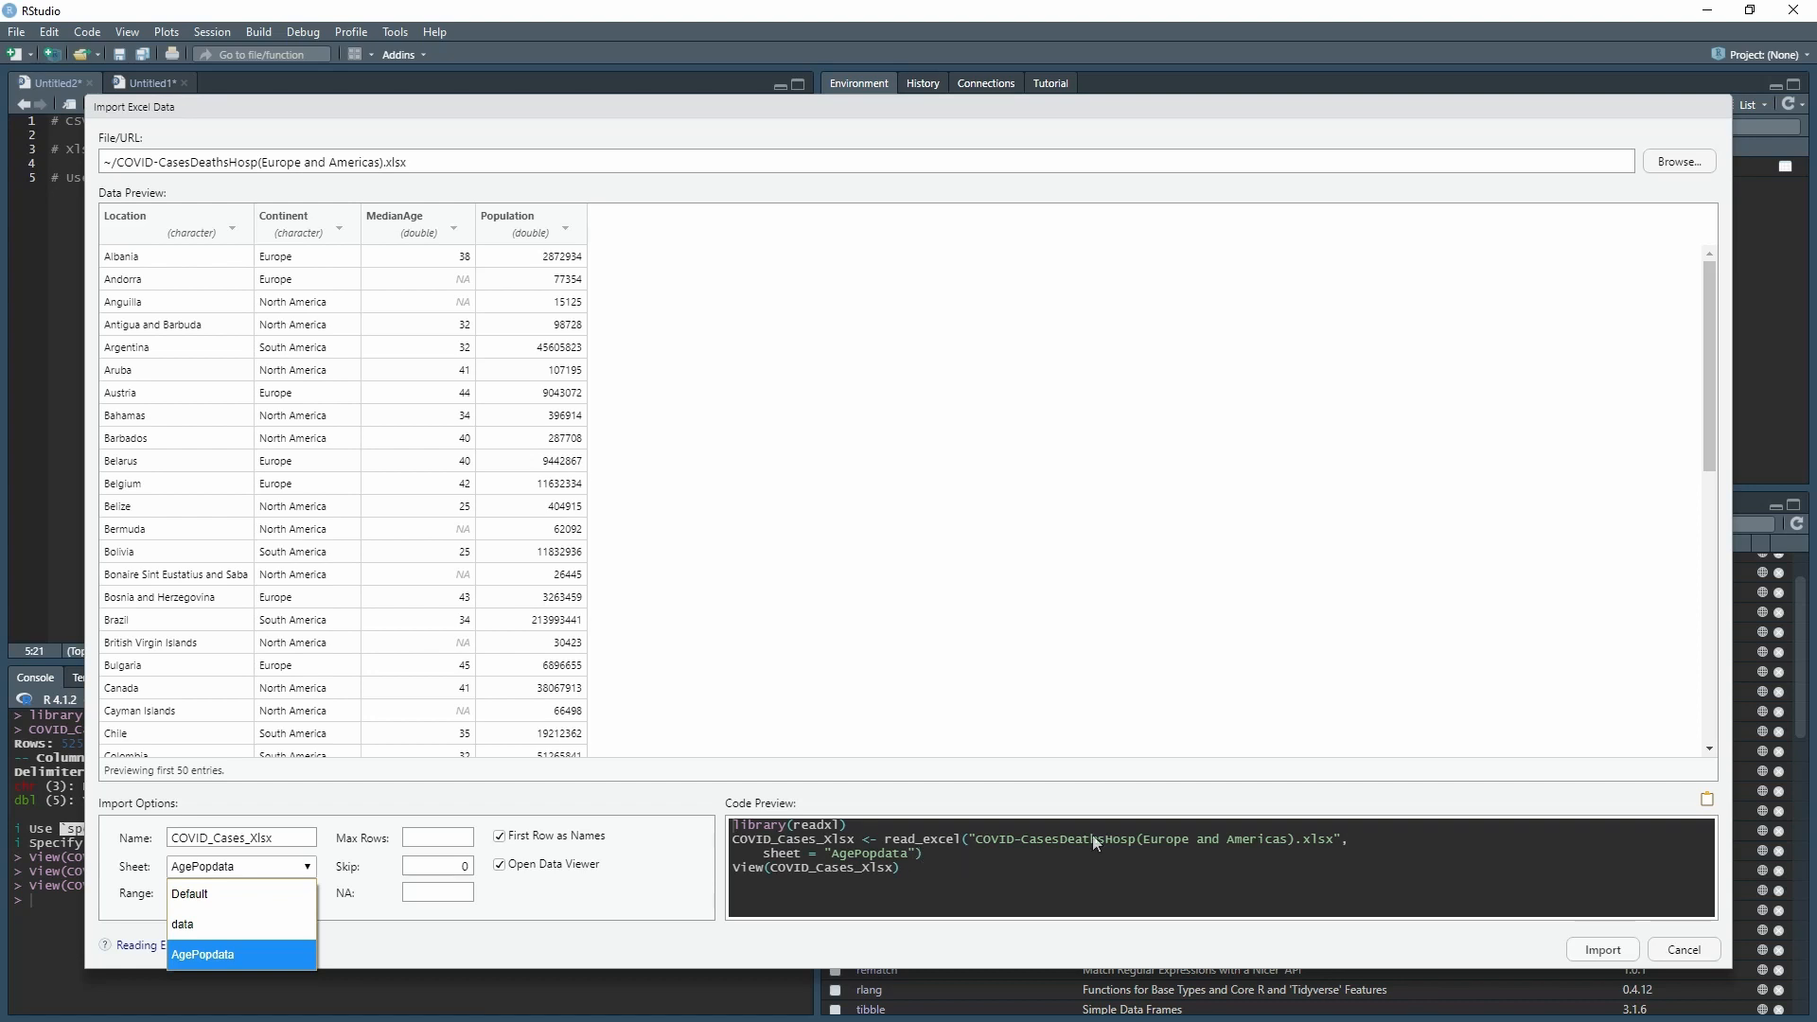
pyautogui.moveTo(845, 868)
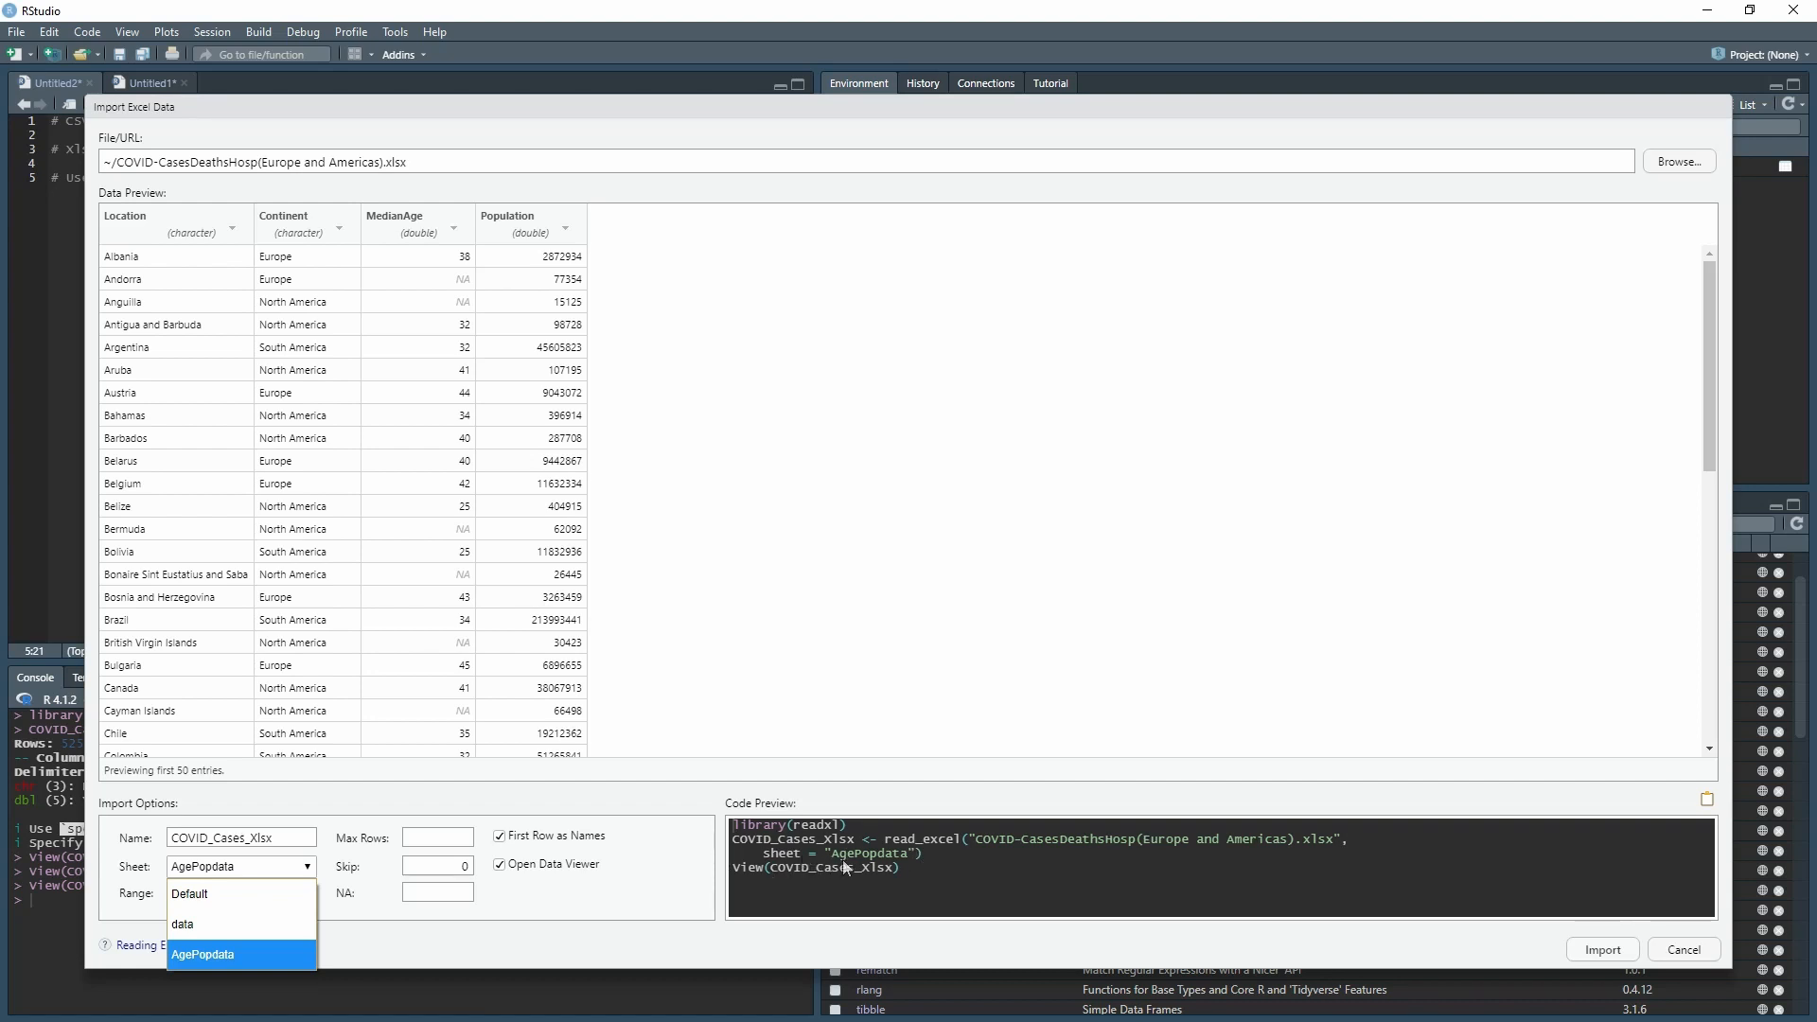
pyautogui.moveTo(260, 878)
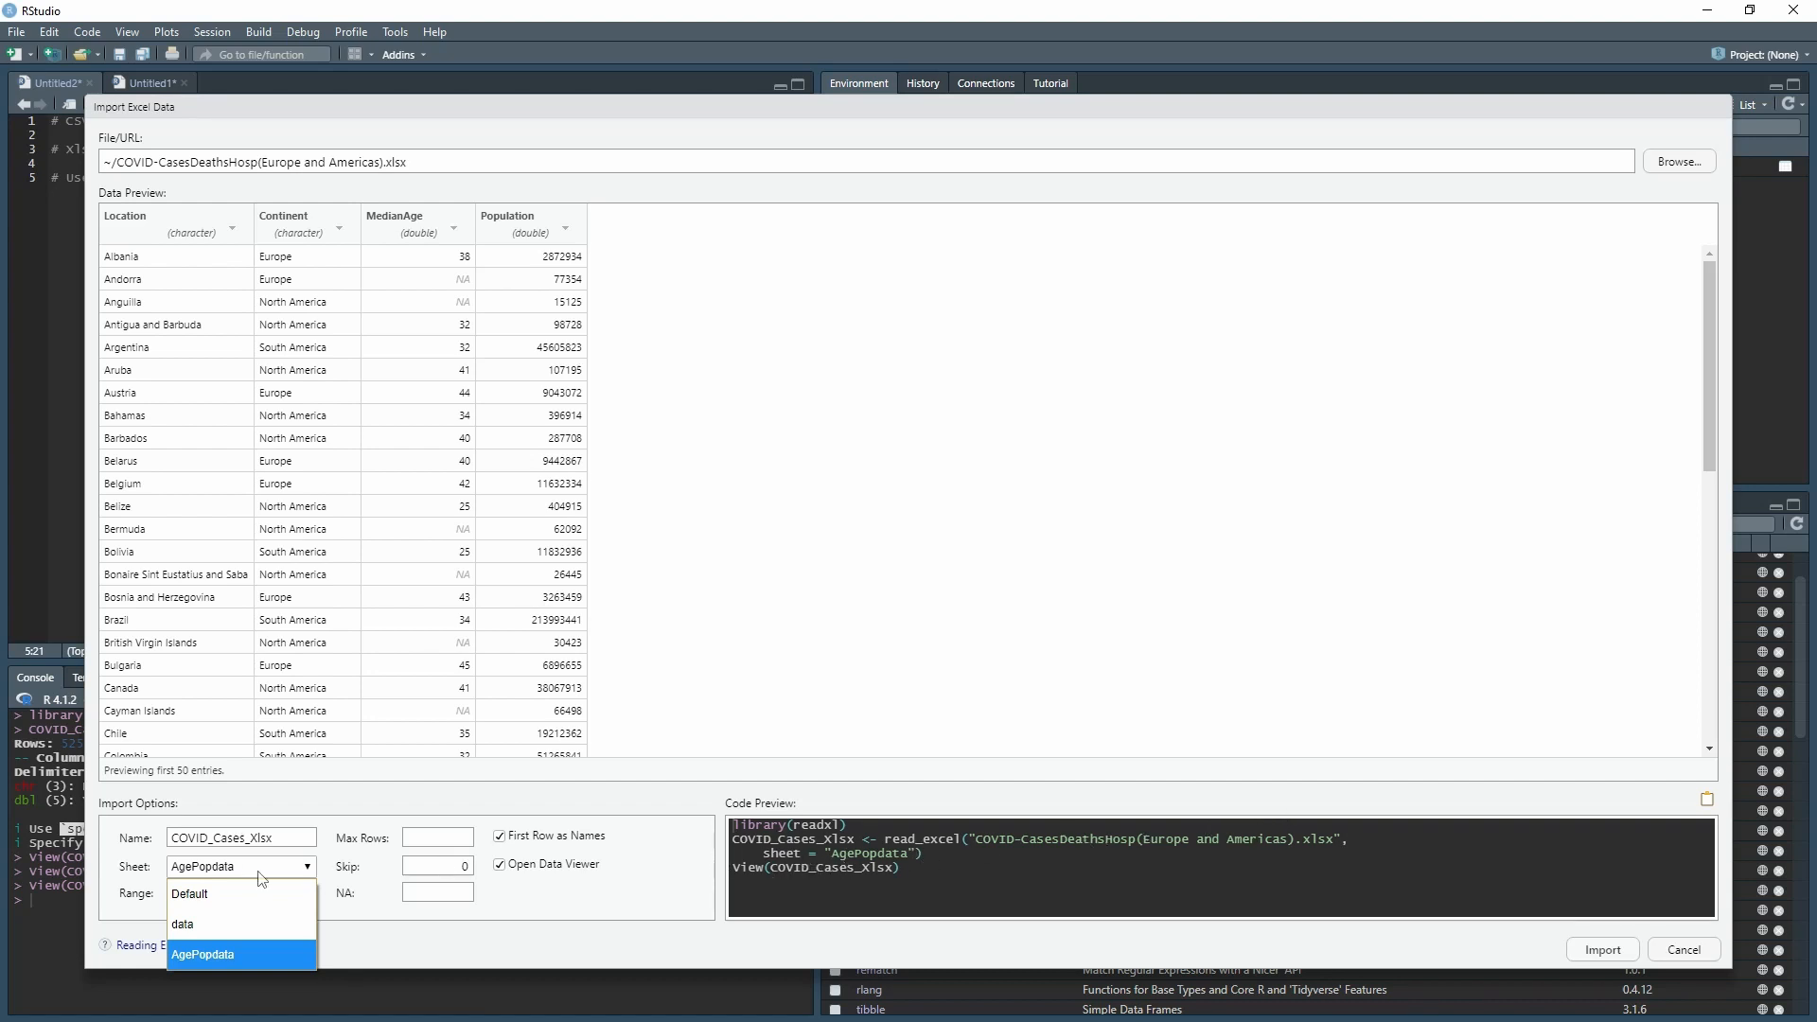
pyautogui.moveTo(189, 892)
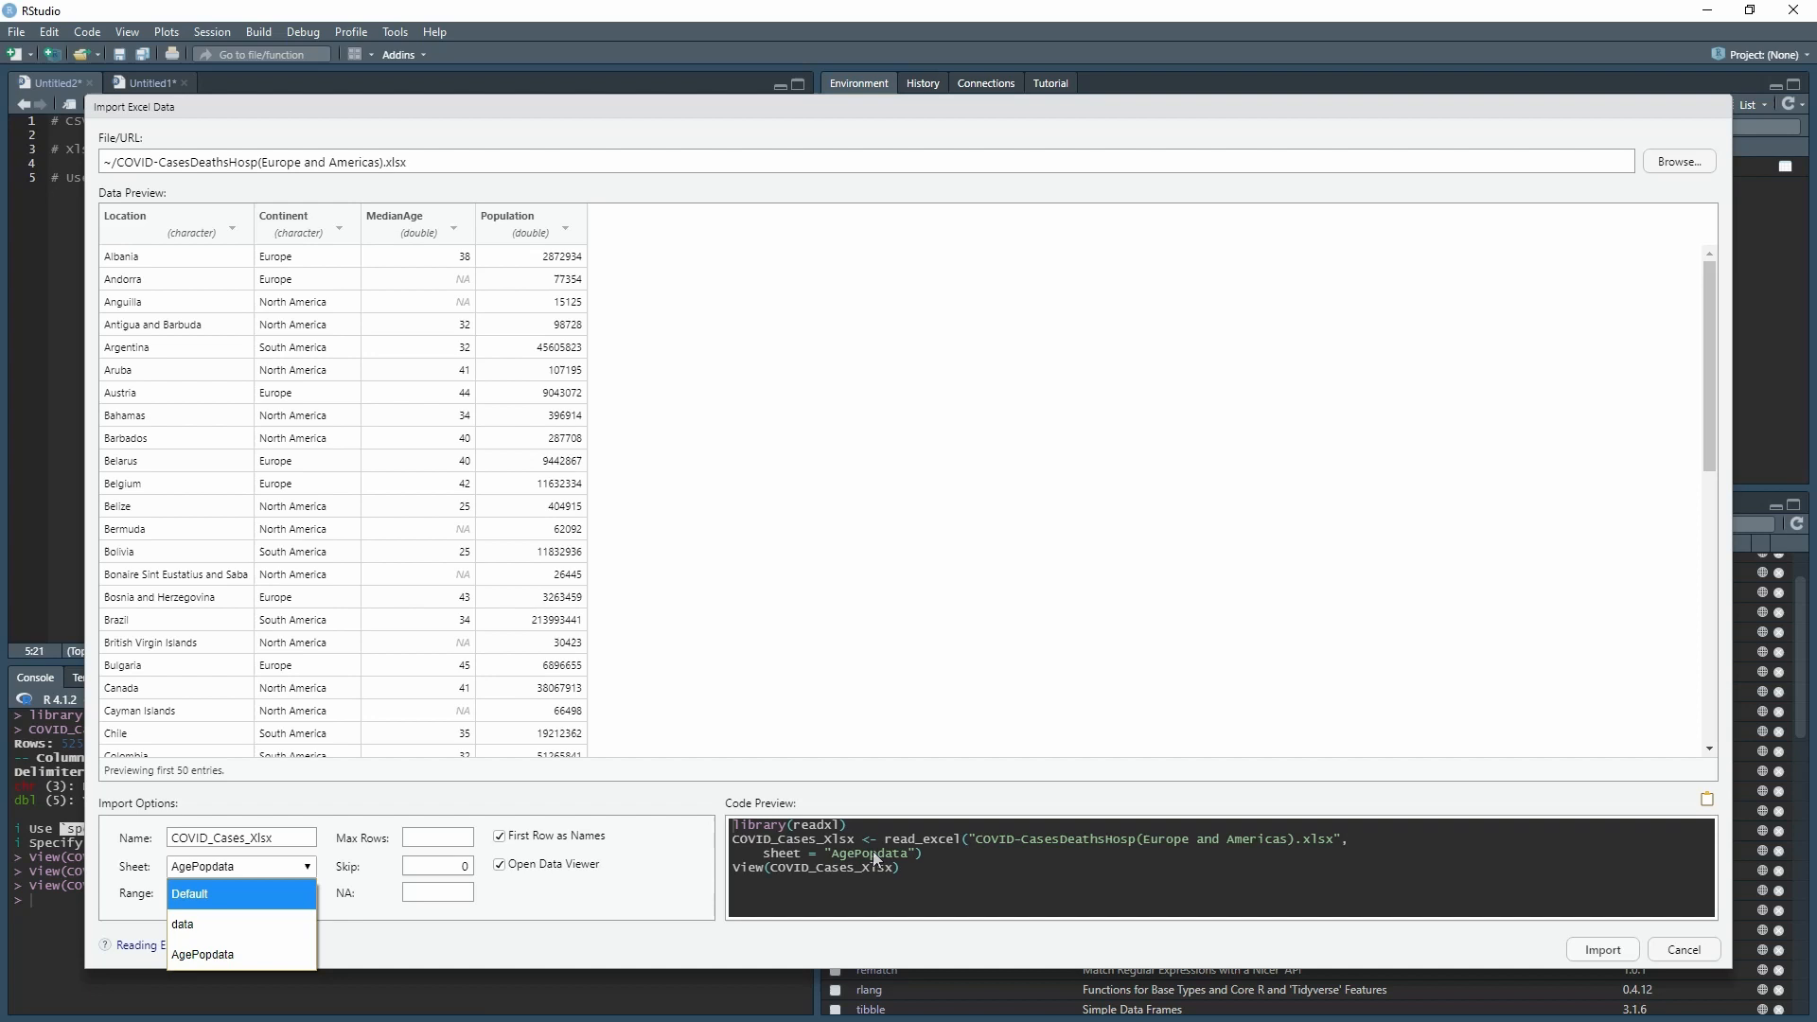
pyautogui.moveTo(709, 867)
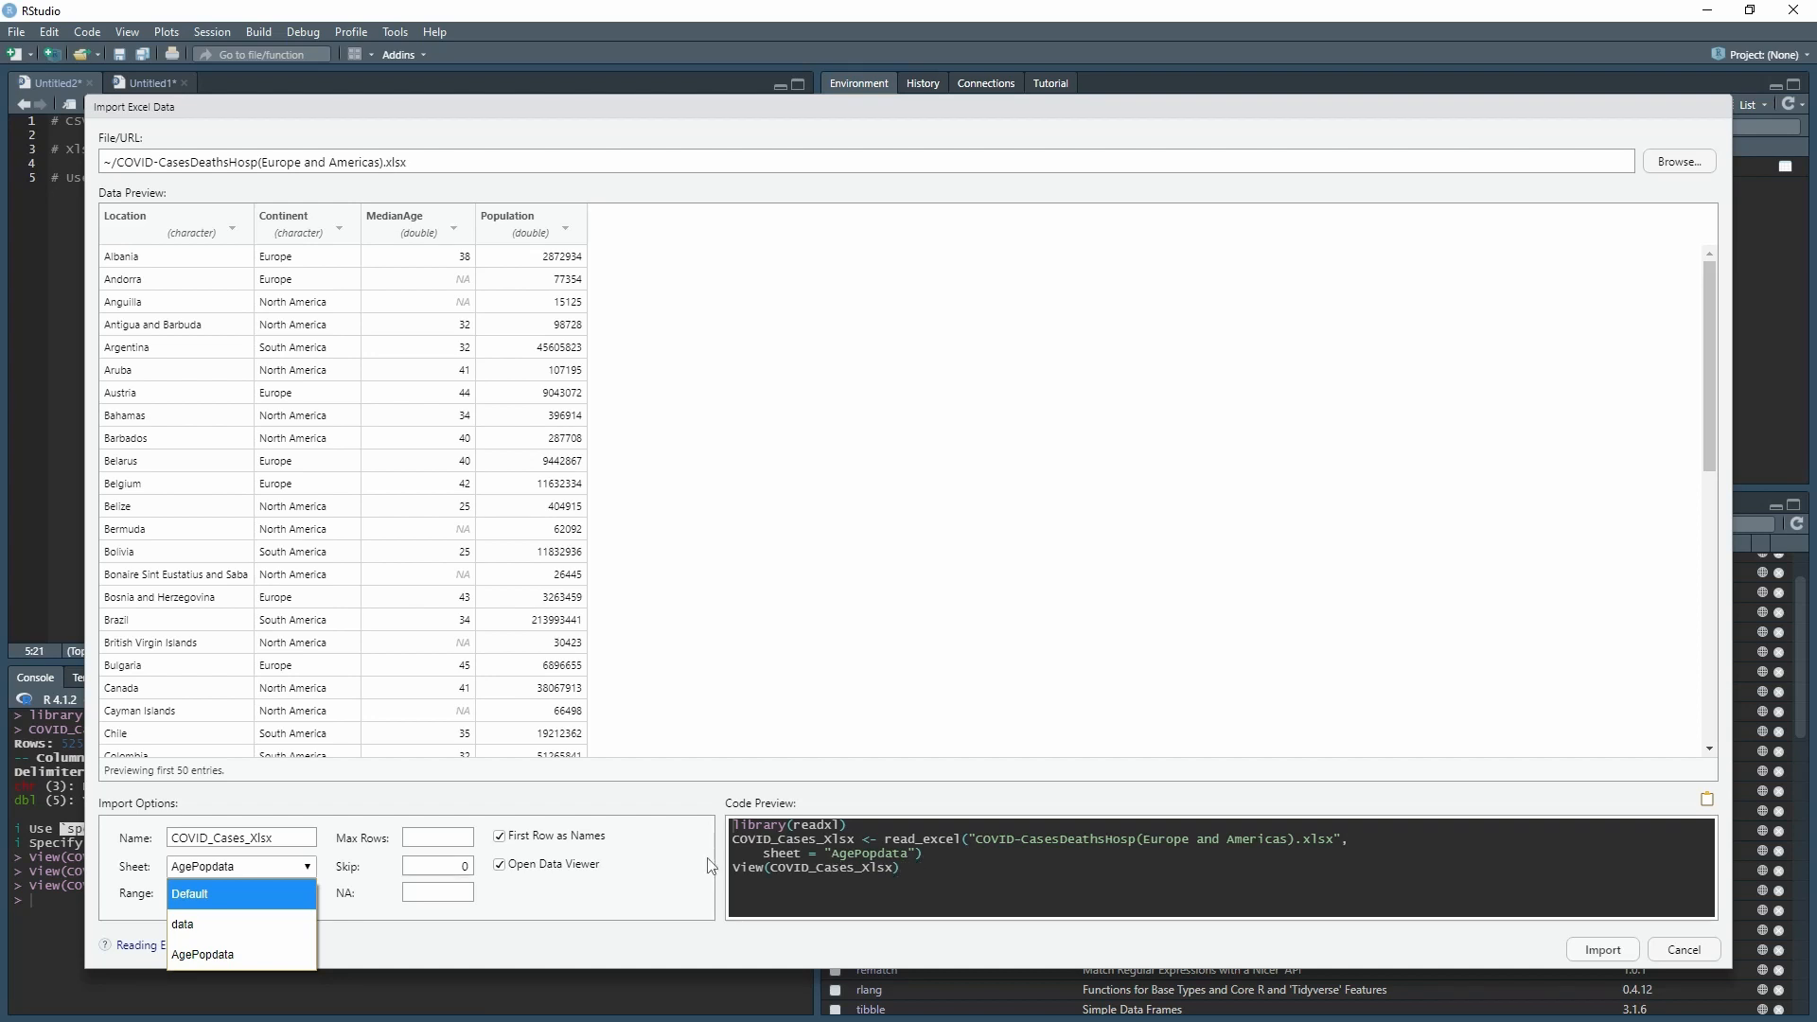
pyautogui.click(182, 924)
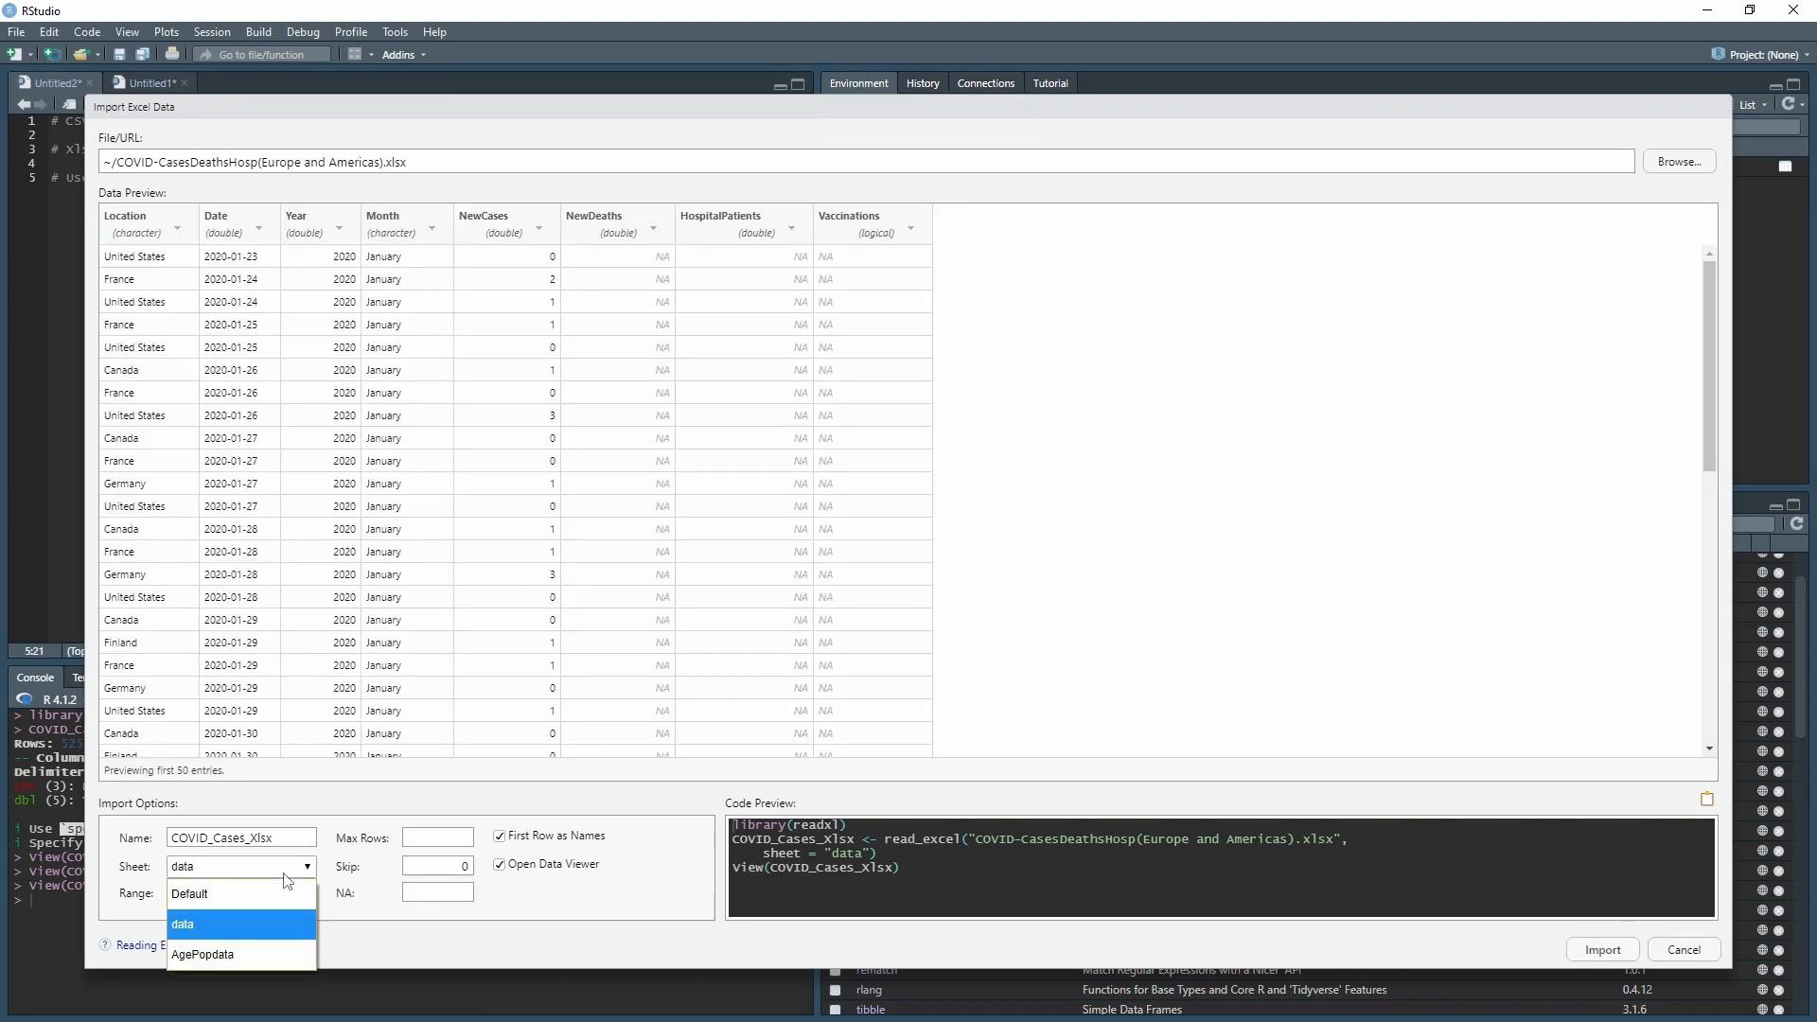
pyautogui.click(182, 923)
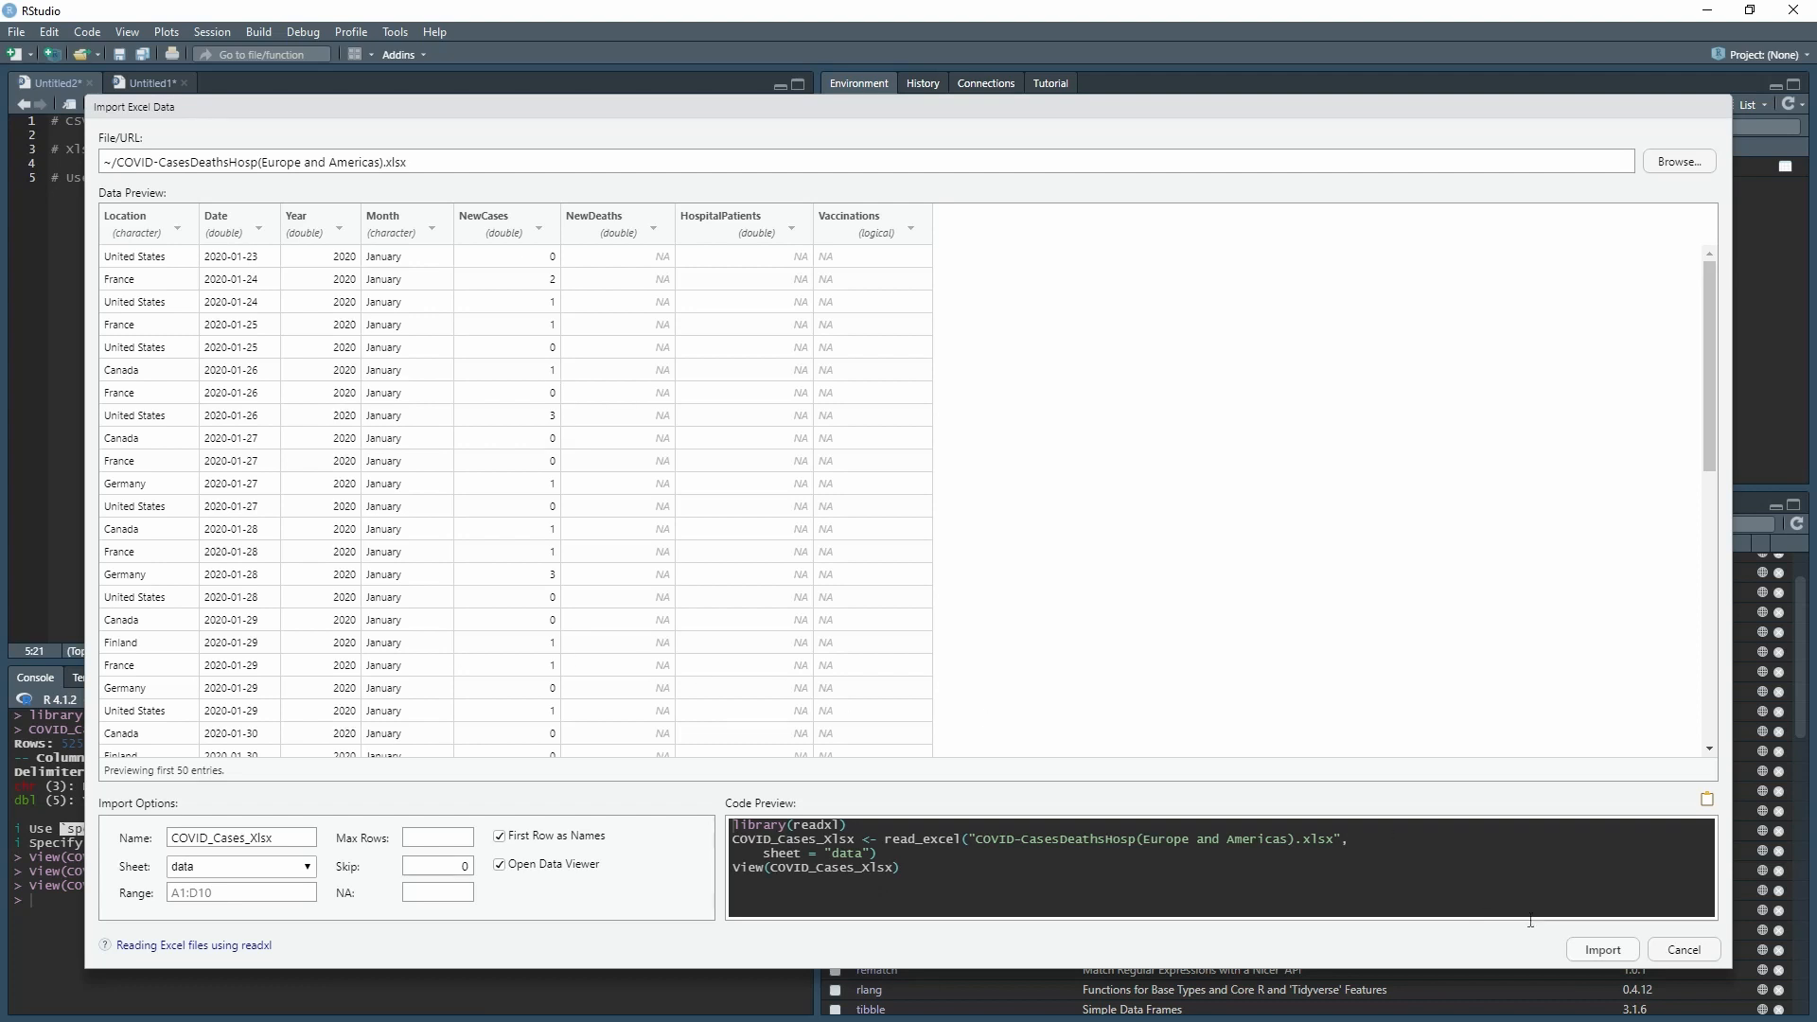
# Import the data sheet as COVID_Cases_Xlsx and return to the Untitled1 script
pyautogui.click(1602, 950)
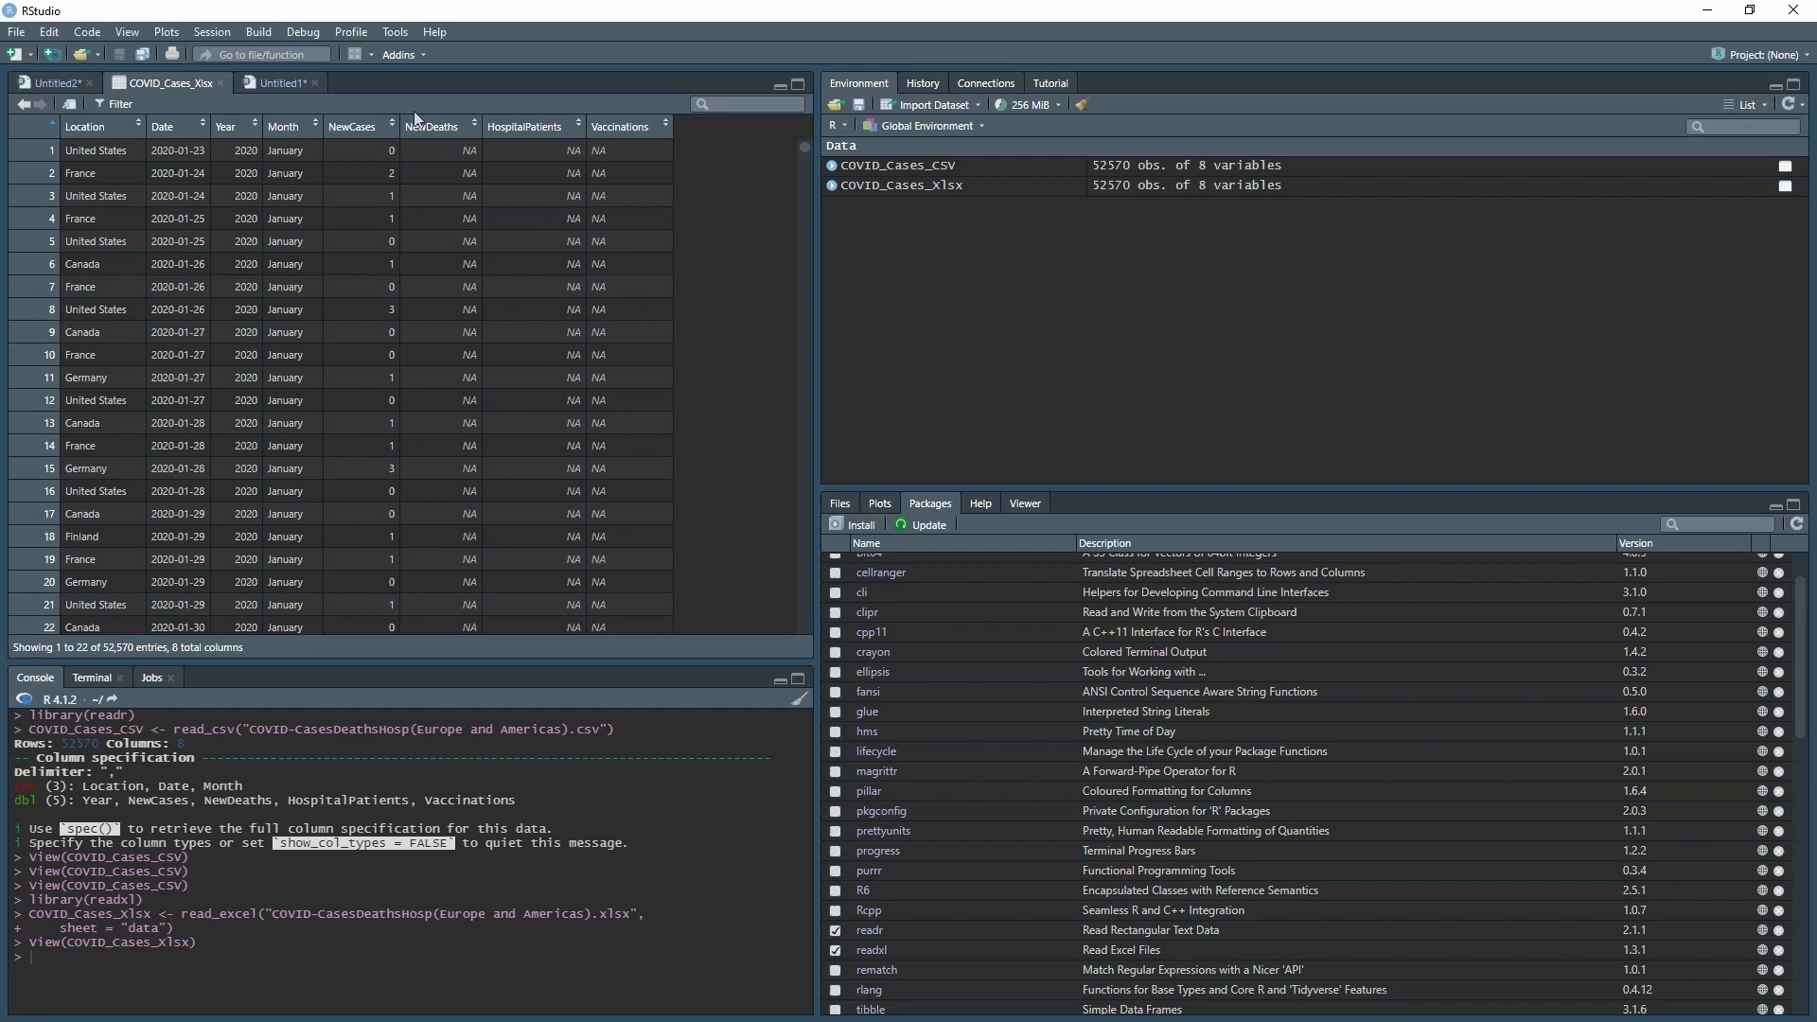
pyautogui.click(151, 83)
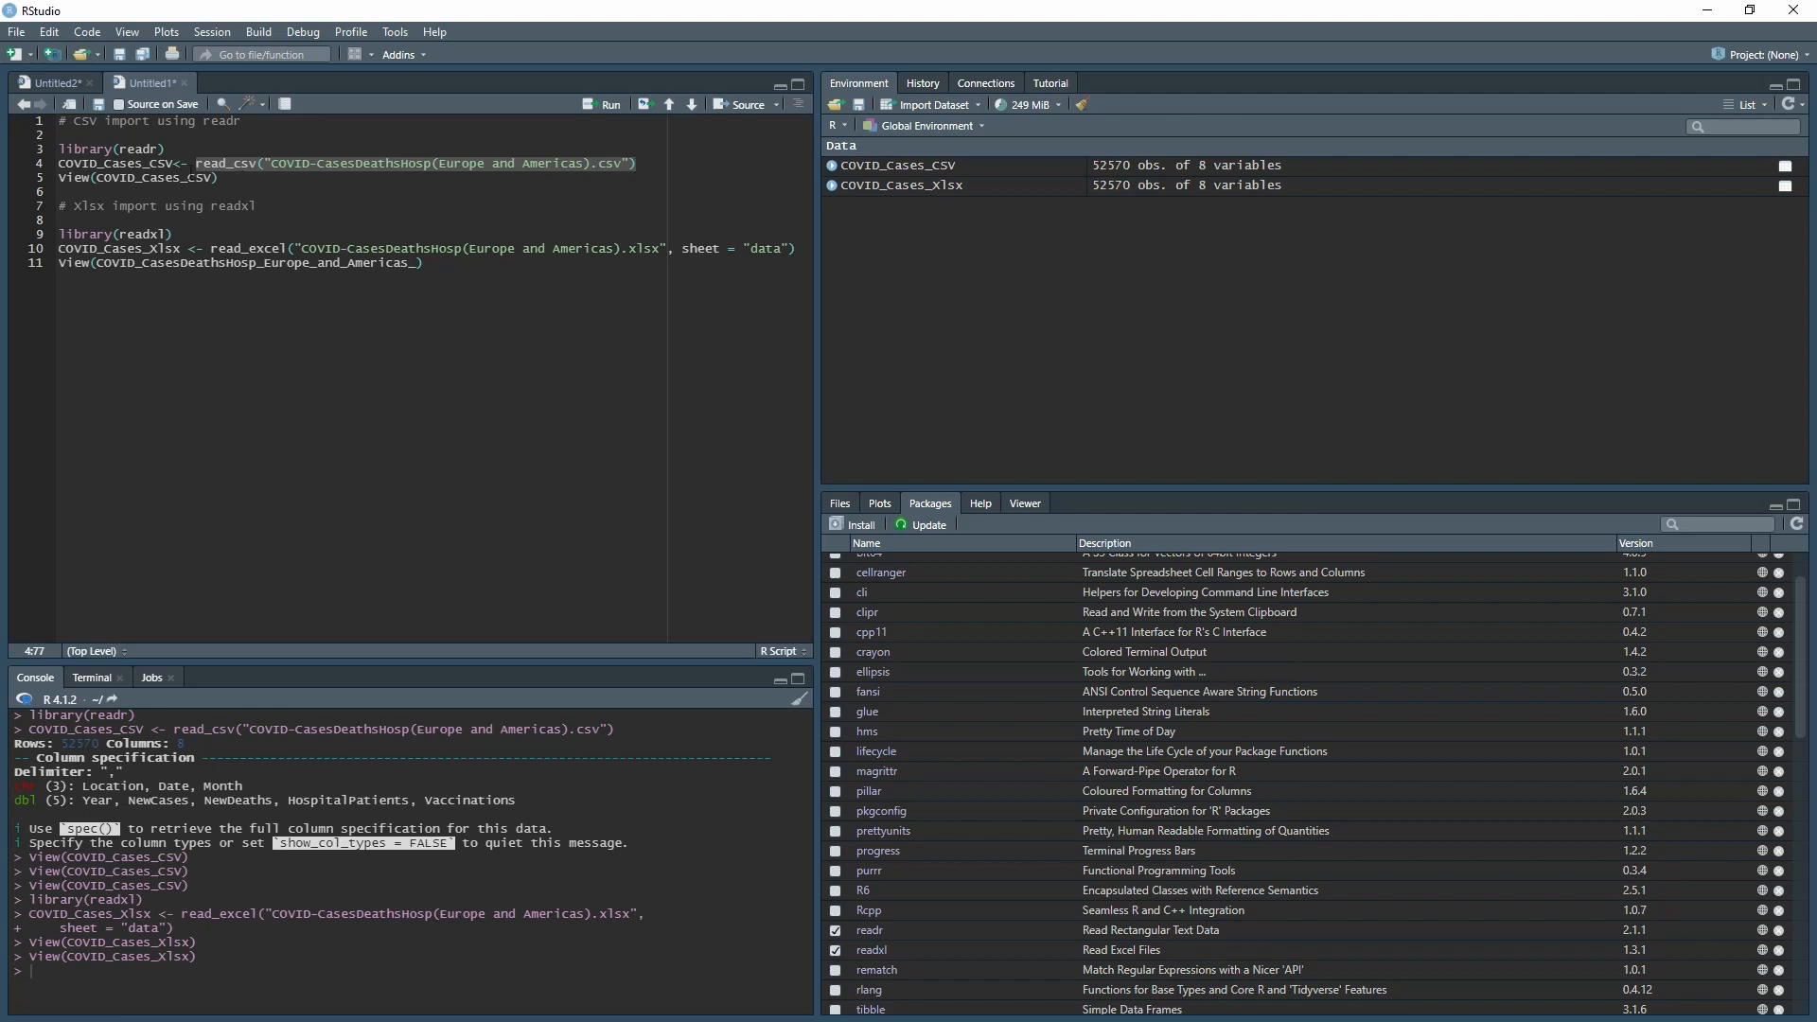
# Run line 4 with the object renamed to a, then close a's viewer tab
pyautogui.write('a')
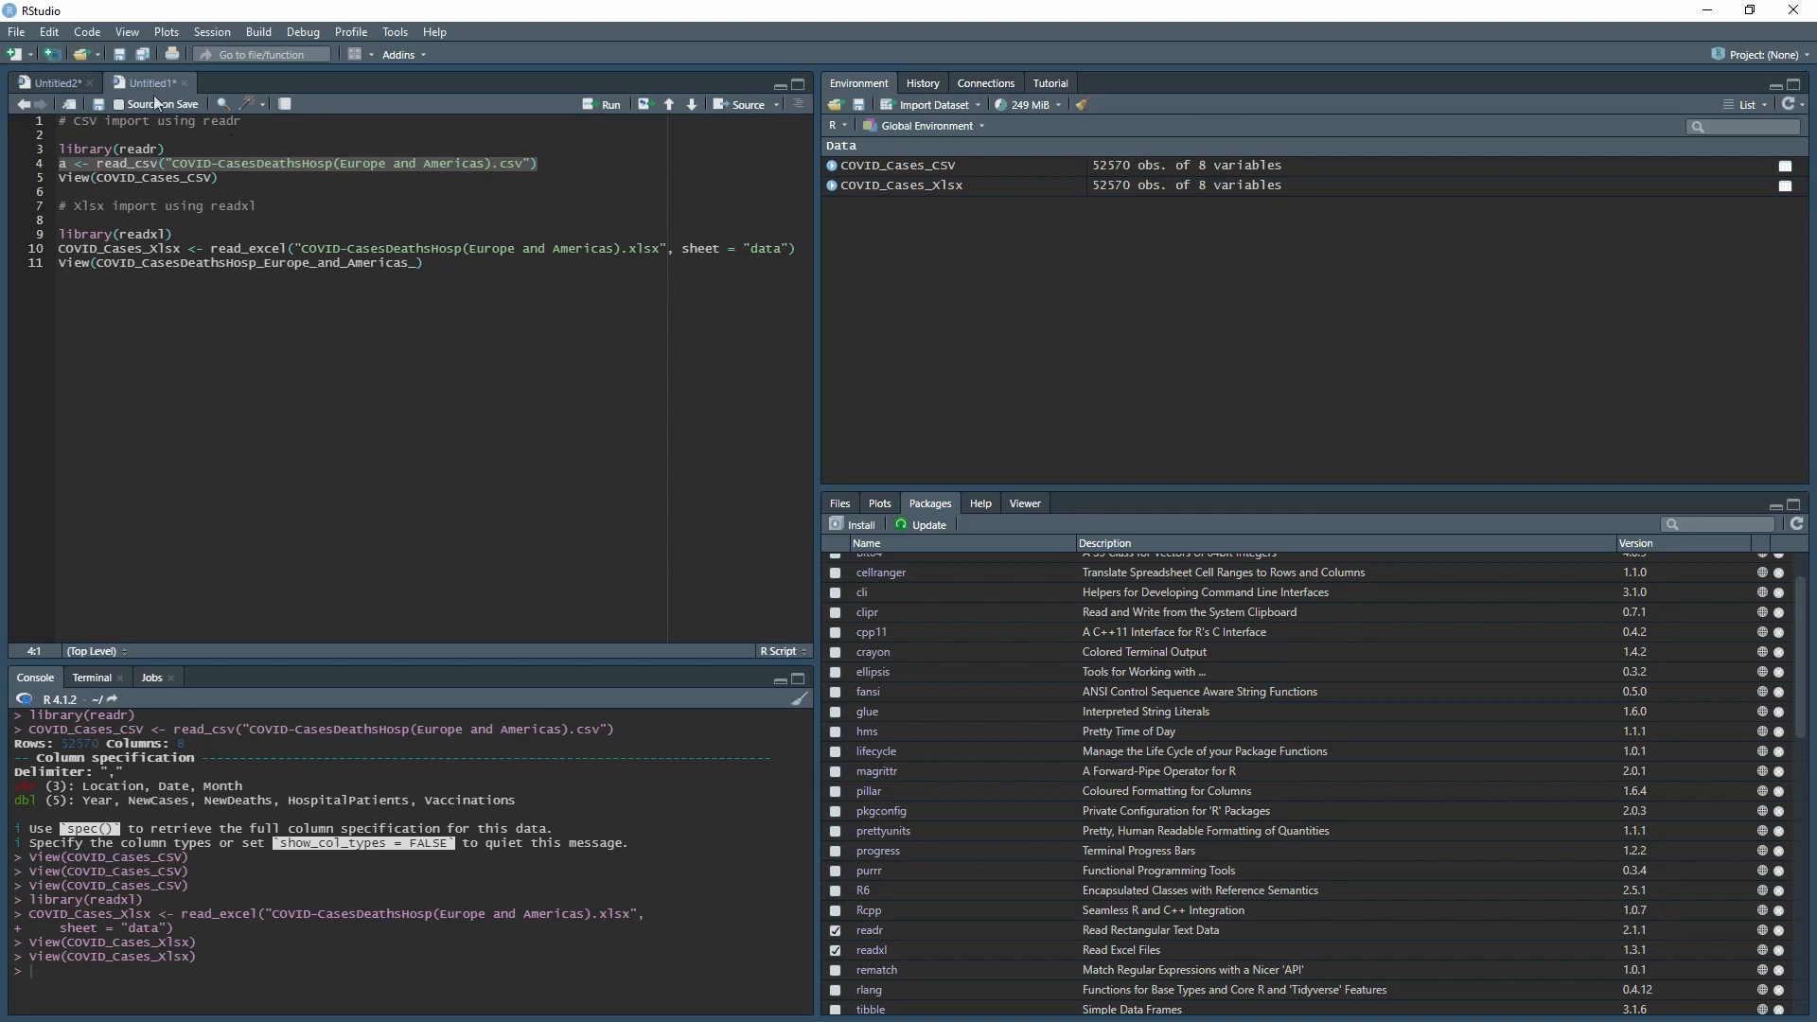
pyautogui.click(608, 104)
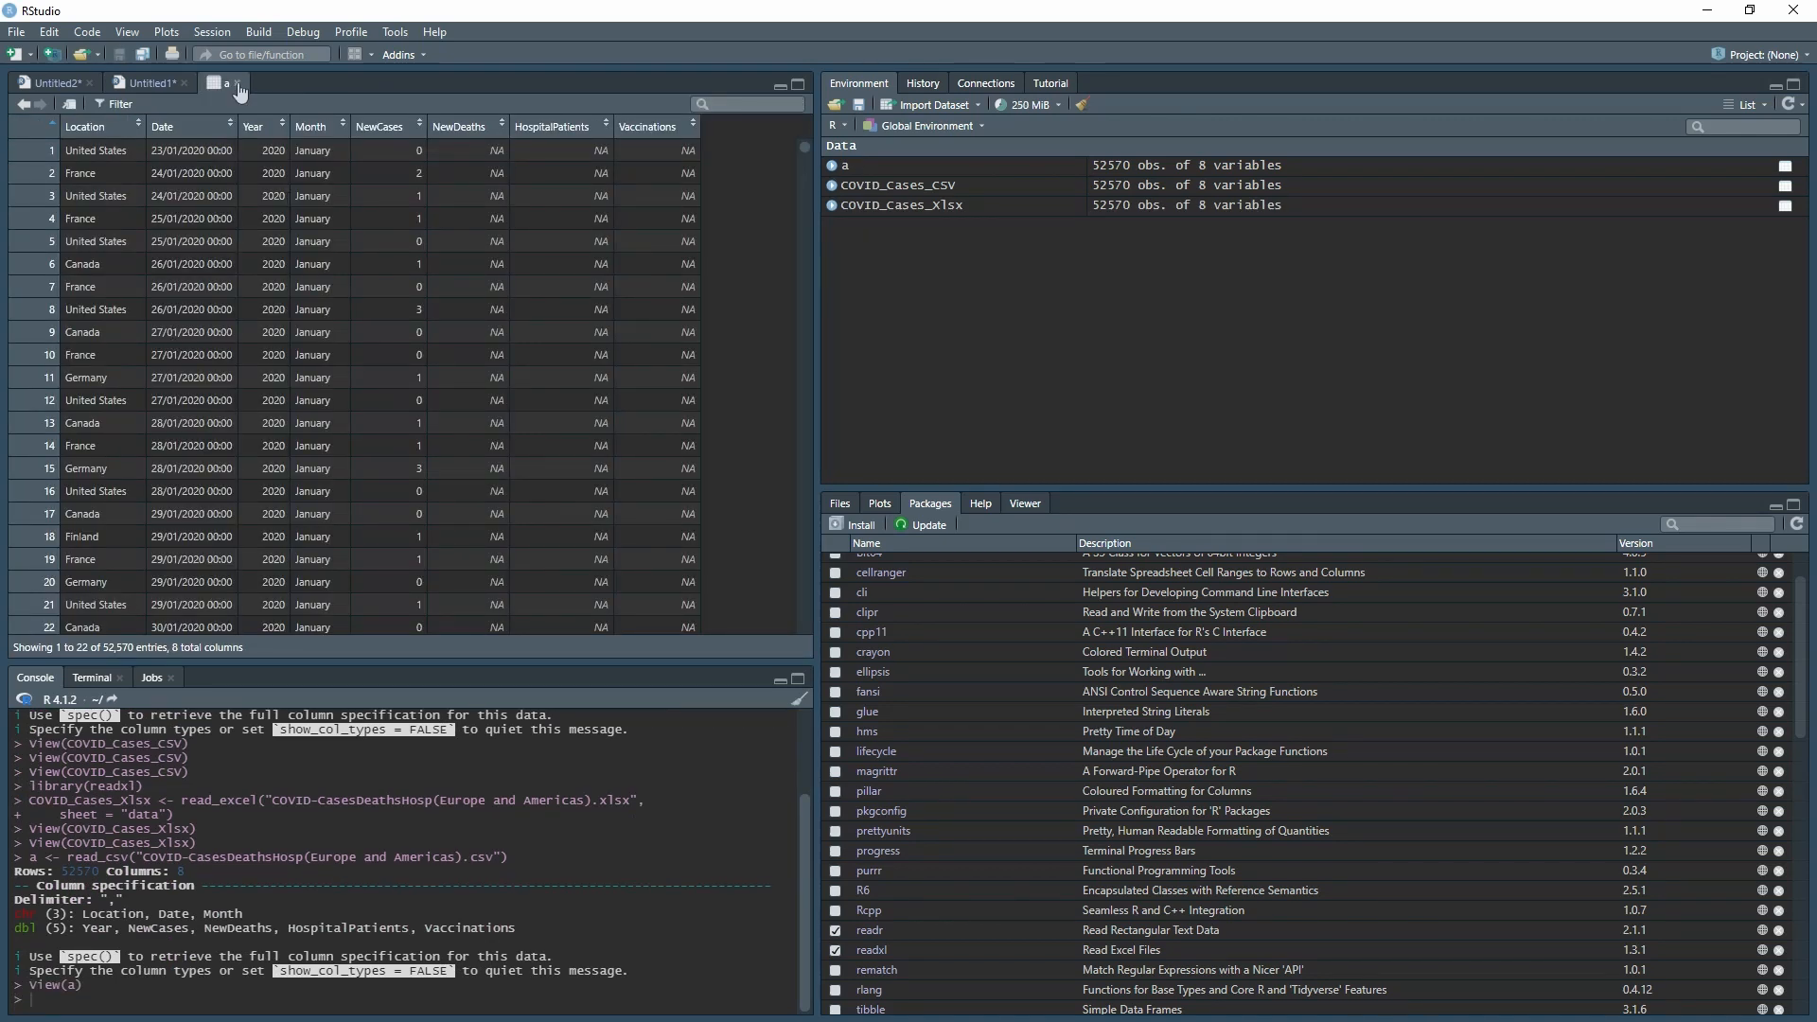
pyautogui.click(146, 82)
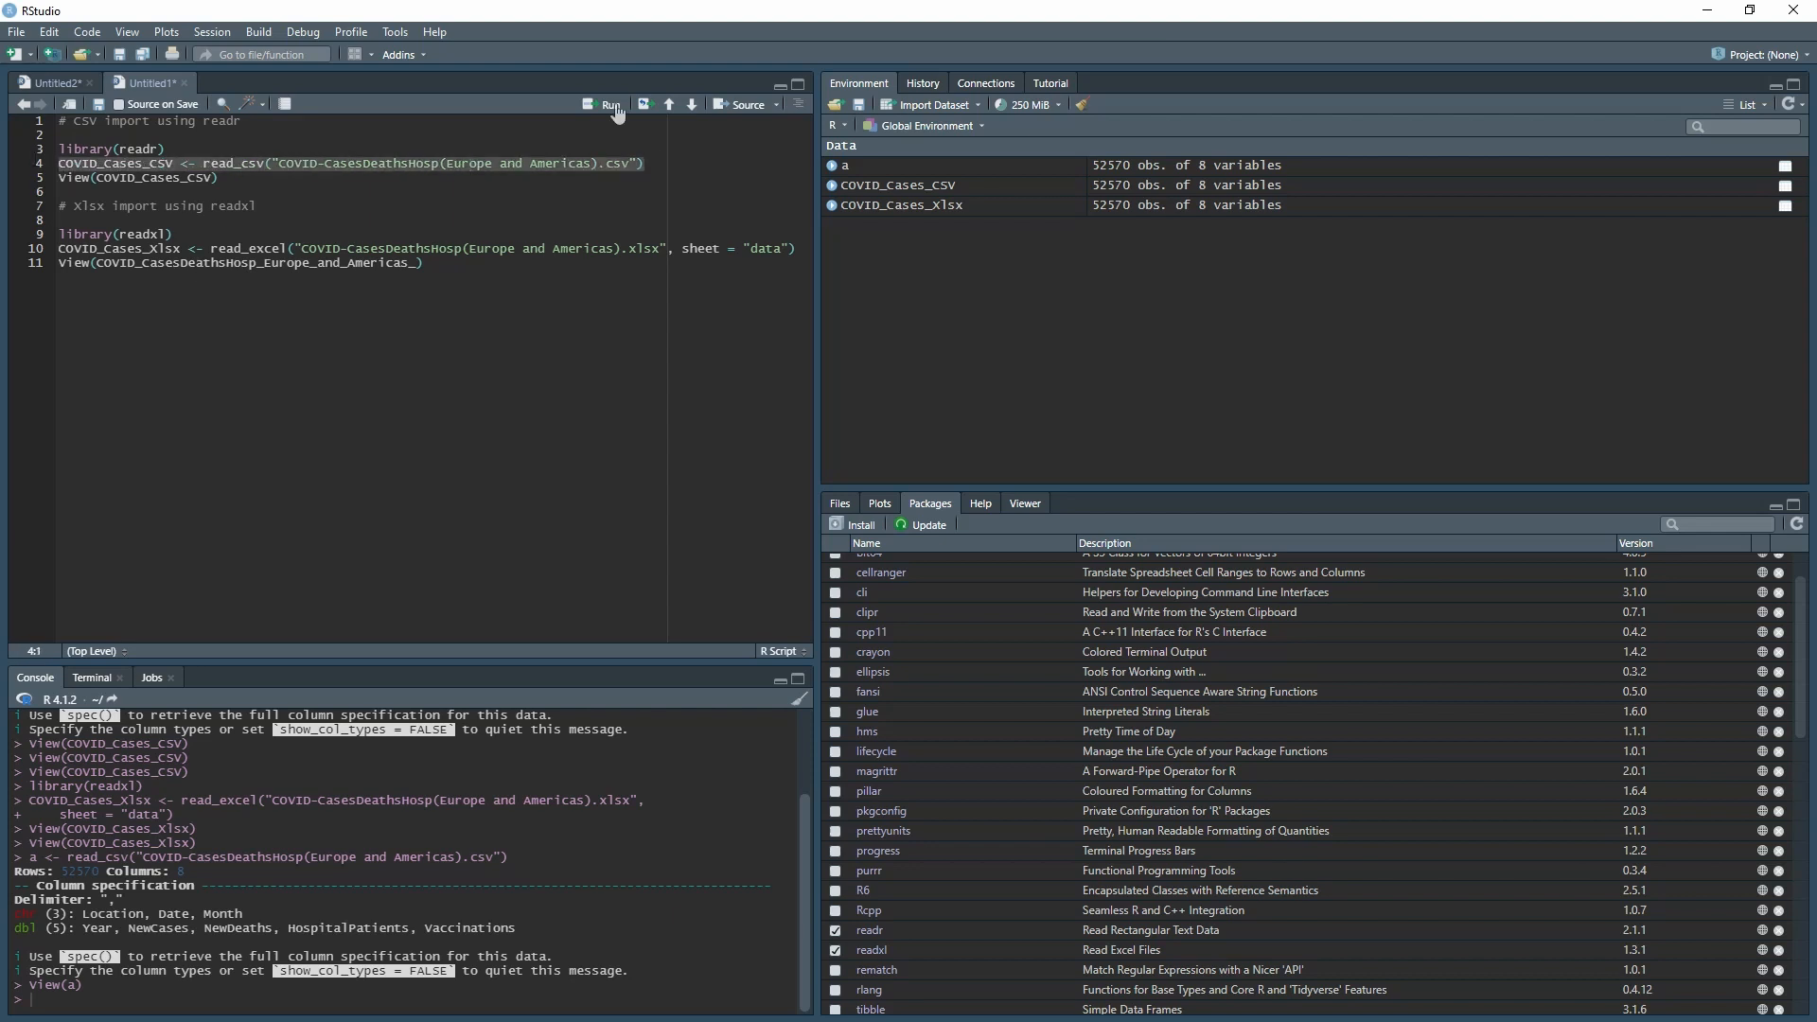
# Run line 4 assigning to COVID_Cases_CSV2, then return to the Untitled1 script
pyautogui.click(610, 105)
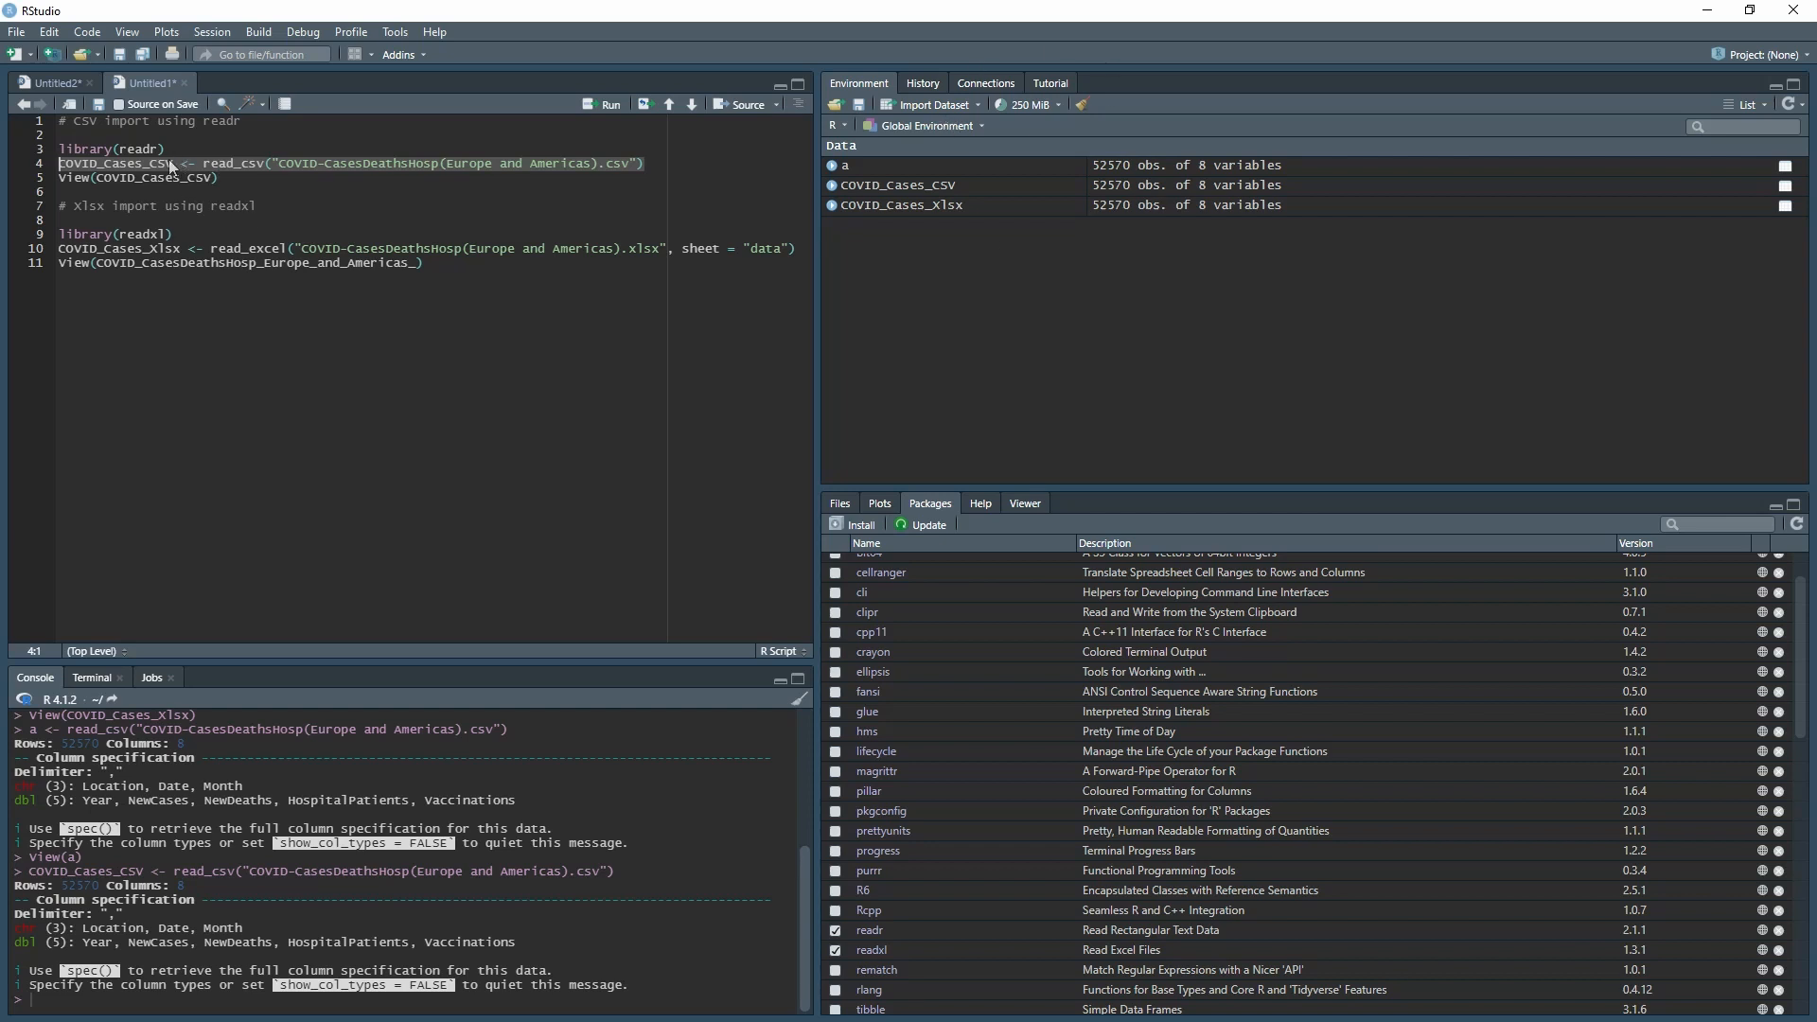
pyautogui.write('2')
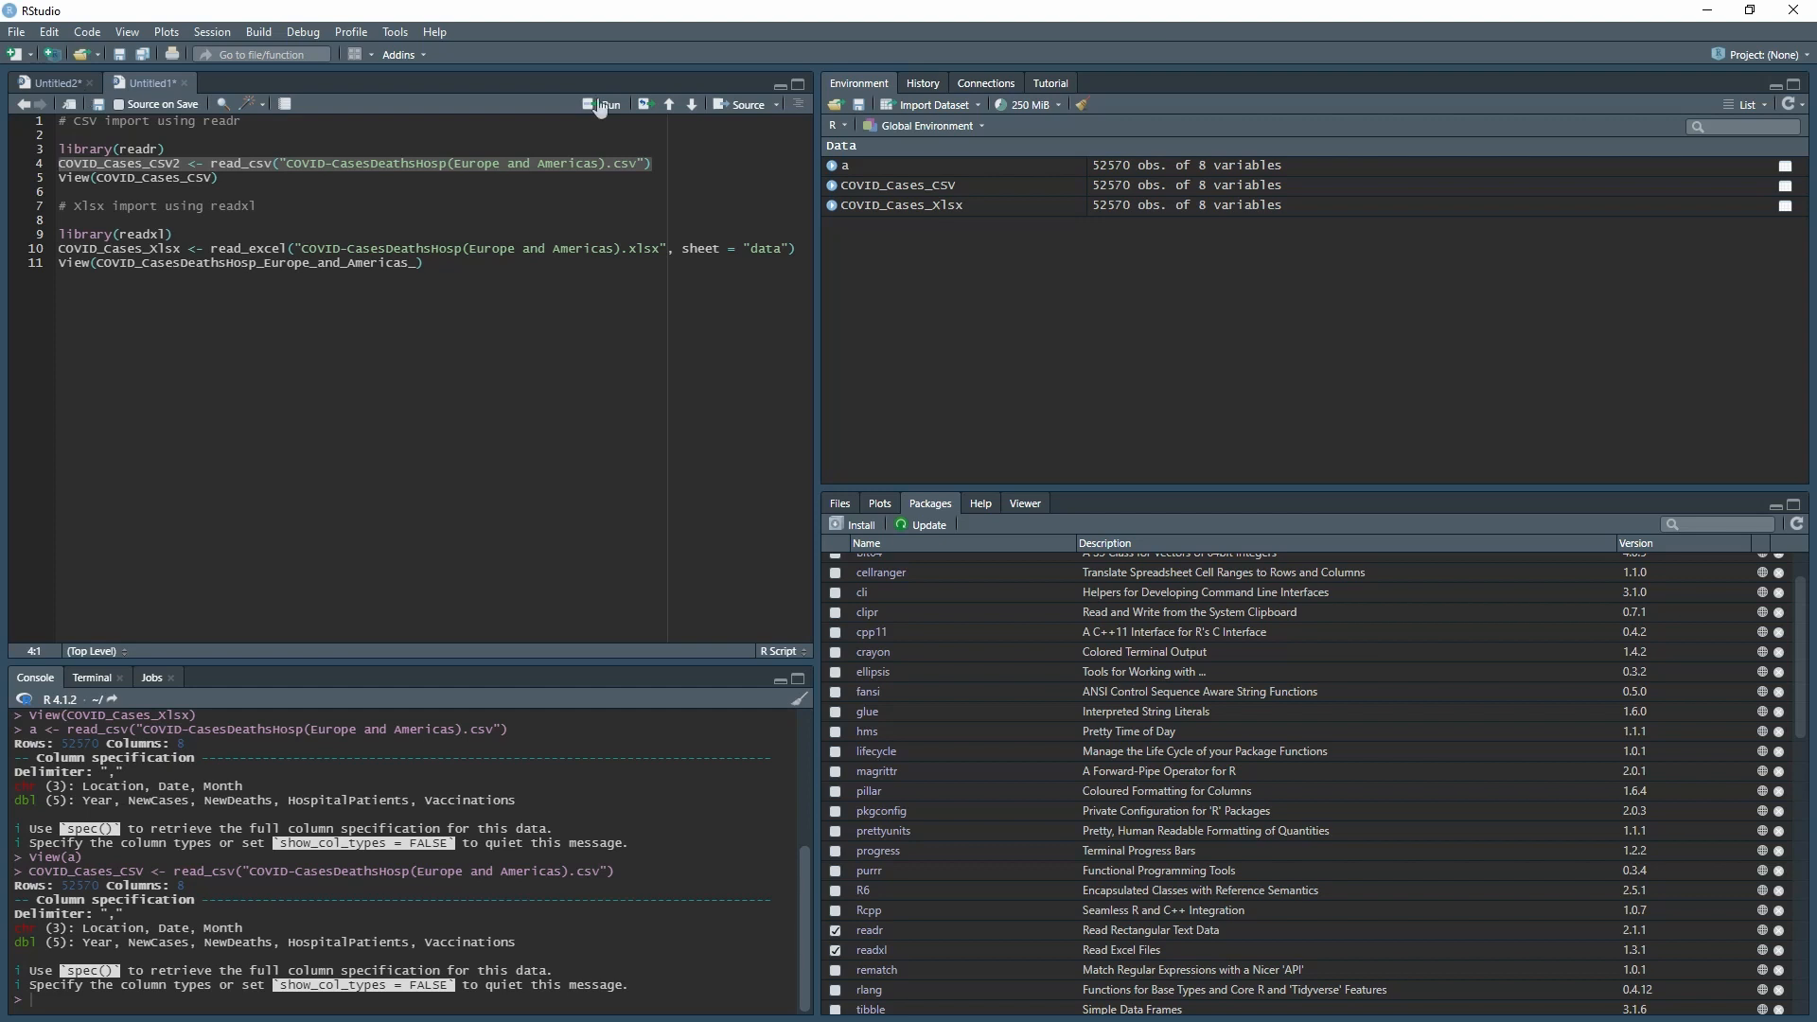
pyautogui.click(602, 104)
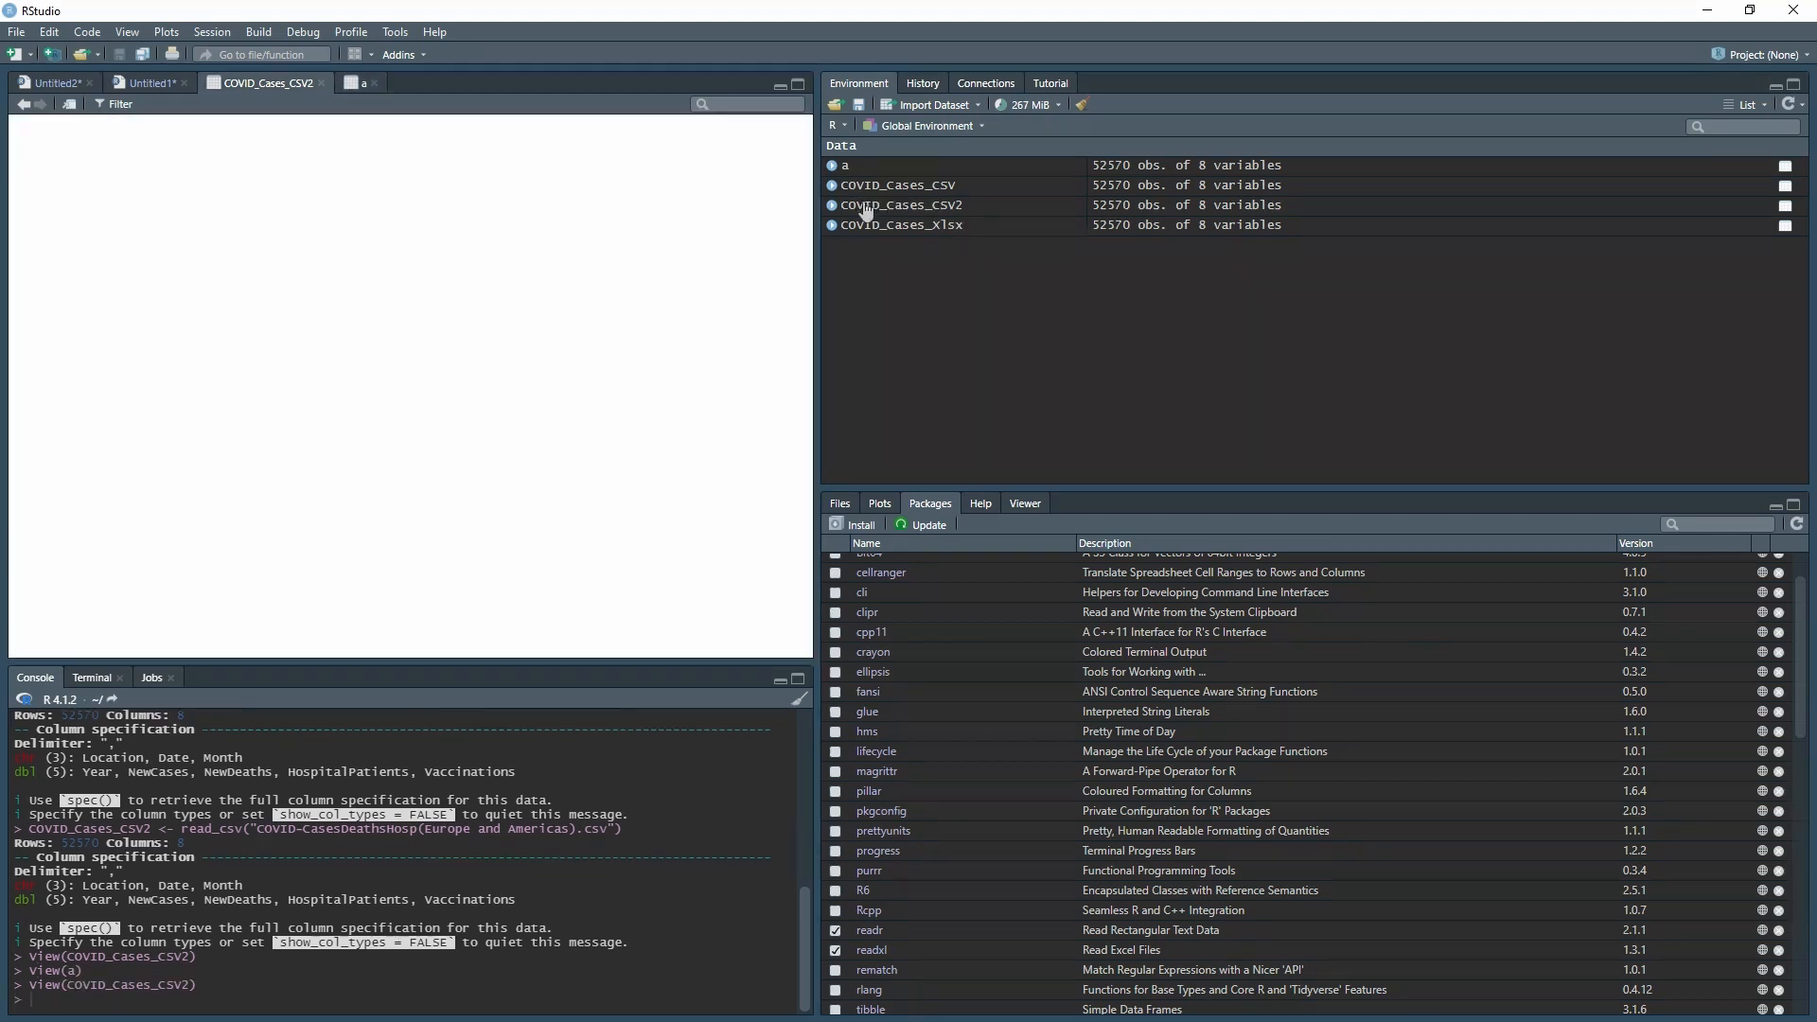
pyautogui.click(147, 83)
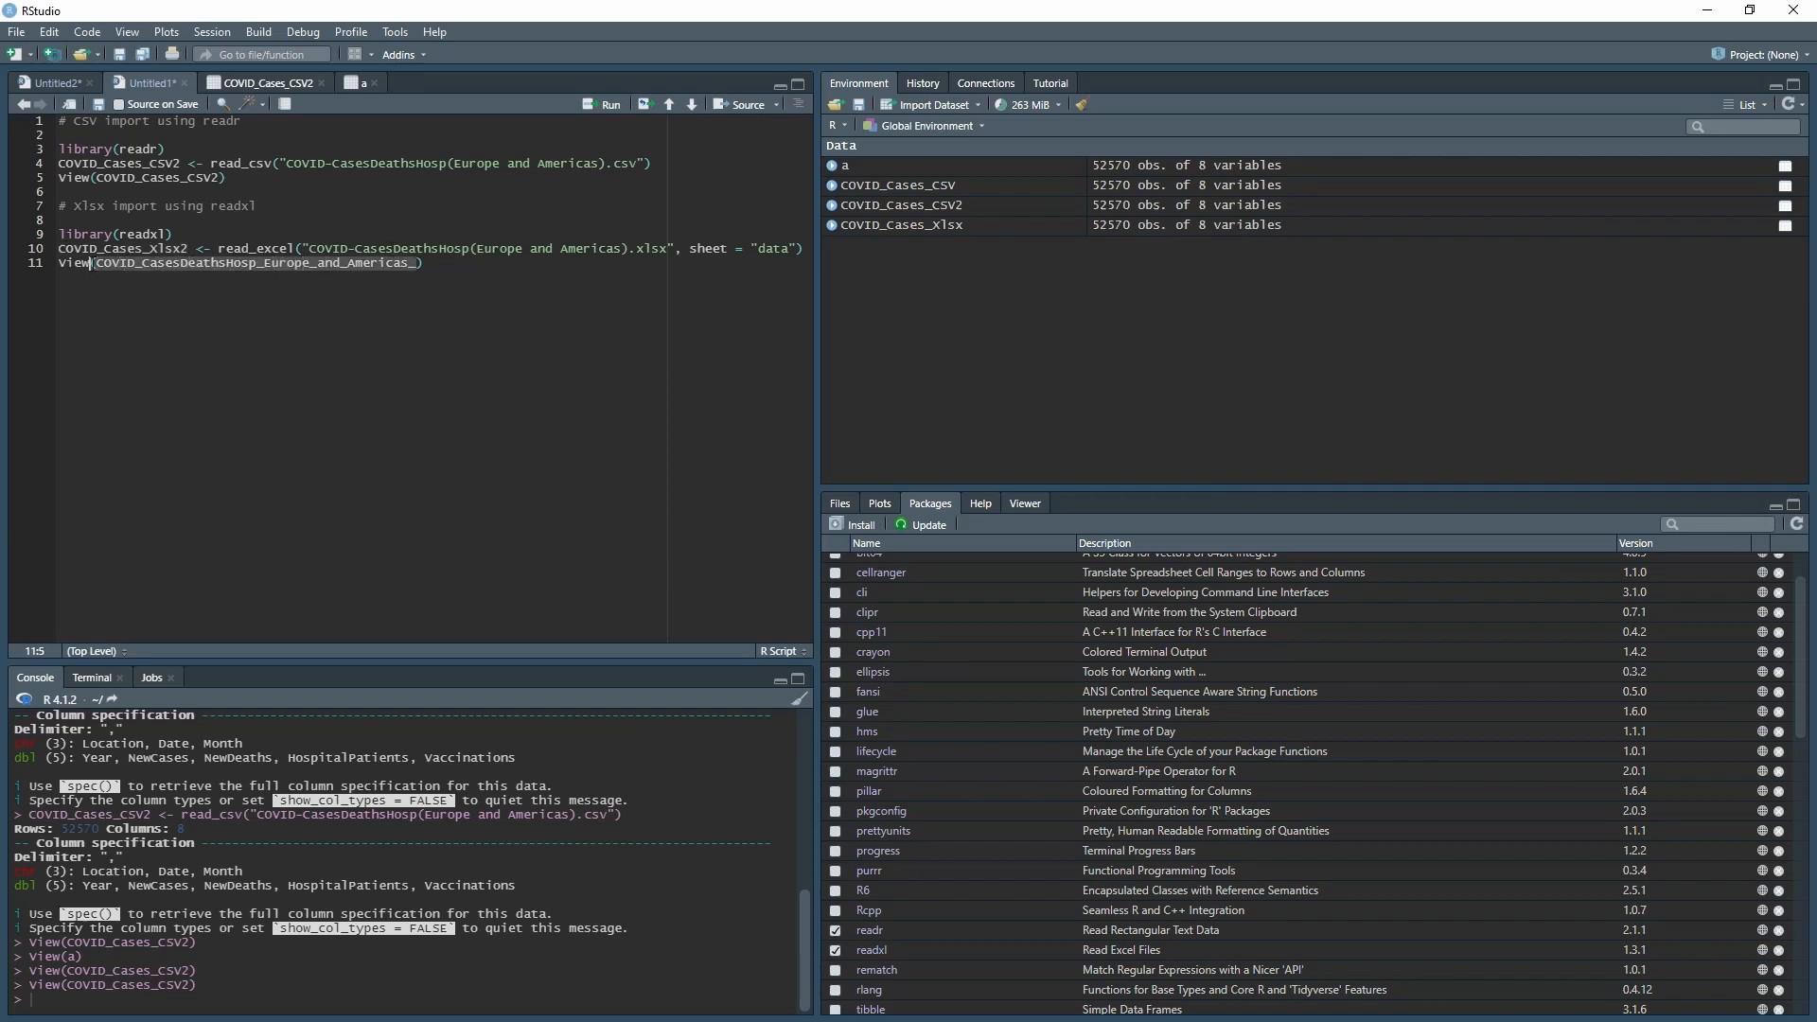
# Set View() on line 11 to COVID_Cases_Xlsx2 and select line 10's sheet argument
pyautogui.write('COVID_Cases_Xlsx2)')
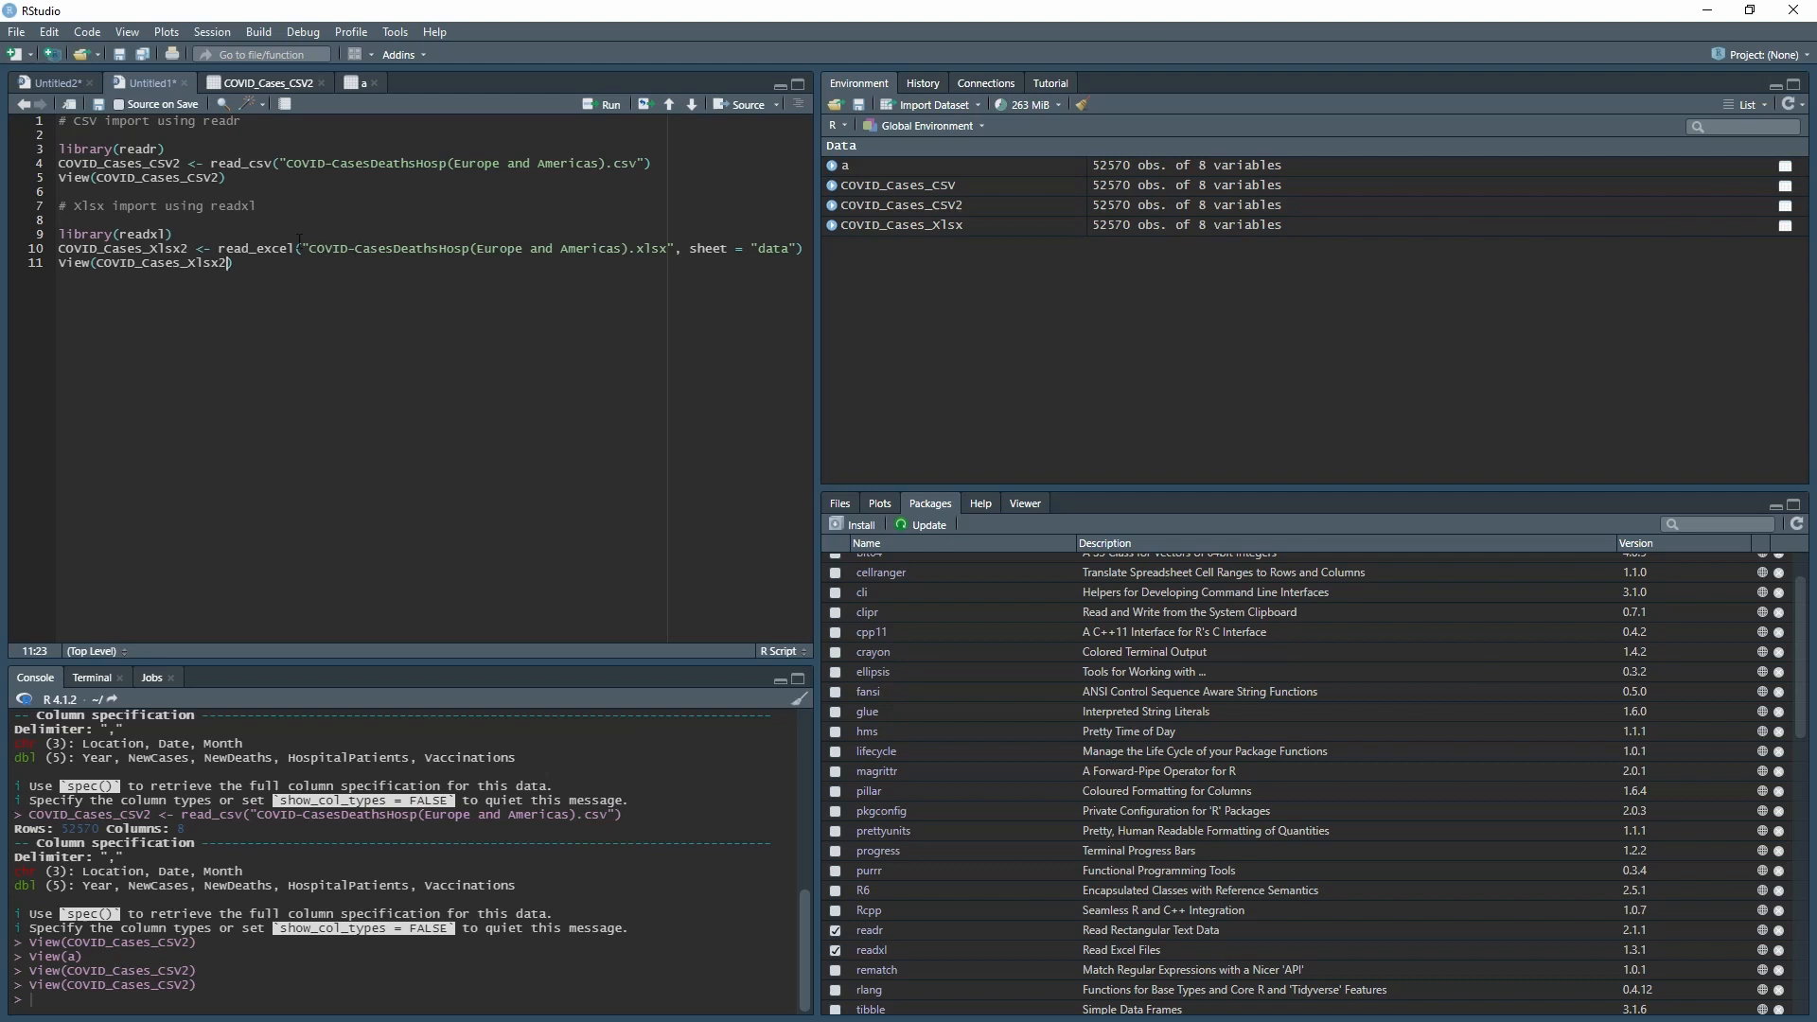
pyautogui.doubleClick(353, 248)
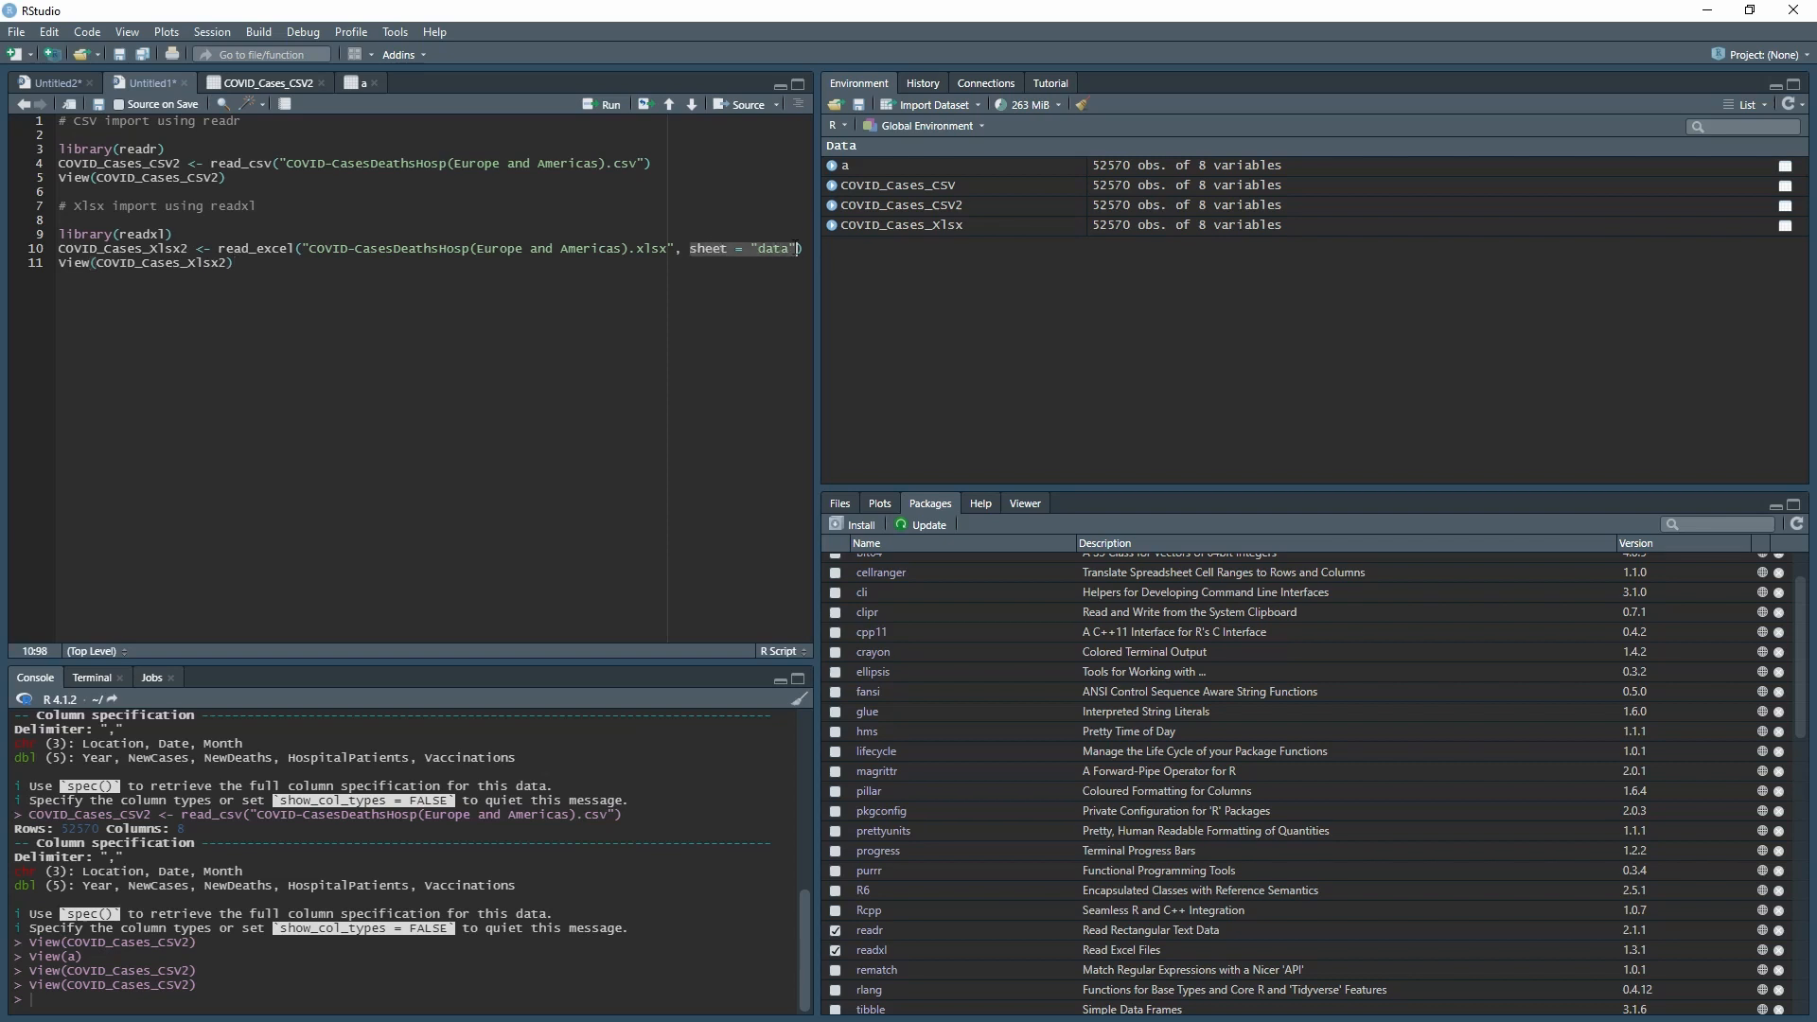
pyautogui.moveTo(786, 264)
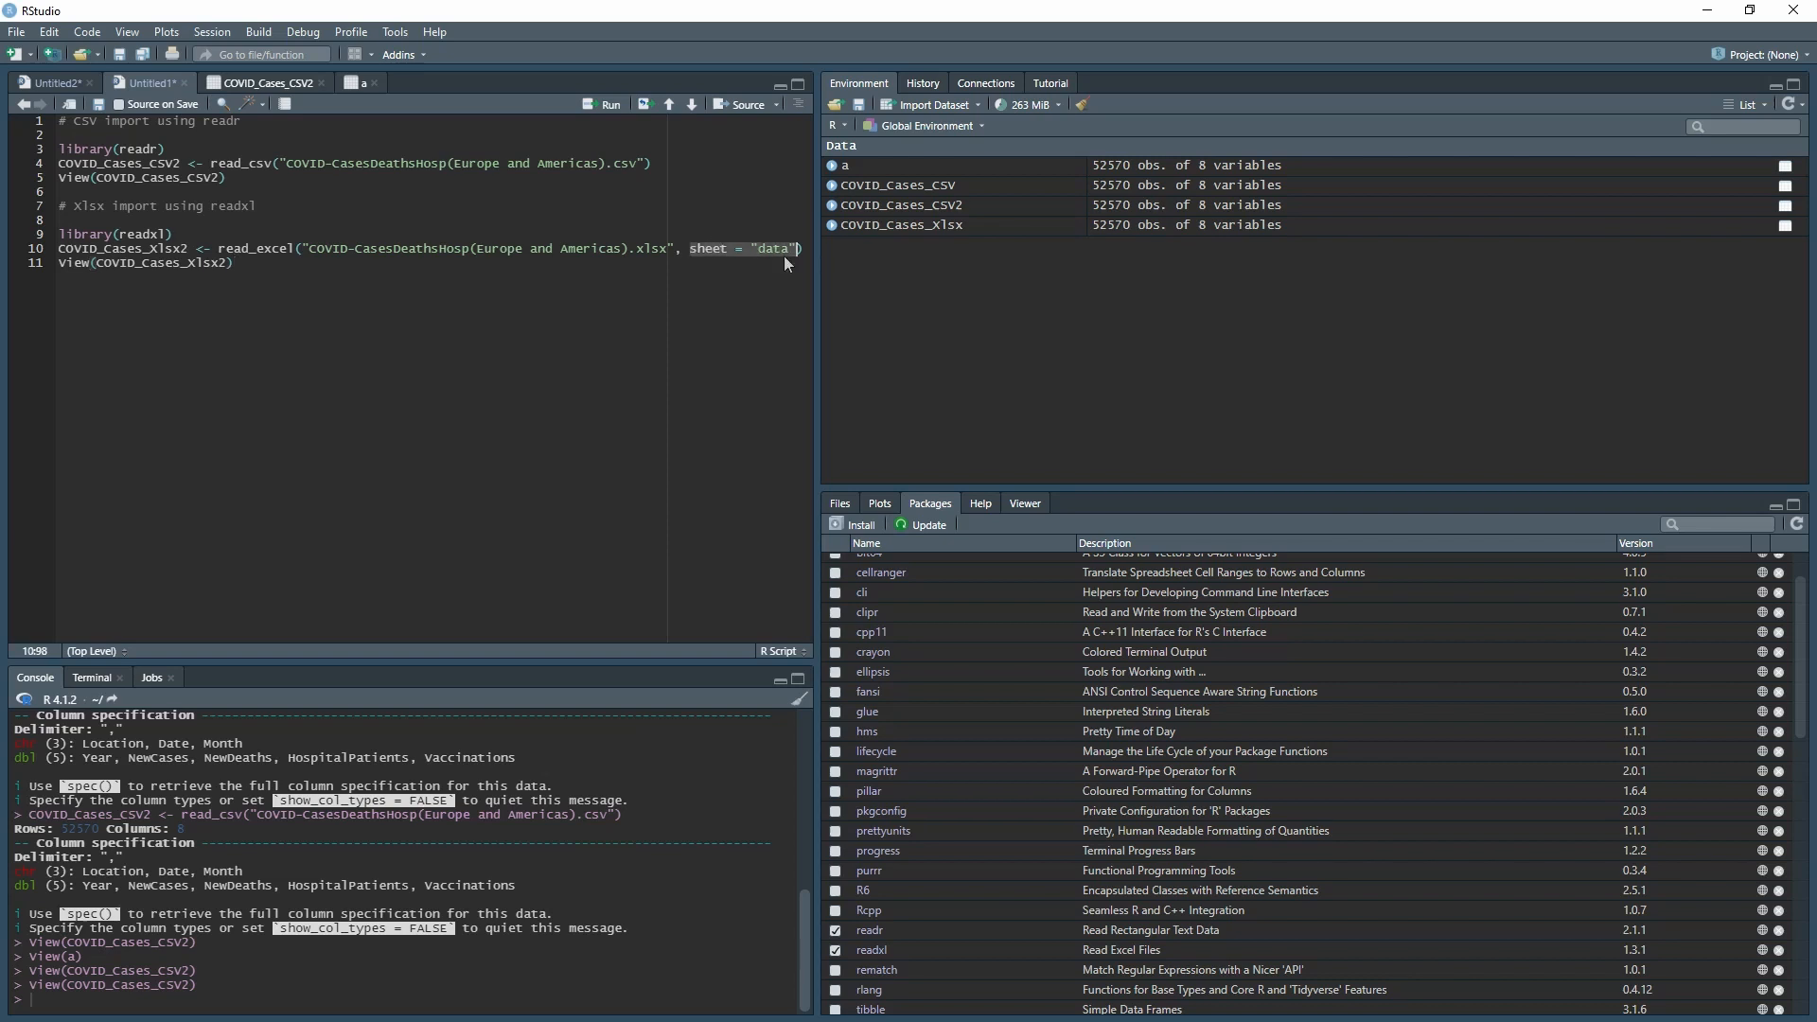